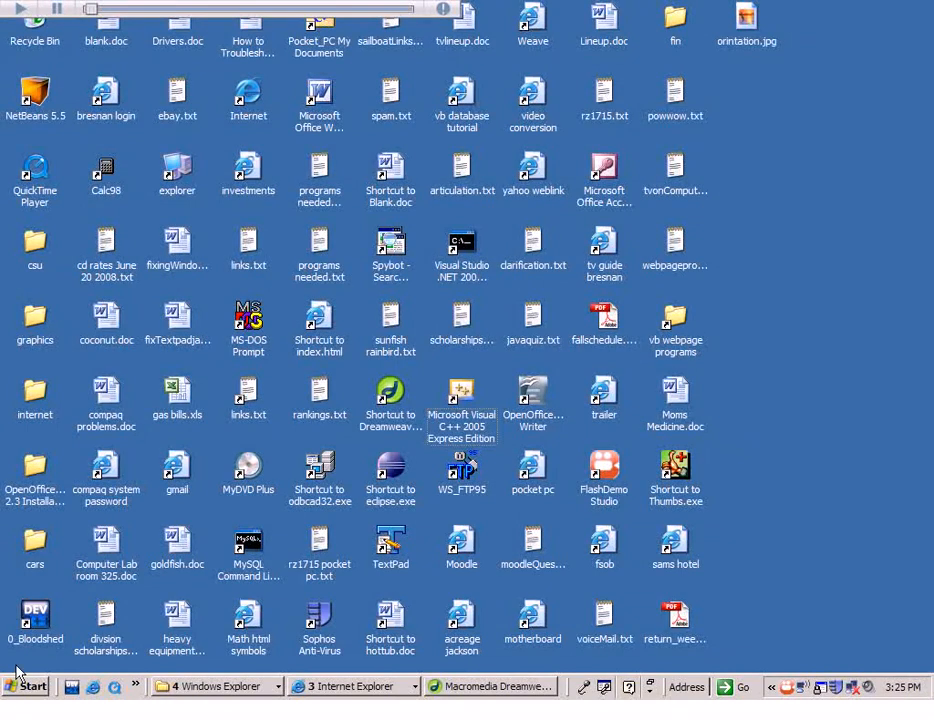
# Step: Show the Start menu's full All Programs list of installed programs
pyautogui.click(28, 687)
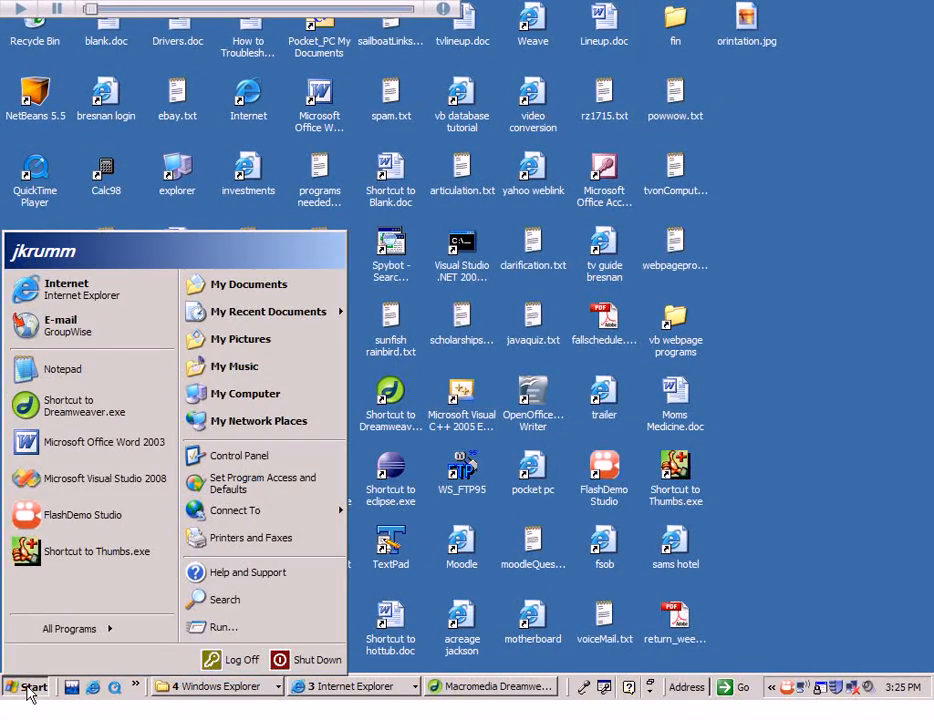
pyautogui.click(68, 628)
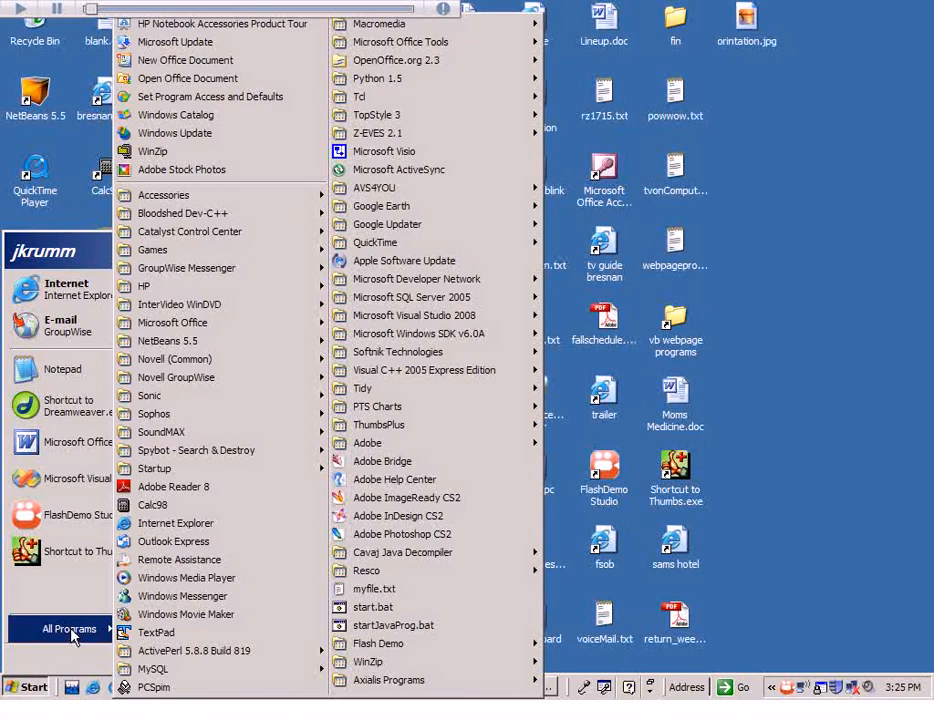
pyautogui.moveTo(413, 333)
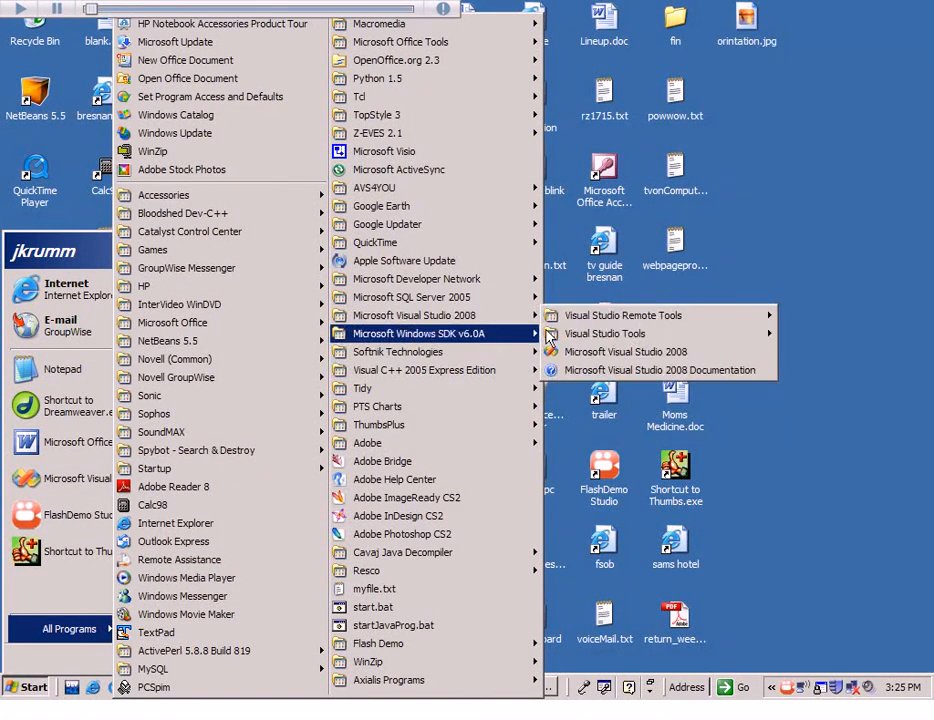
pyautogui.moveTo(415, 315)
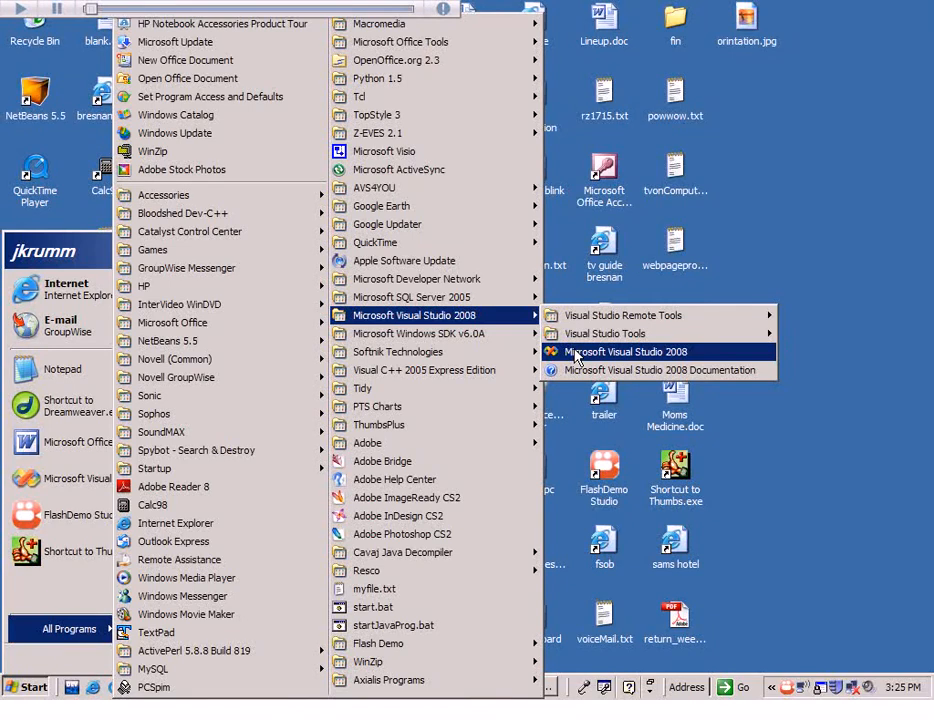
pyautogui.moveTo(578, 351)
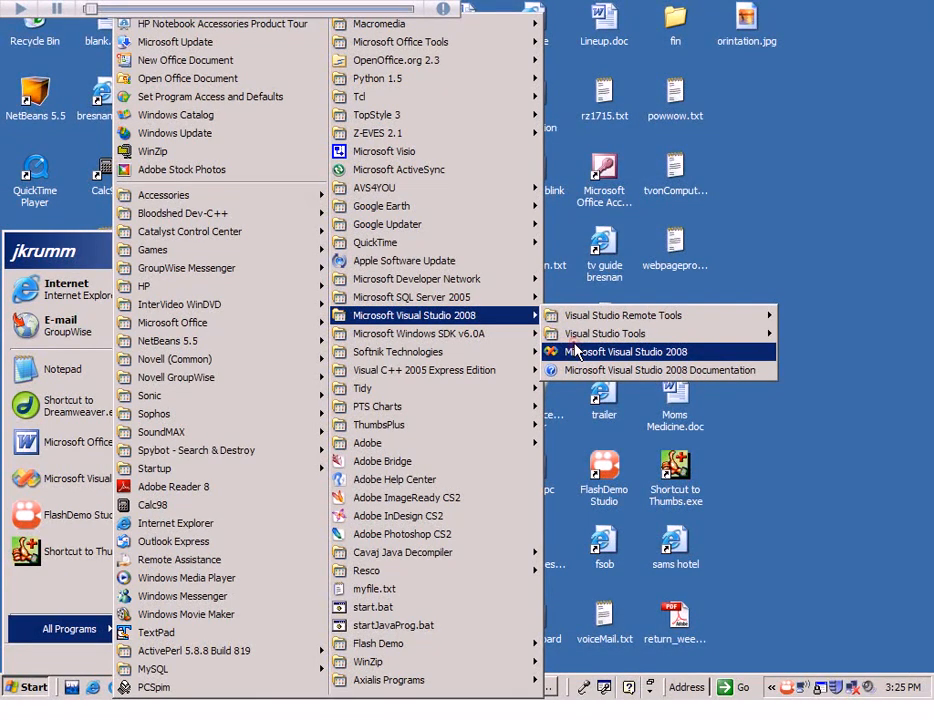
# Step: Bring up the context menu for the Microsoft Visual Studio 2008 shortcut entry
pyautogui.rightClick(658, 351)
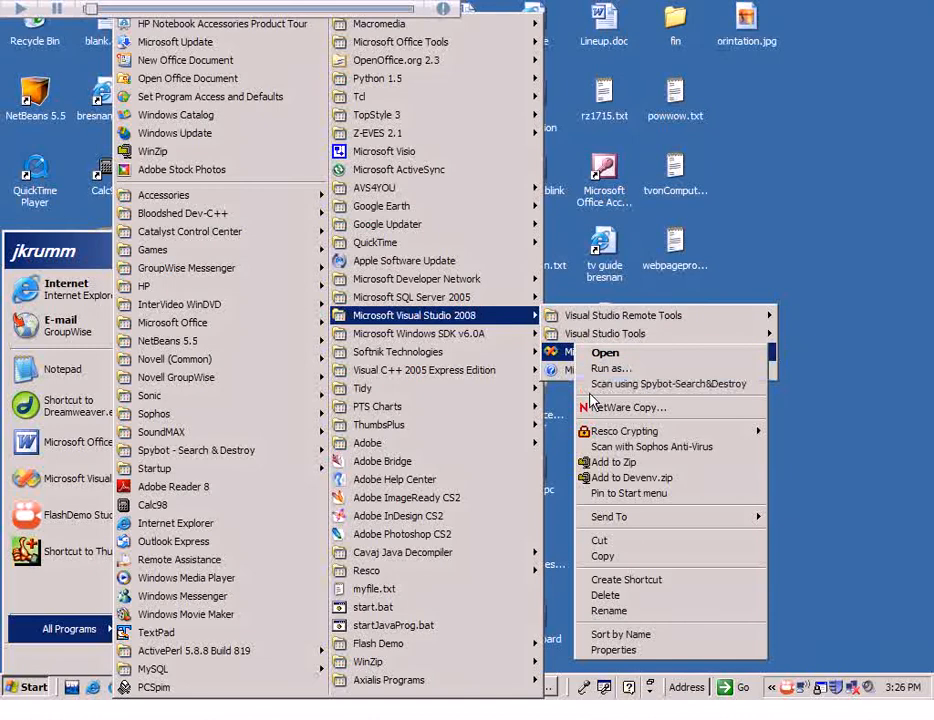
pyautogui.moveTo(612, 523)
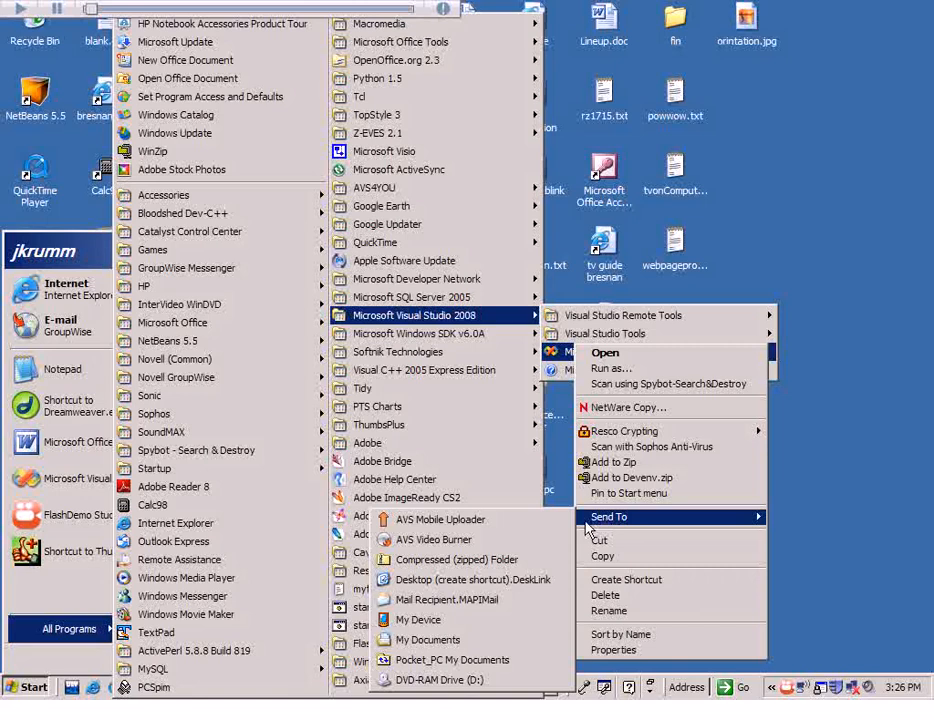
pyautogui.moveTo(431, 539)
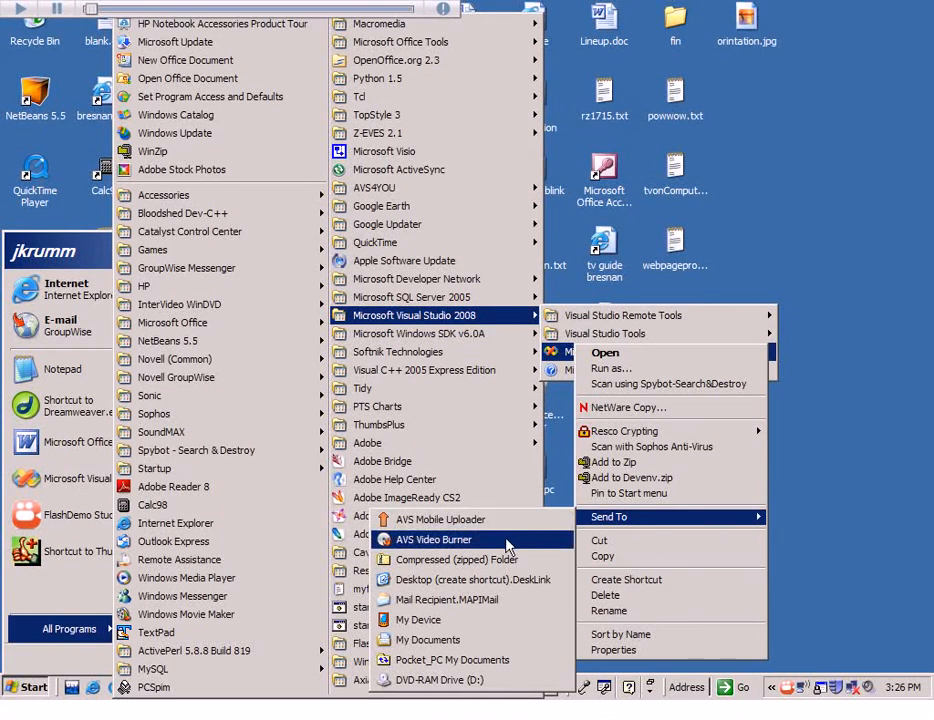
pyautogui.moveTo(472, 579)
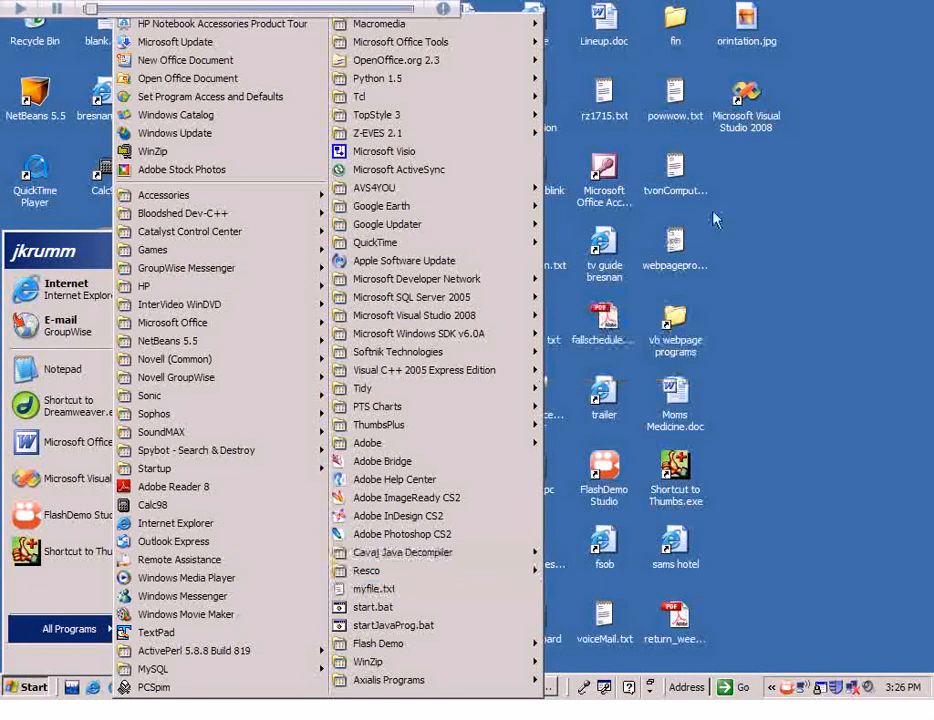
pyautogui.moveTo(700, 162)
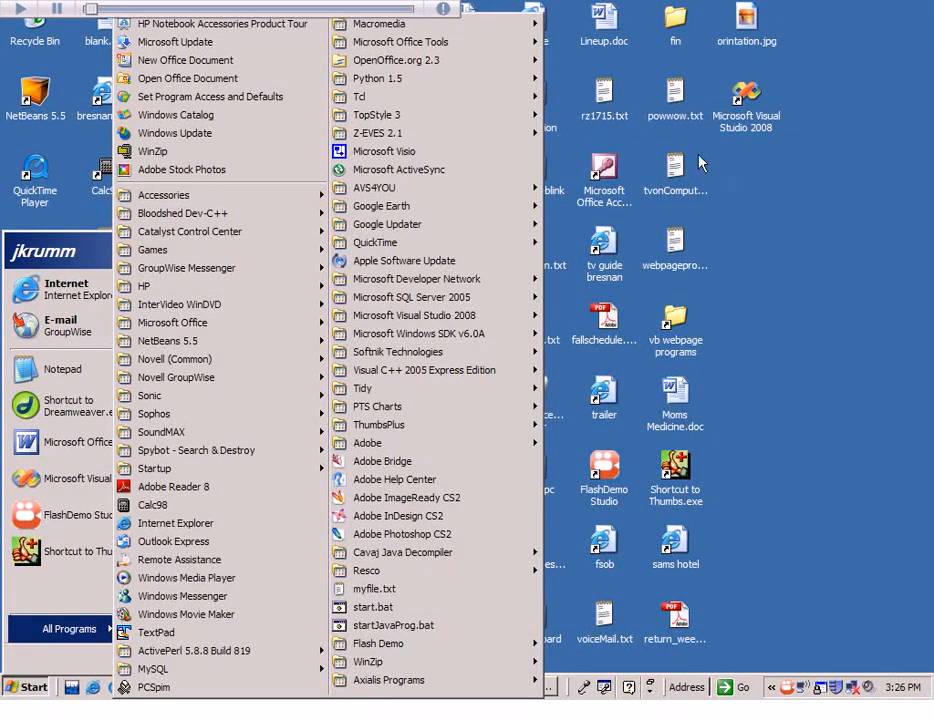
pyautogui.moveTo(779, 130)
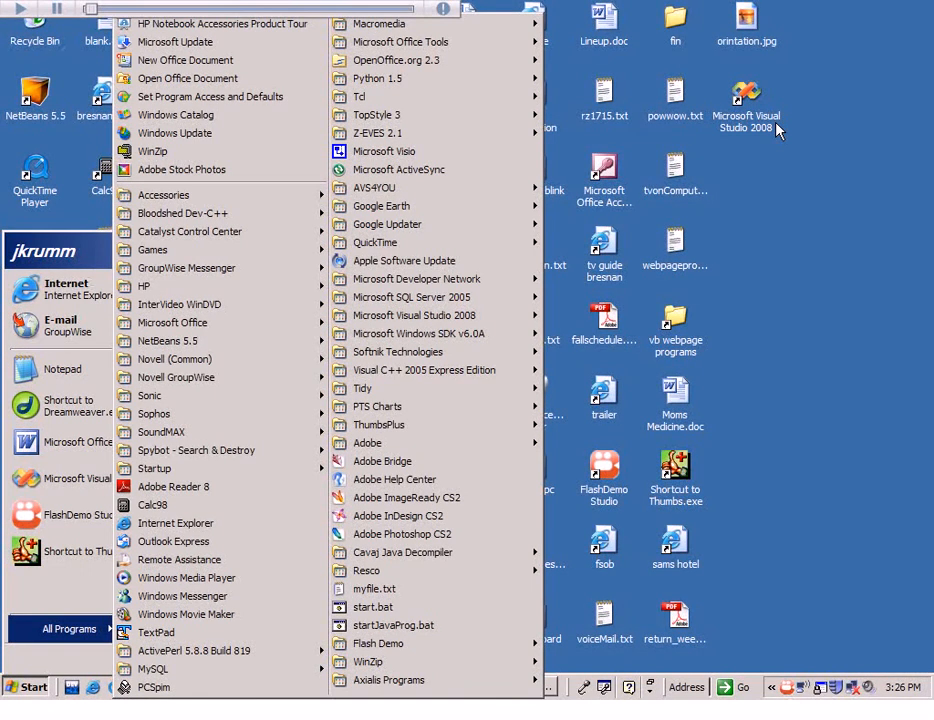
pyautogui.moveTo(778, 131)
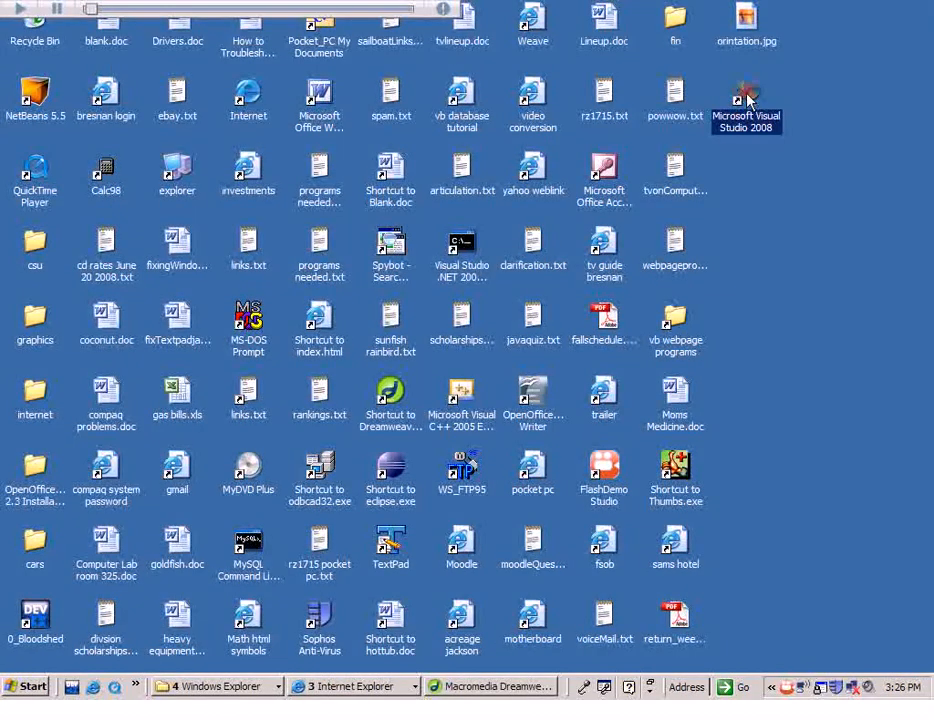
# Step: Launch Visual Studio 2008 from its desktop shortcut and reach the Start Page
pyautogui.doubleClick(744, 96)
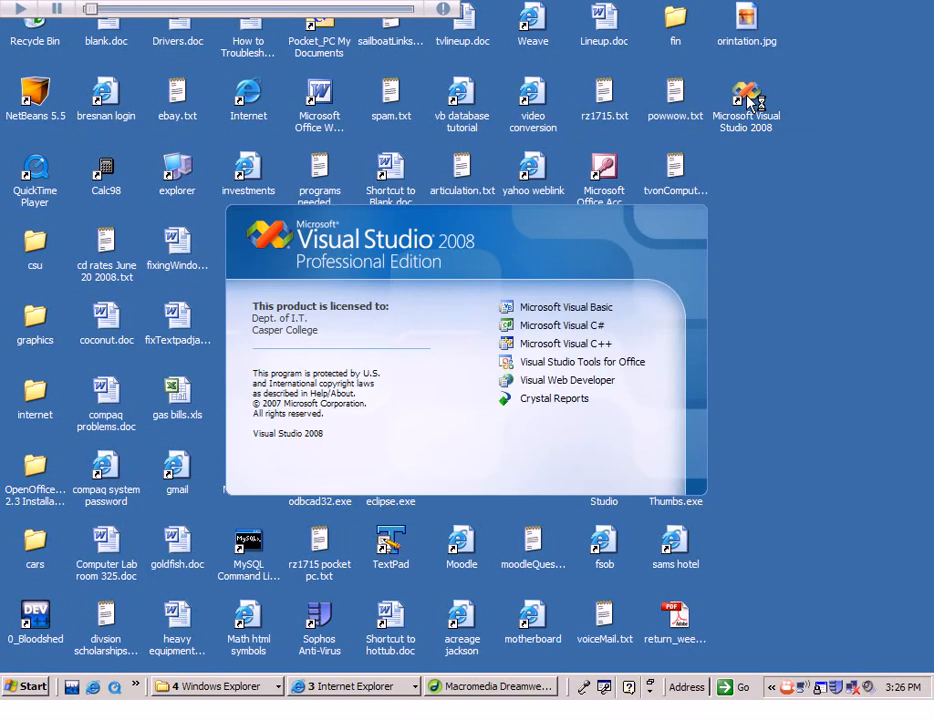
pyautogui.click(755, 100)
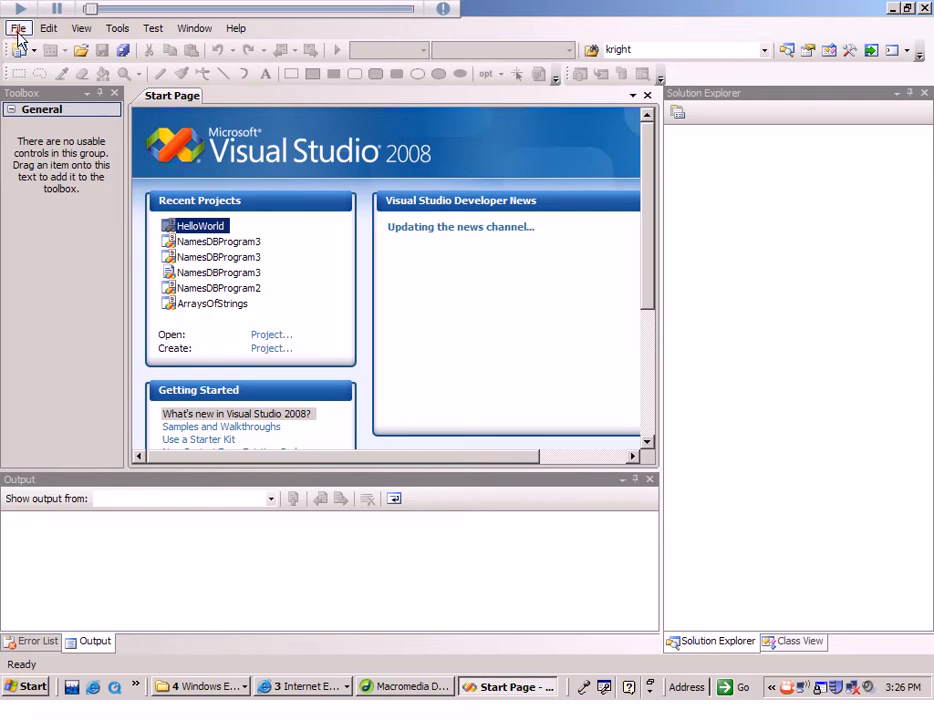
# Step: Begin a new project using the Visual Basic Windows Forms Application template
pyautogui.click(16, 20)
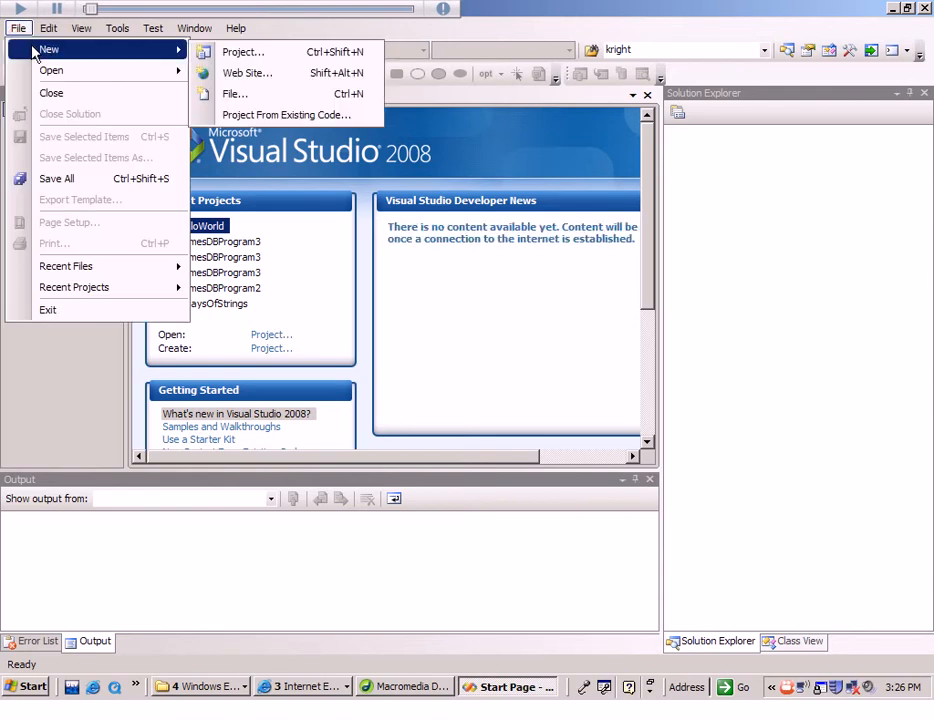
pyautogui.moveTo(245, 56)
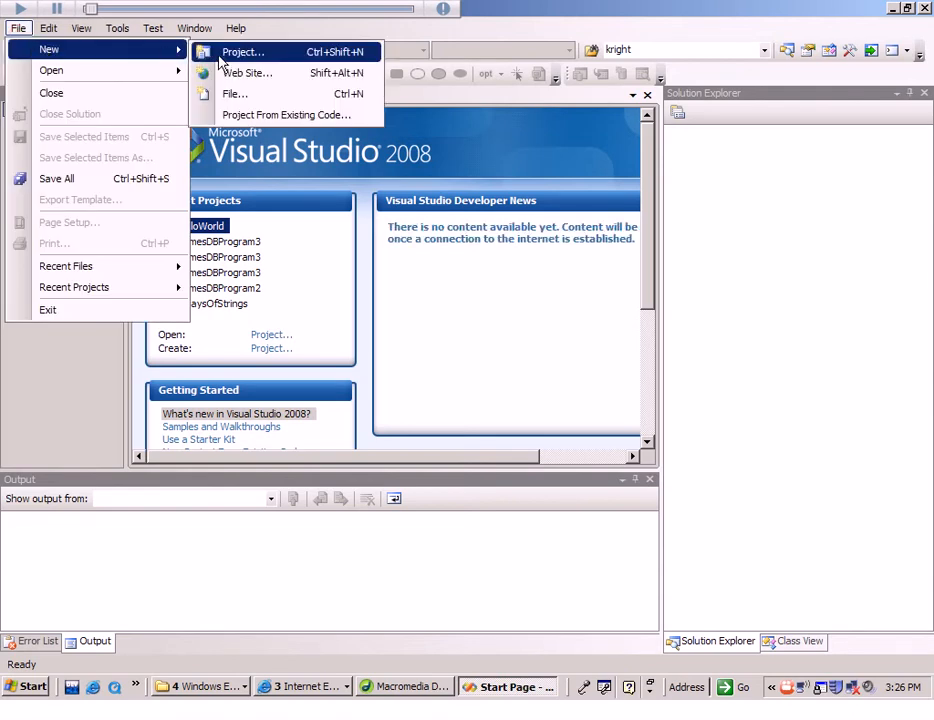
pyautogui.click(247, 52)
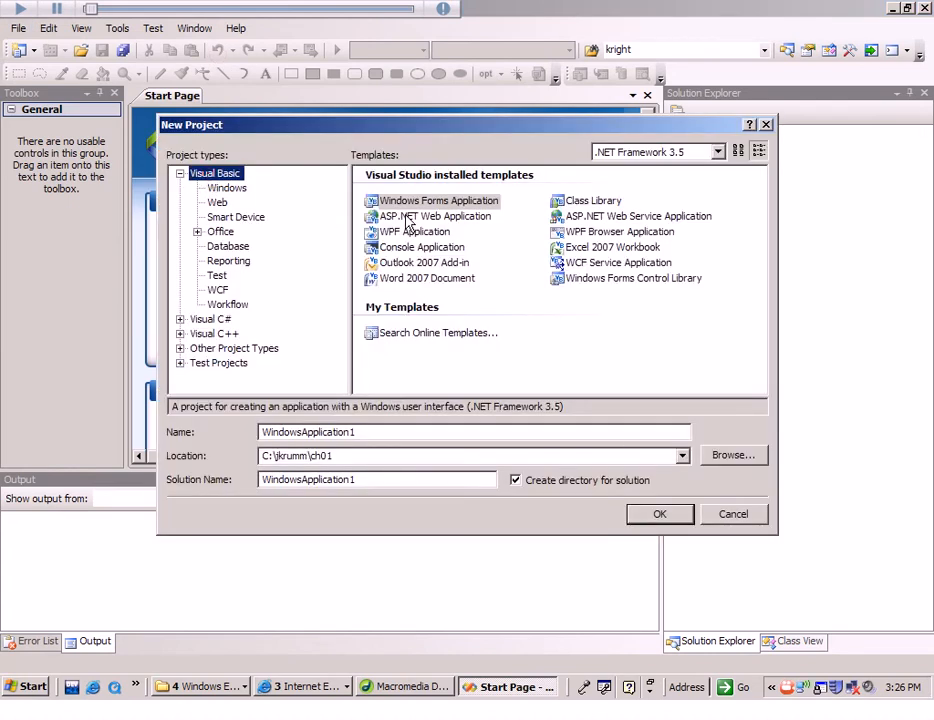
pyautogui.click(438, 201)
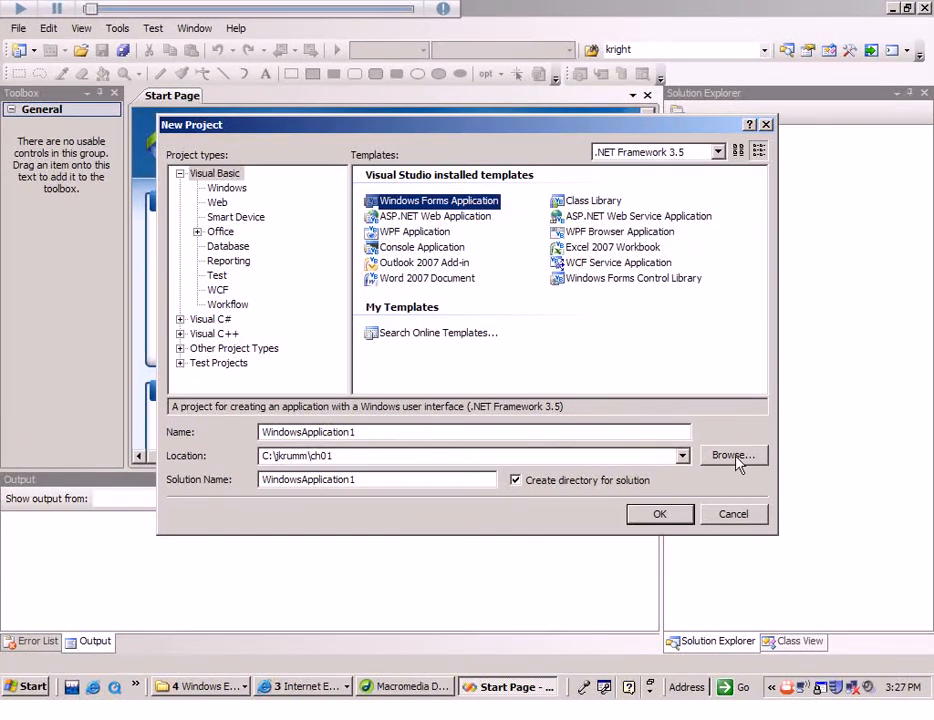
# Step: Set the project location to the C:\jkrumm\ch01 folder
pyautogui.click(733, 455)
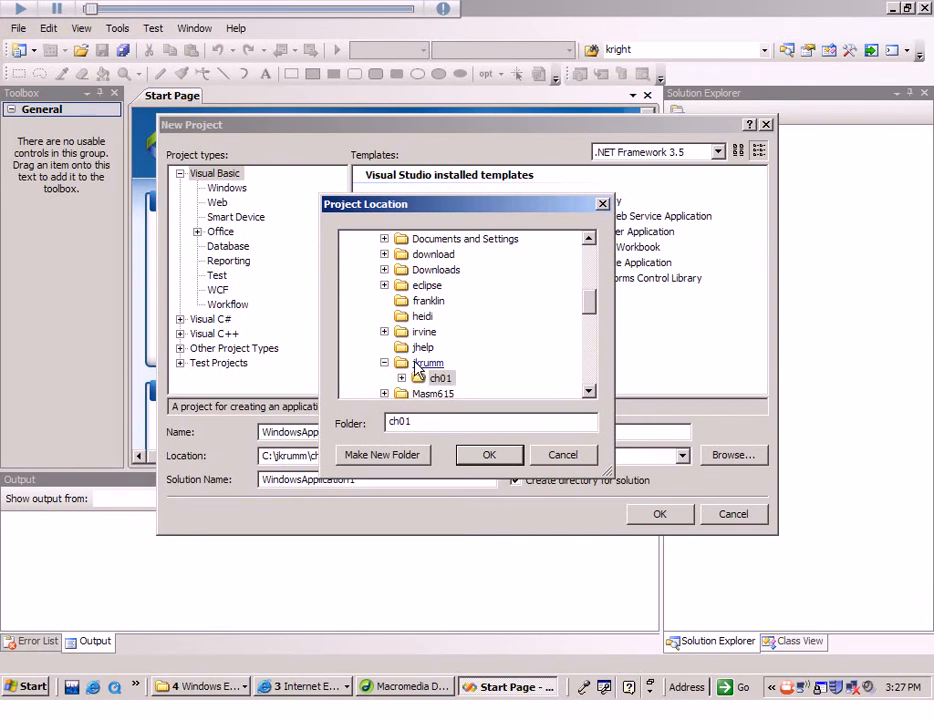
pyautogui.click(402, 377)
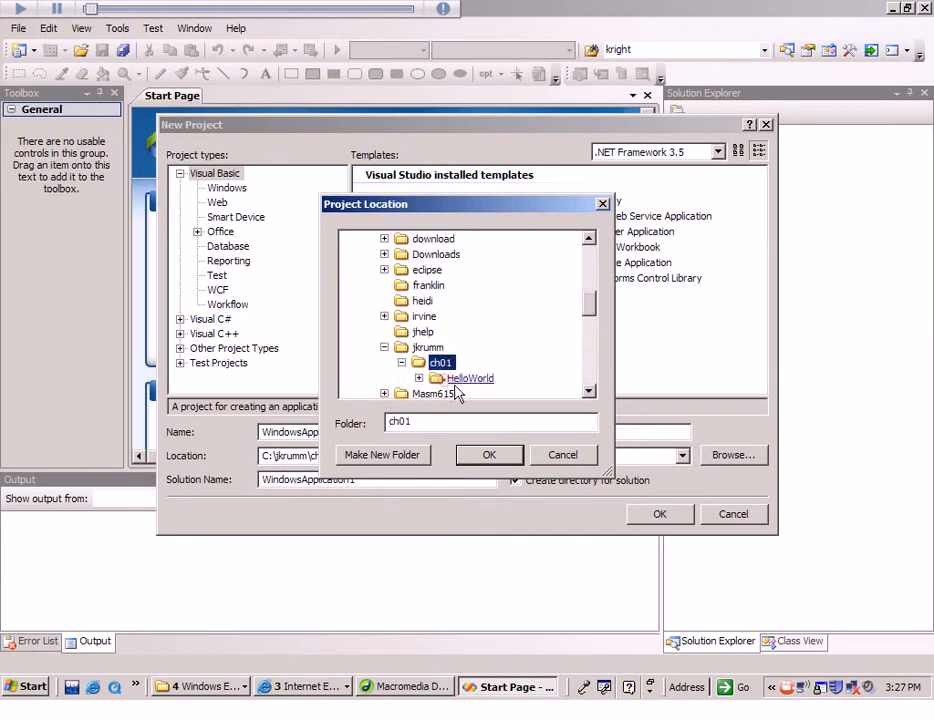
pyautogui.click(489, 455)
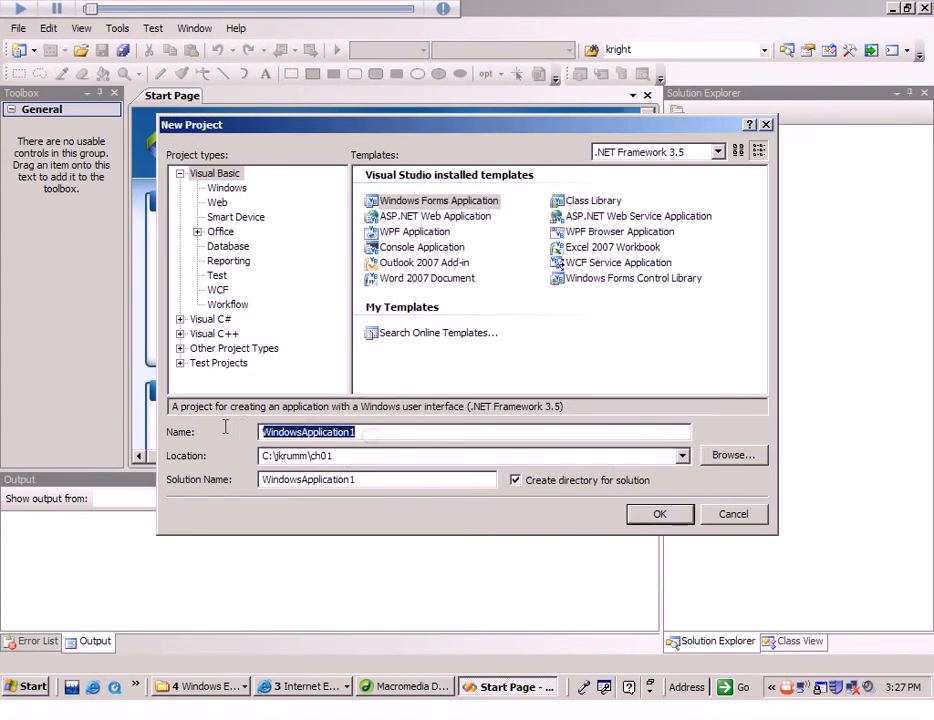
pyautogui.moveTo(227, 433)
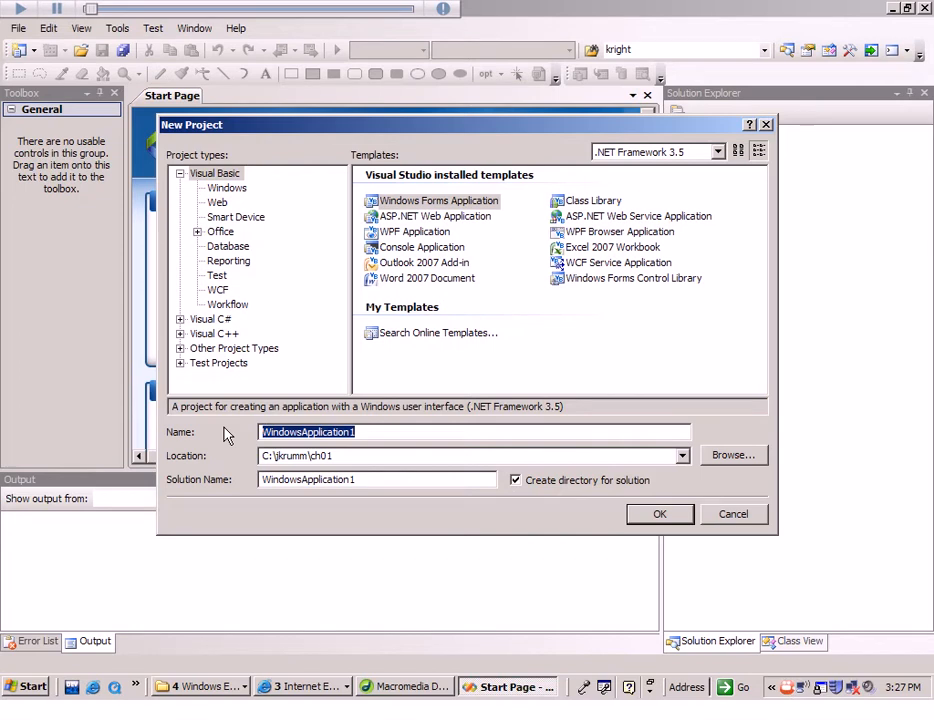
# Step: Name the project TransferText and create it, opening Form1 in the designer
pyautogui.write('Transe')
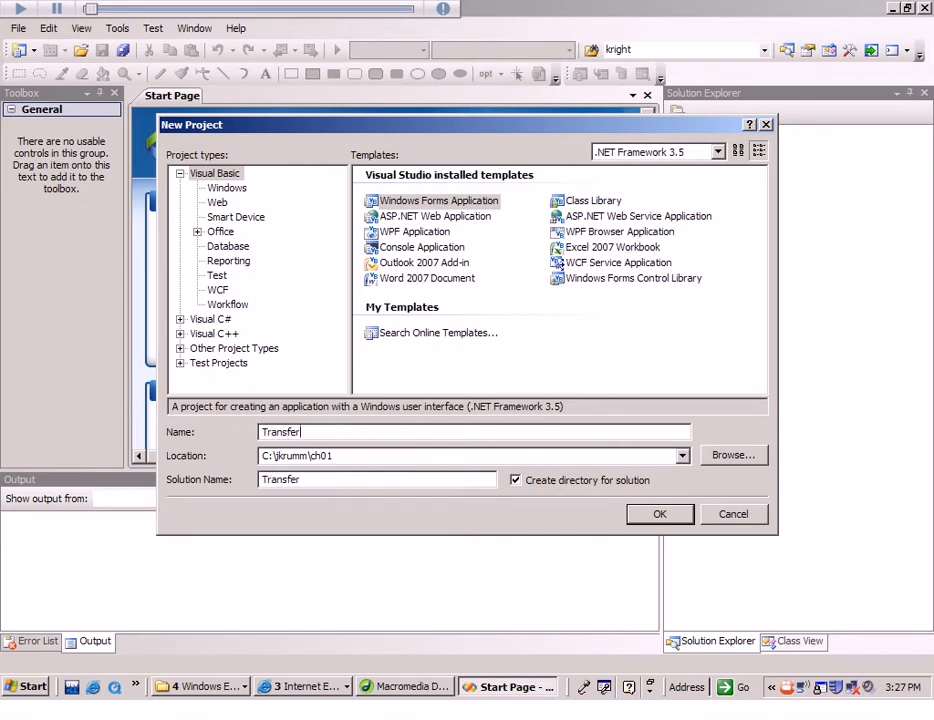
pyautogui.write('Text')
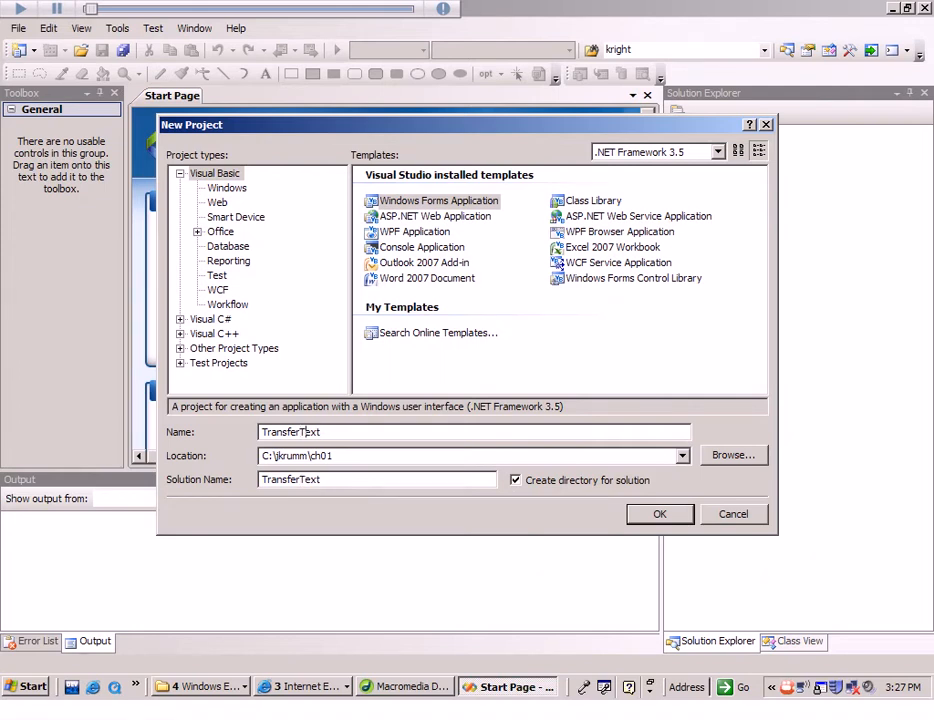
pyautogui.moveTo(660, 514)
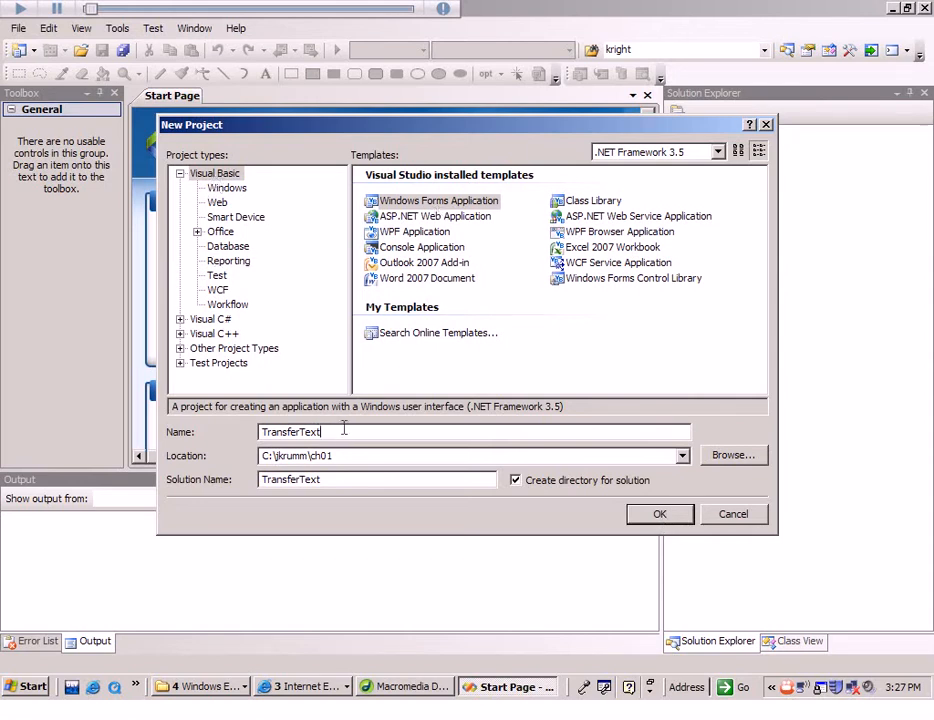
pyautogui.moveTo(293, 473)
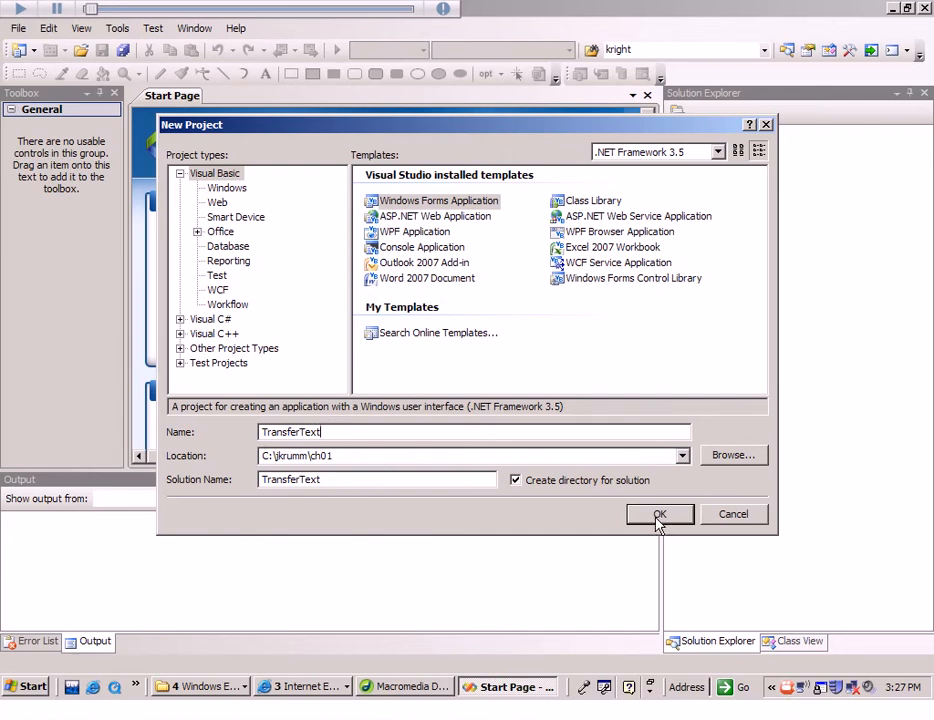
pyautogui.click(659, 514)
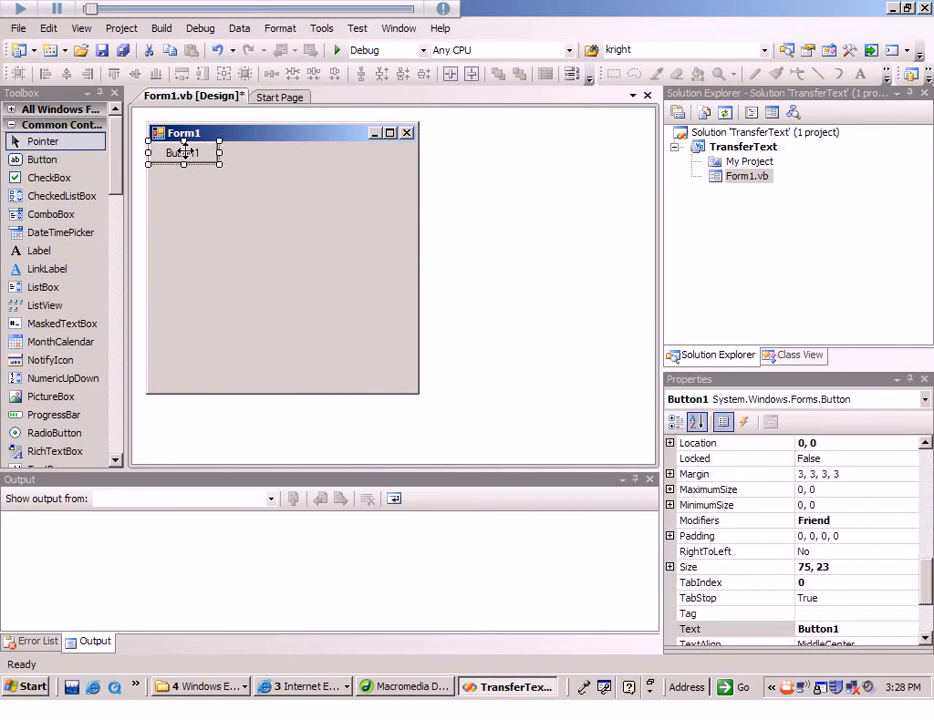
# Step: Add Button1 to Form1 and move it near the top-left at about 36, 40
pyautogui.moveTo(183, 152); pyautogui.dragTo(290, 257)
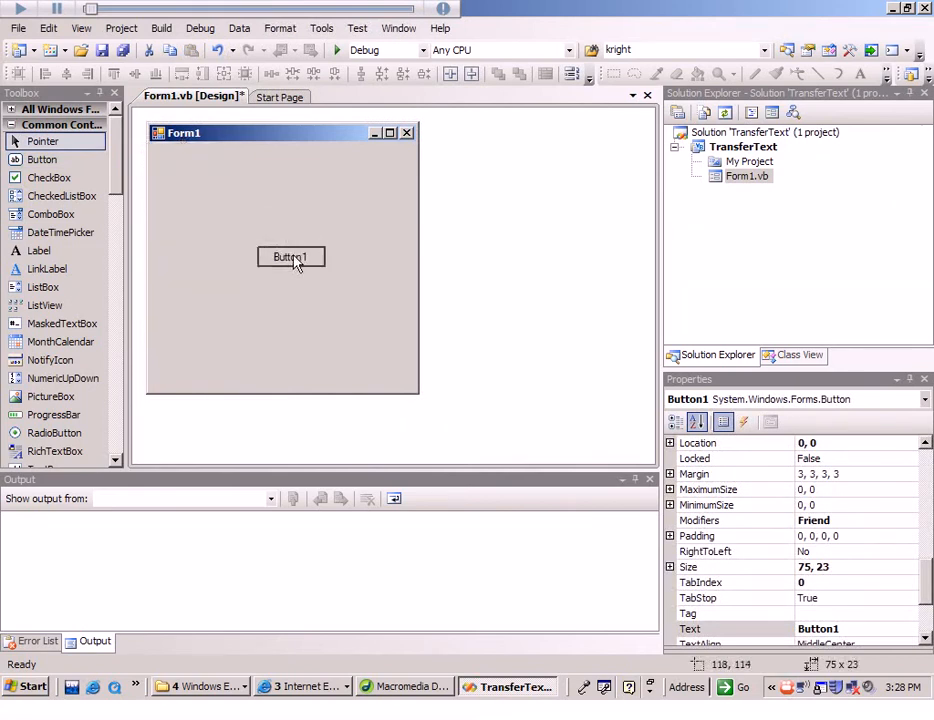
pyautogui.click(291, 256)
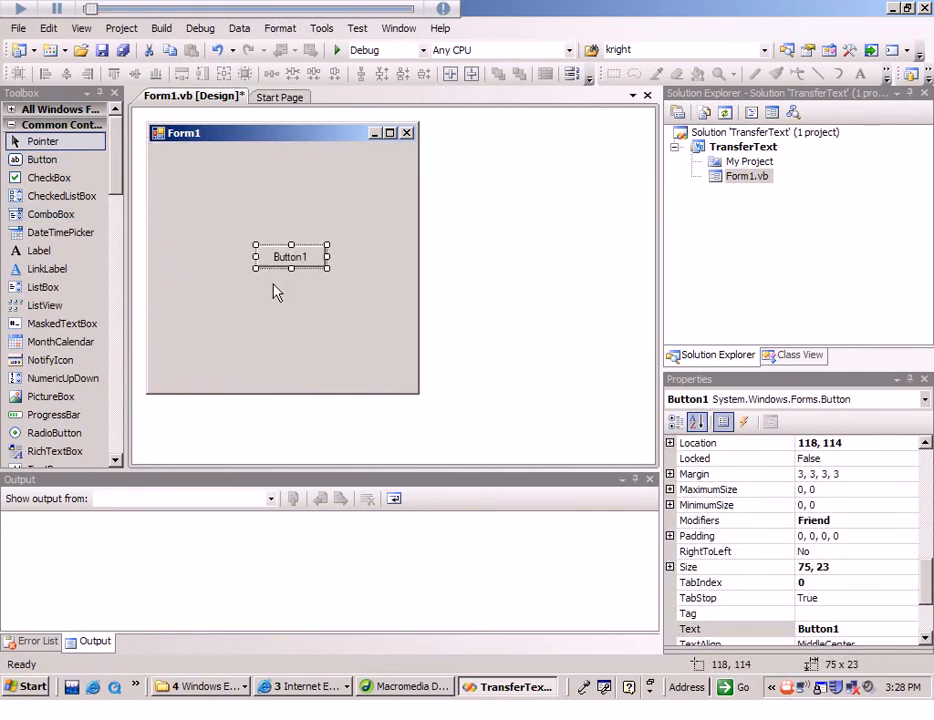
pyautogui.moveTo(290, 256); pyautogui.dragTo(224, 183)
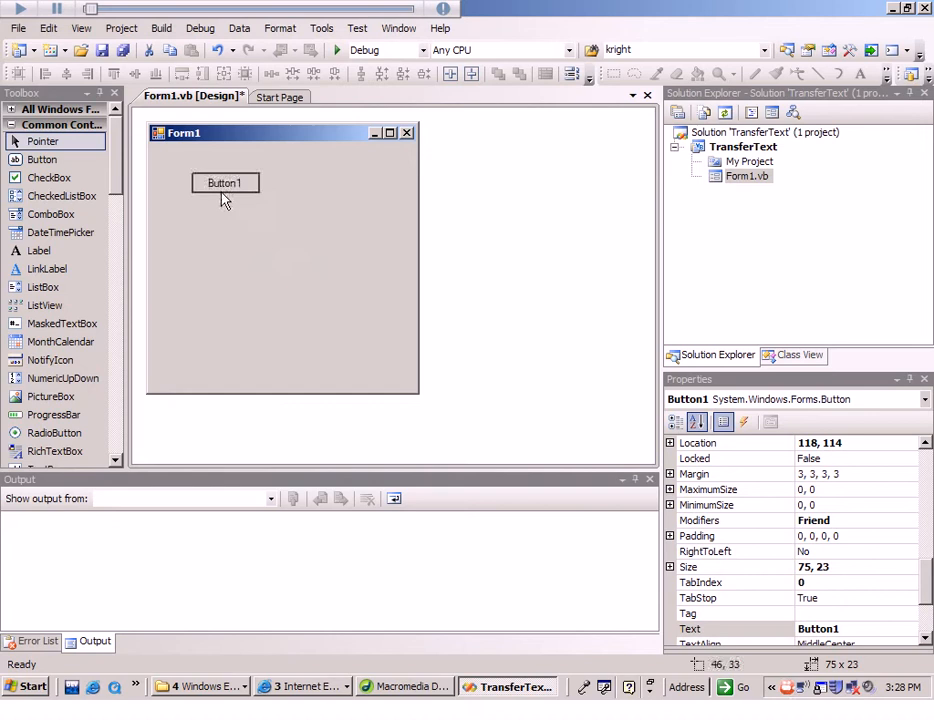
pyautogui.moveTo(224, 182); pyautogui.dragTo(215, 189)
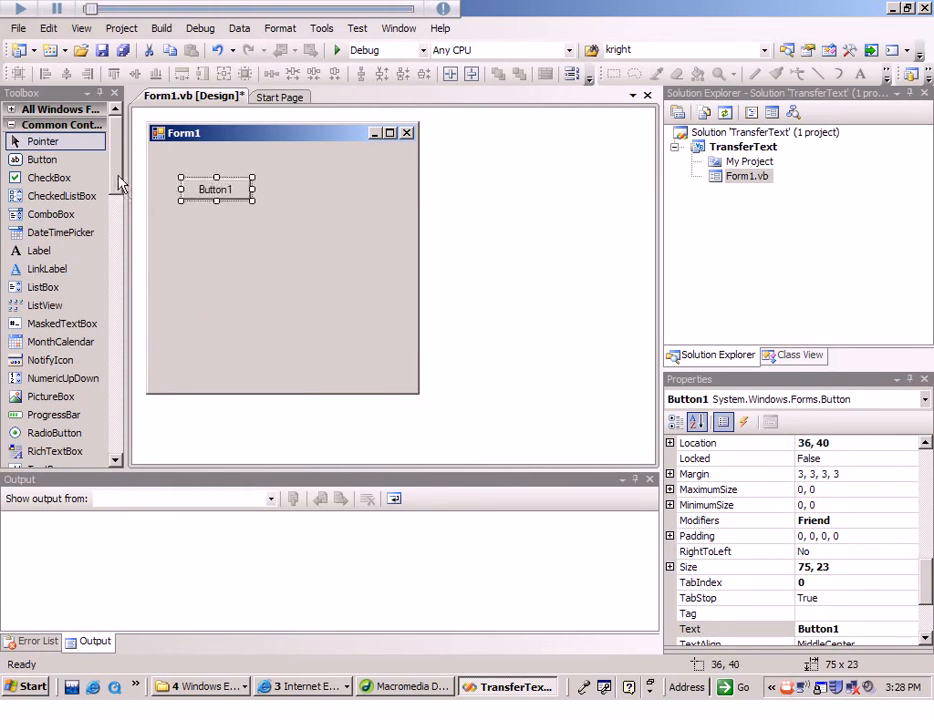
pyautogui.scroll(-3)
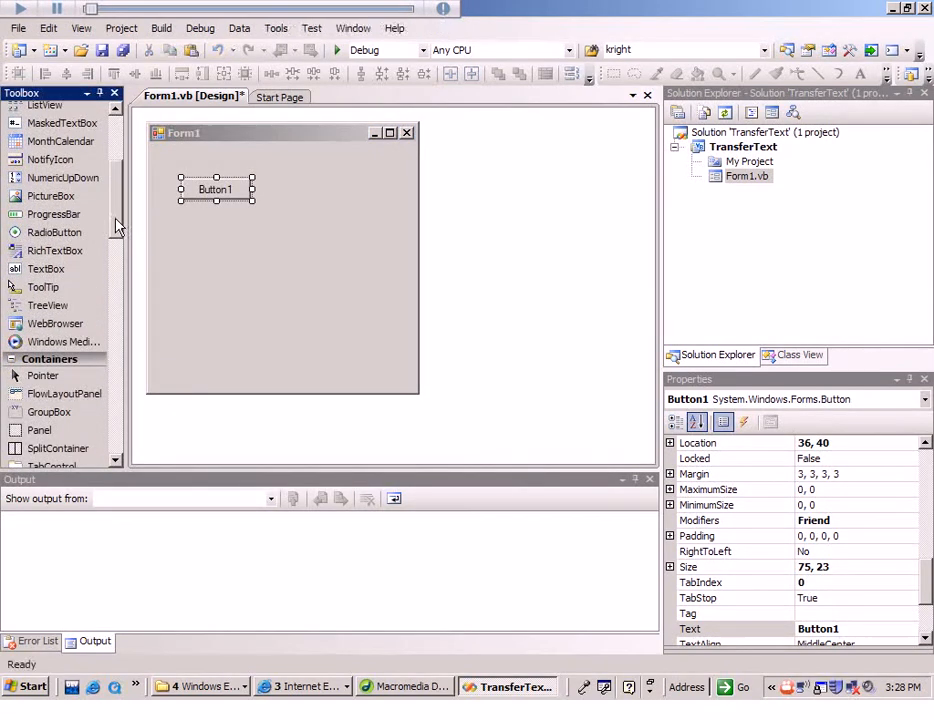
pyautogui.moveTo(46, 268)
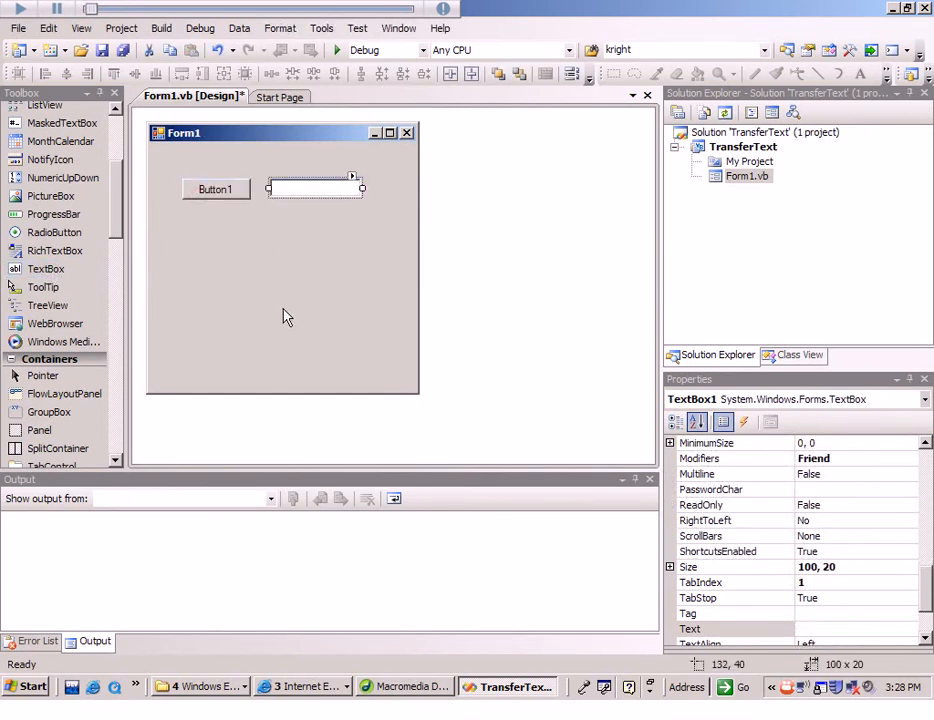
pyautogui.moveTo(210, 266)
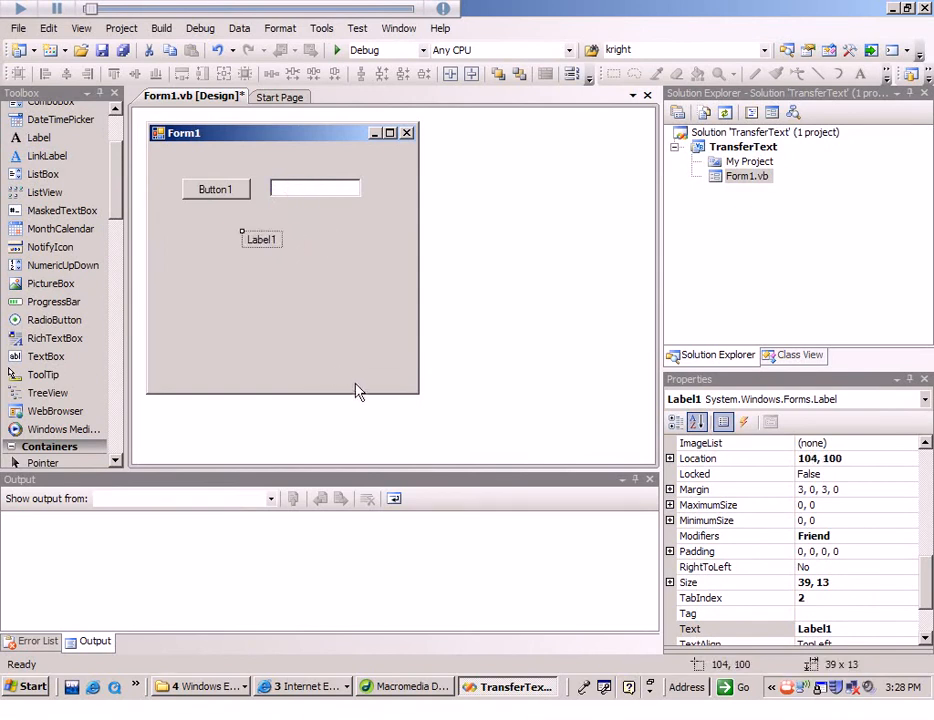
pyautogui.moveTo(340, 376)
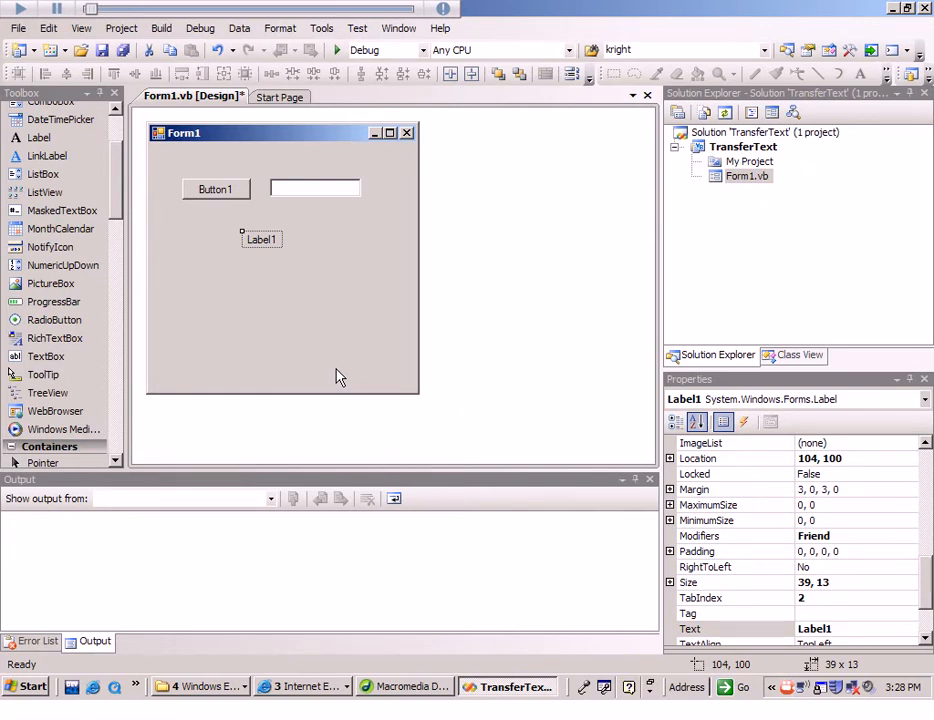
pyautogui.moveTo(325, 303)
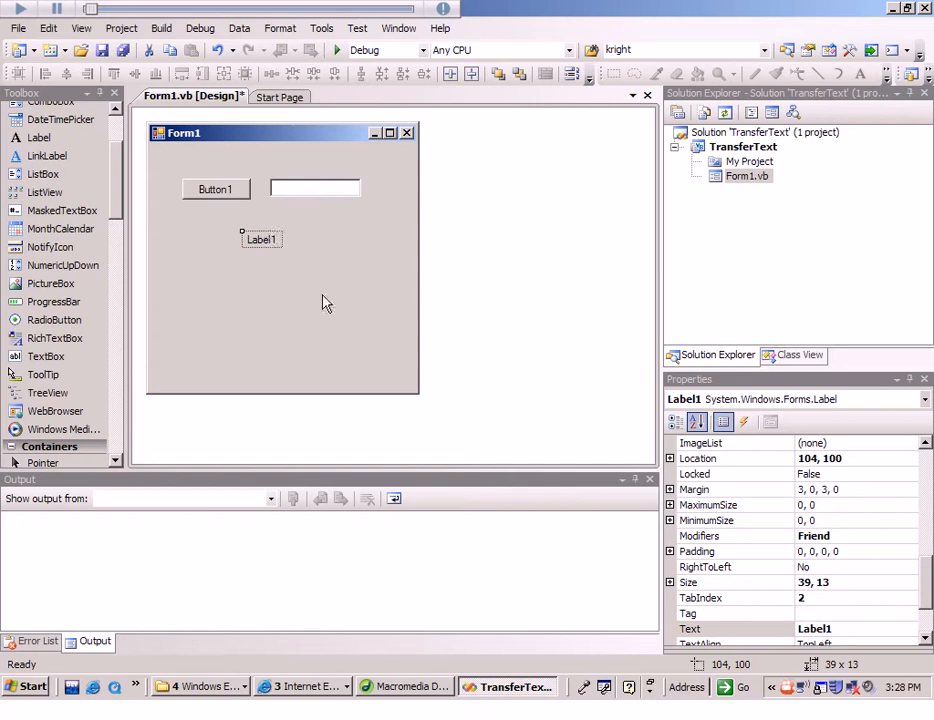
pyautogui.moveTo(350, 360)
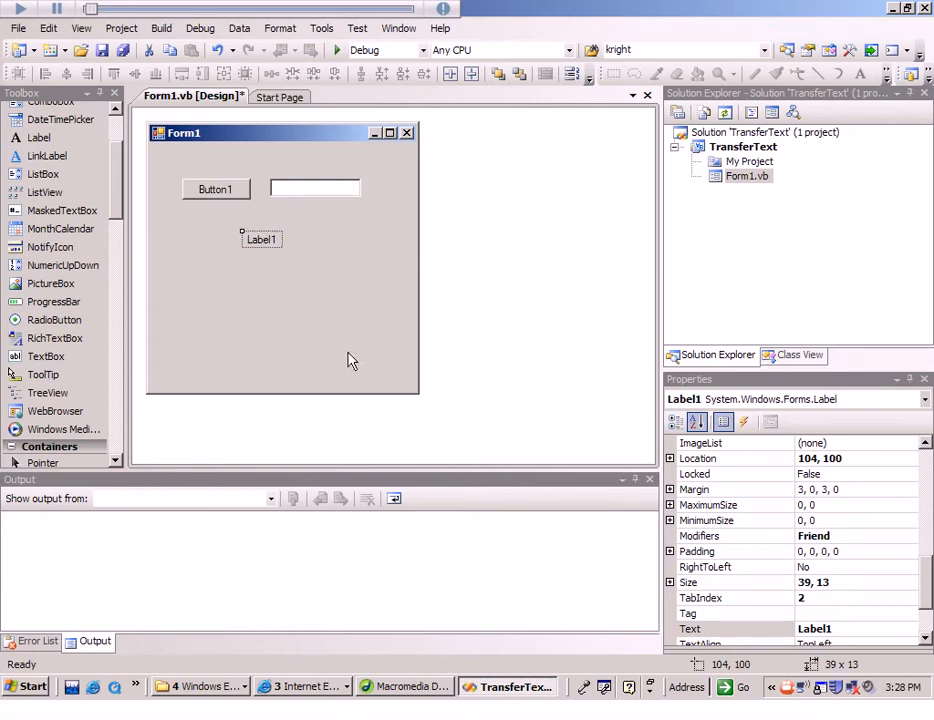
pyautogui.moveTo(660, 258)
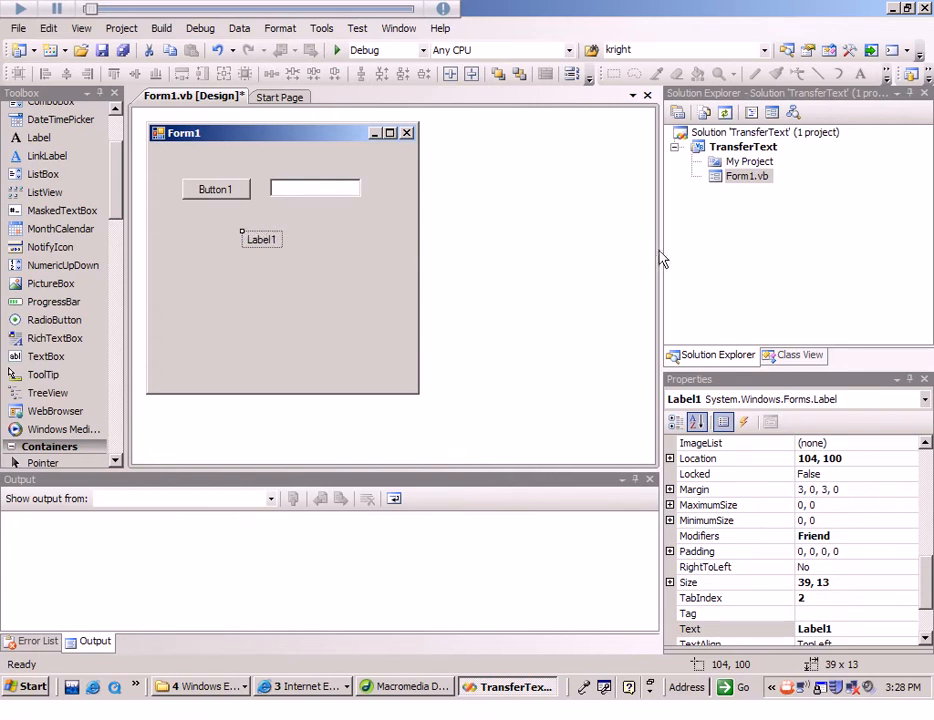
pyautogui.moveTo(672, 350)
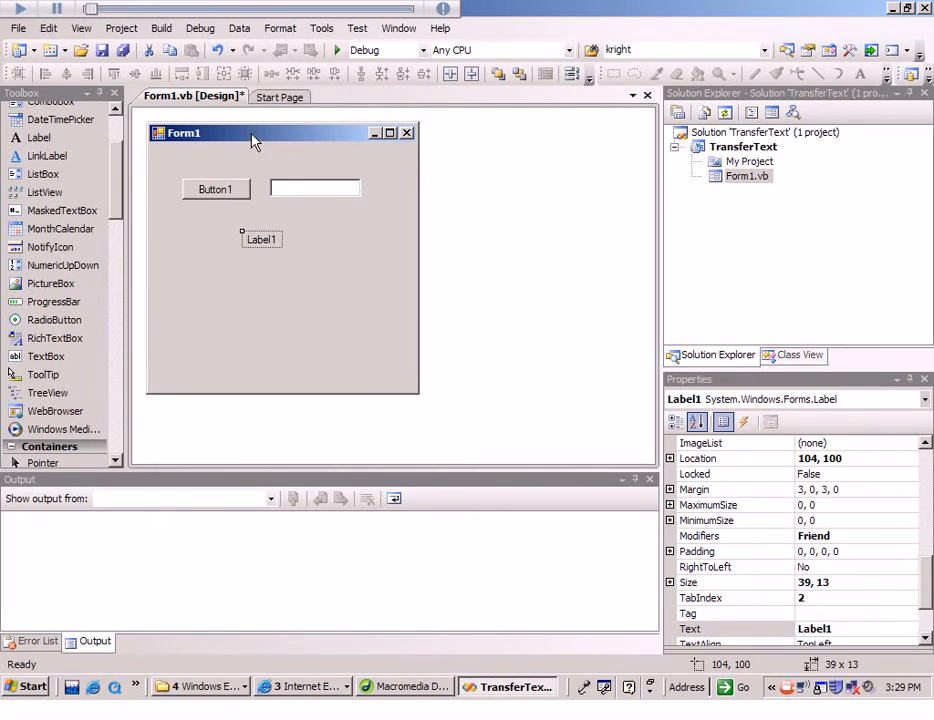
# Step: Set Button1's Text property to 'Transfer Text'
pyautogui.click(215, 189)
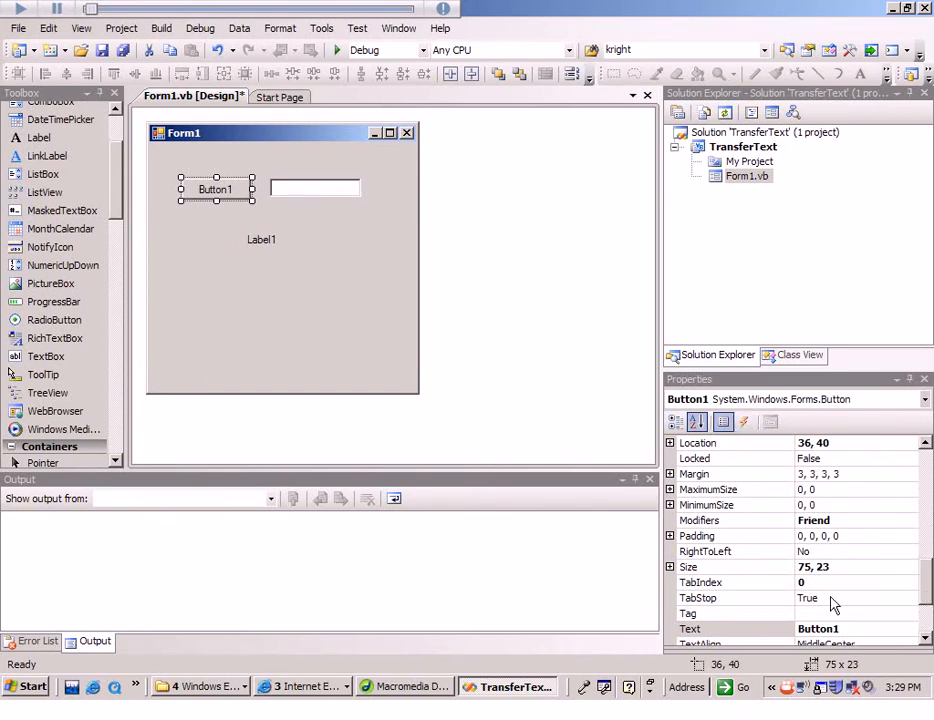
pyautogui.moveTo(317, 217)
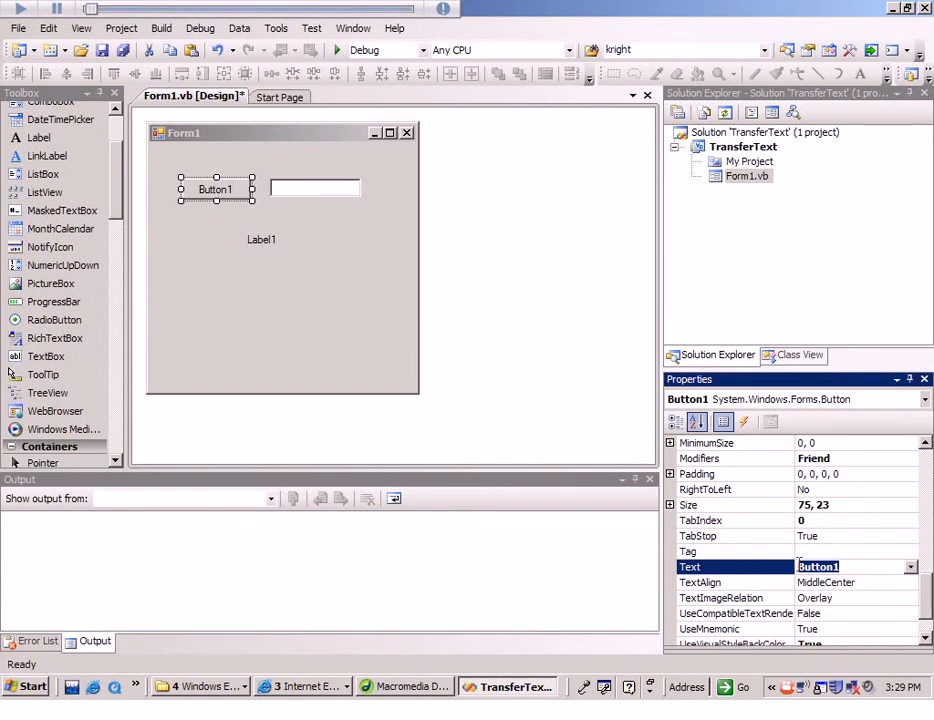
pyautogui.write('T')
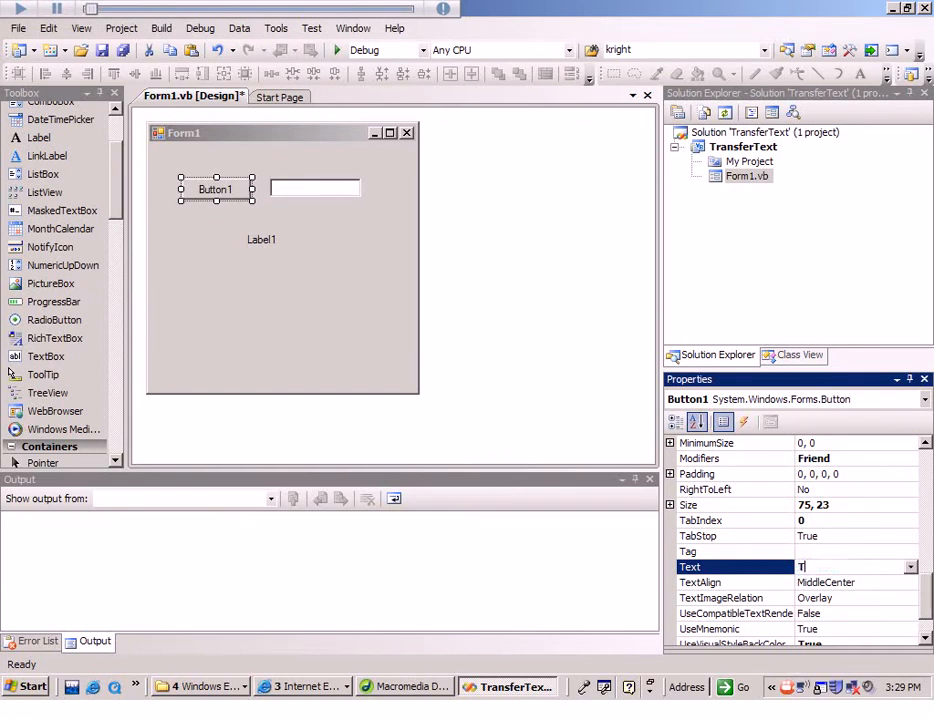
pyautogui.write('rans')
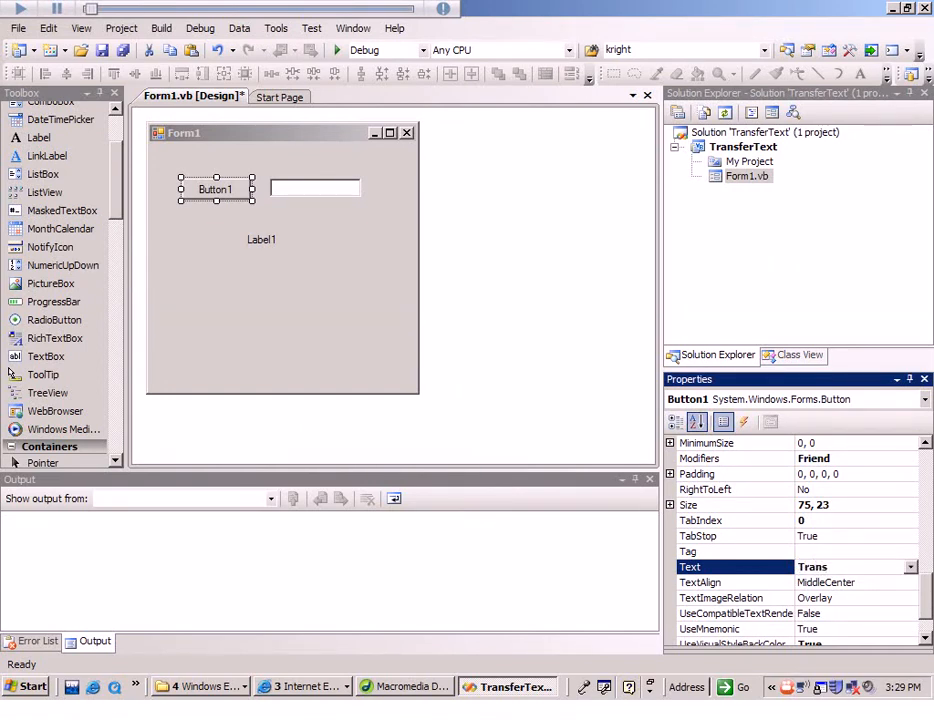
pyautogui.write('ransfer T')
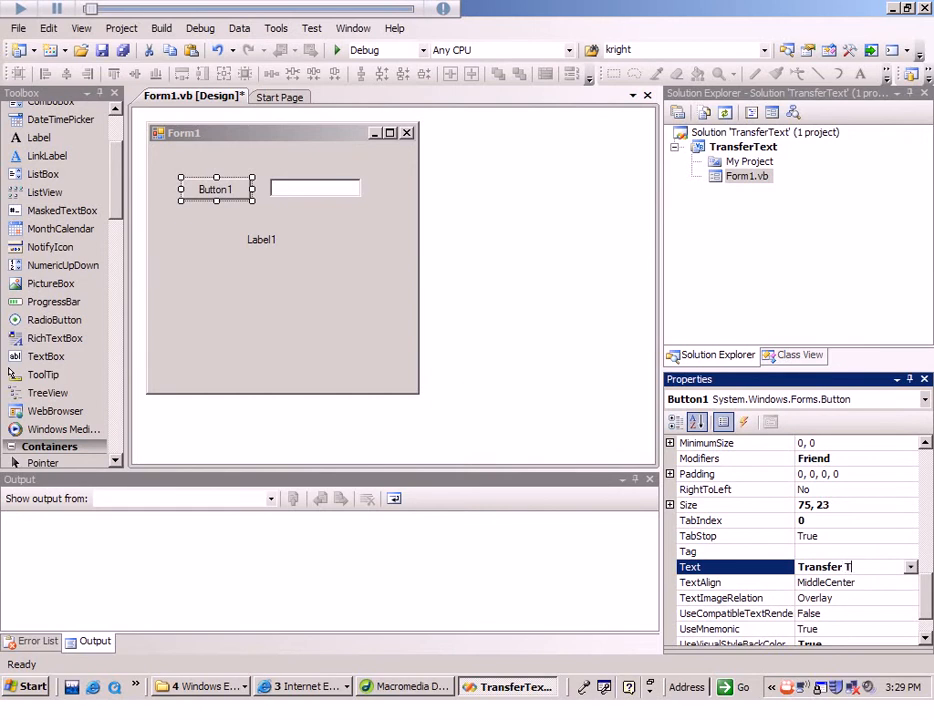
pyautogui.write('ext')
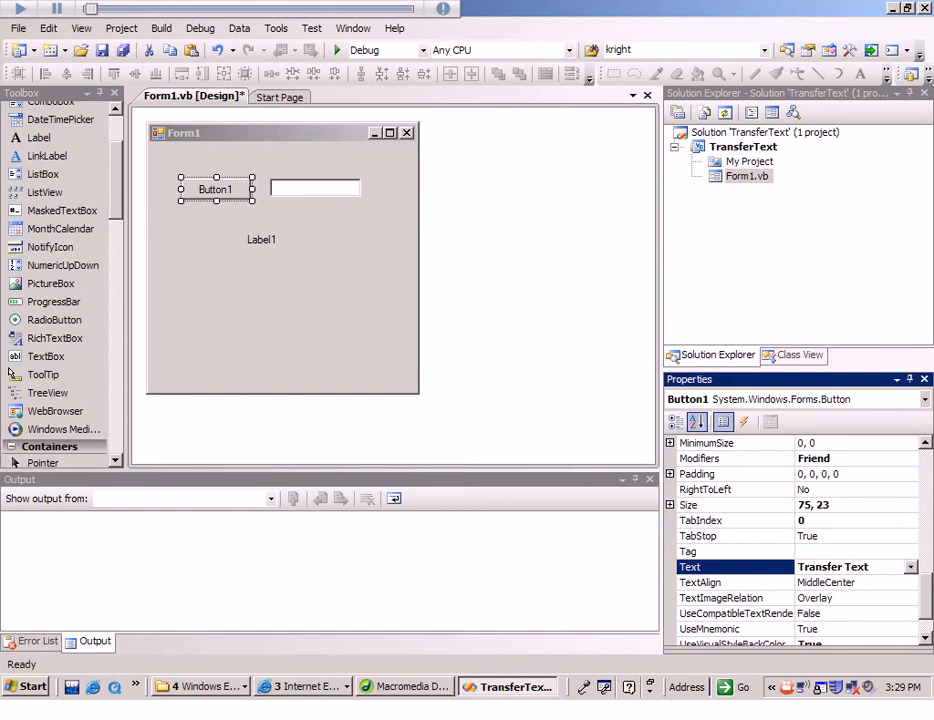
pyautogui.moveTo(214, 193)
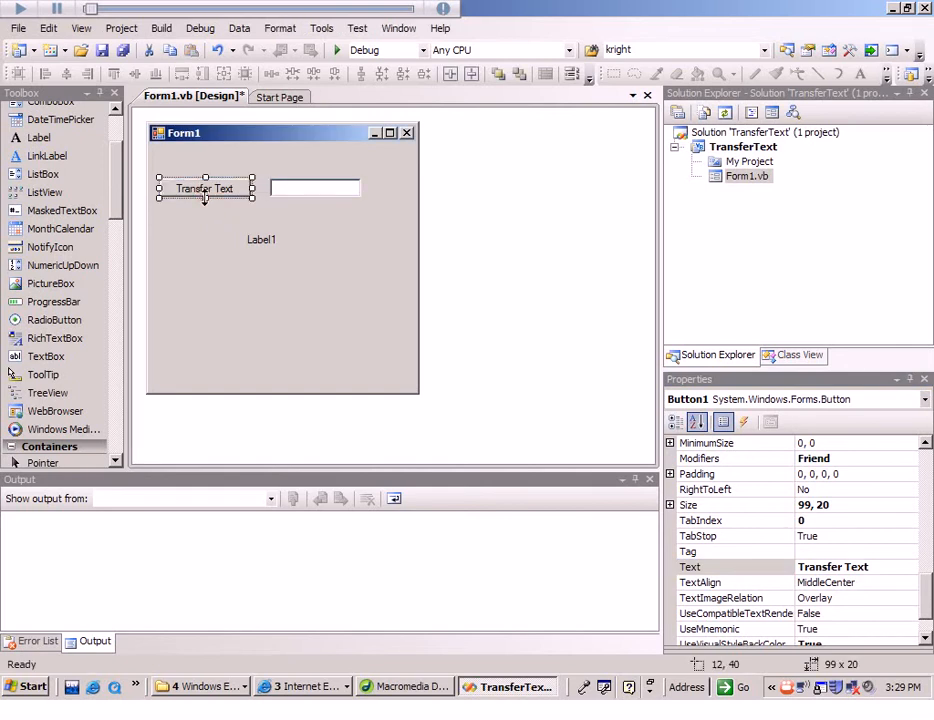
# Step: Stretch Button1 taller to about 99 × 41, leaving TextBox1 beside it at 136, 40
pyautogui.moveTo(206, 201); pyautogui.dragTo(206, 222)
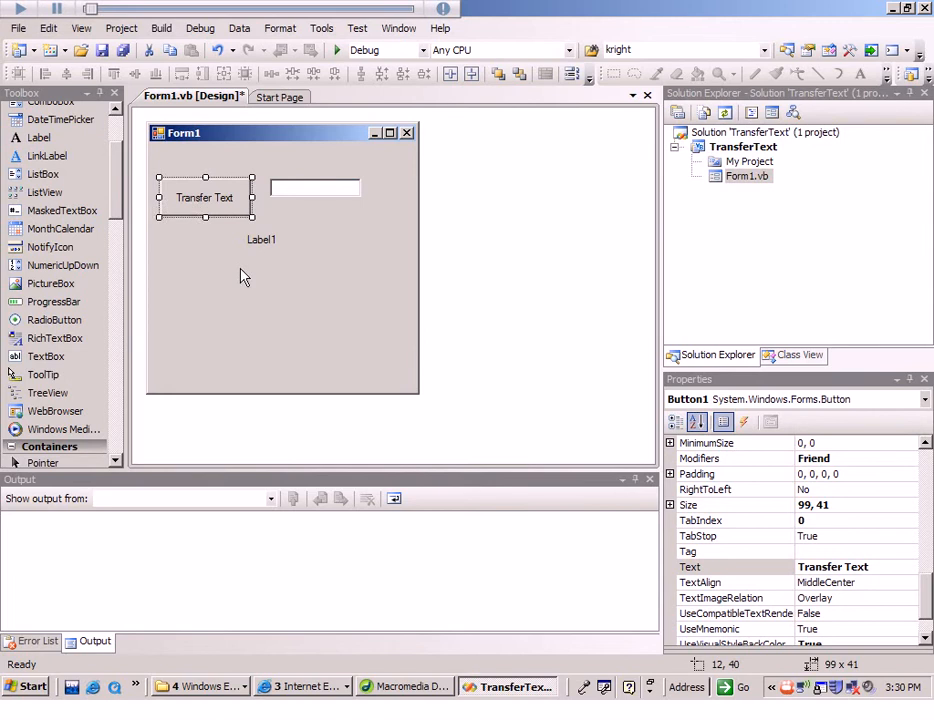
pyautogui.moveTo(487, 293)
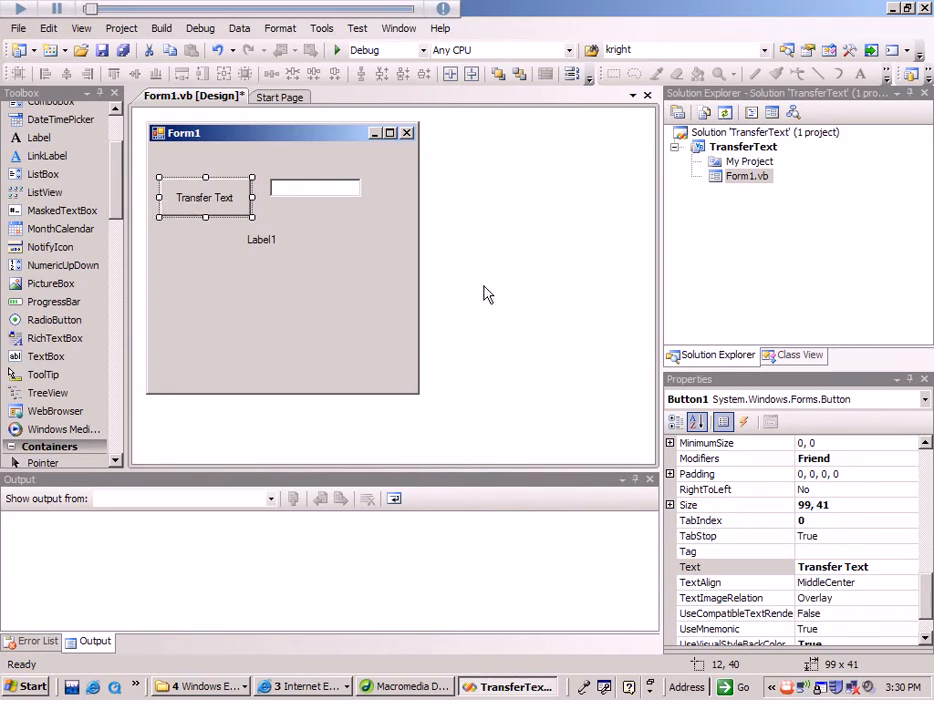
pyautogui.moveTo(333, 231)
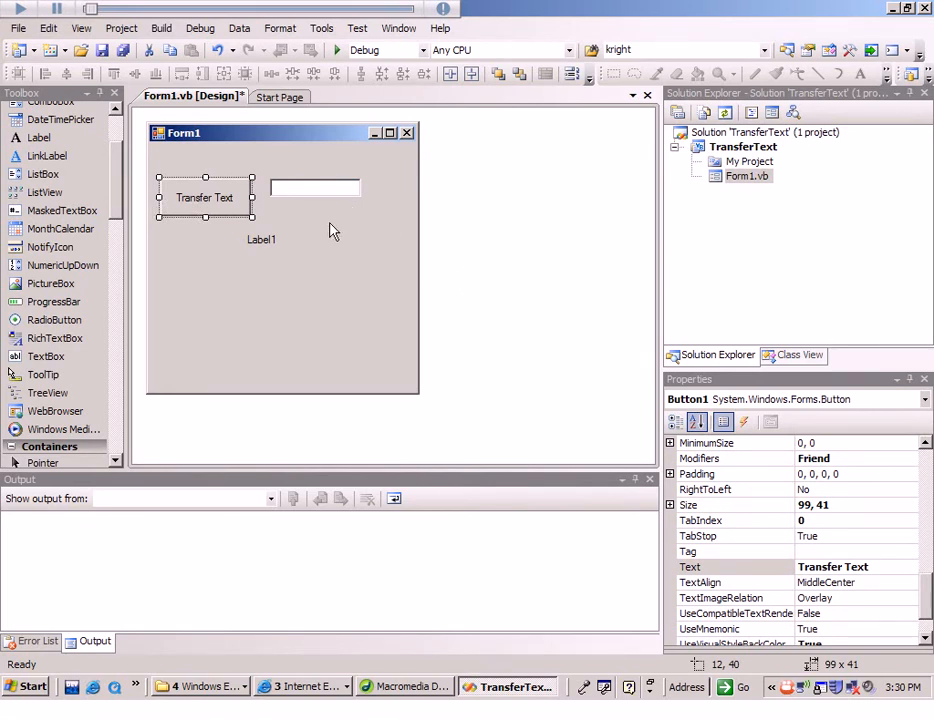
pyautogui.click(315, 188)
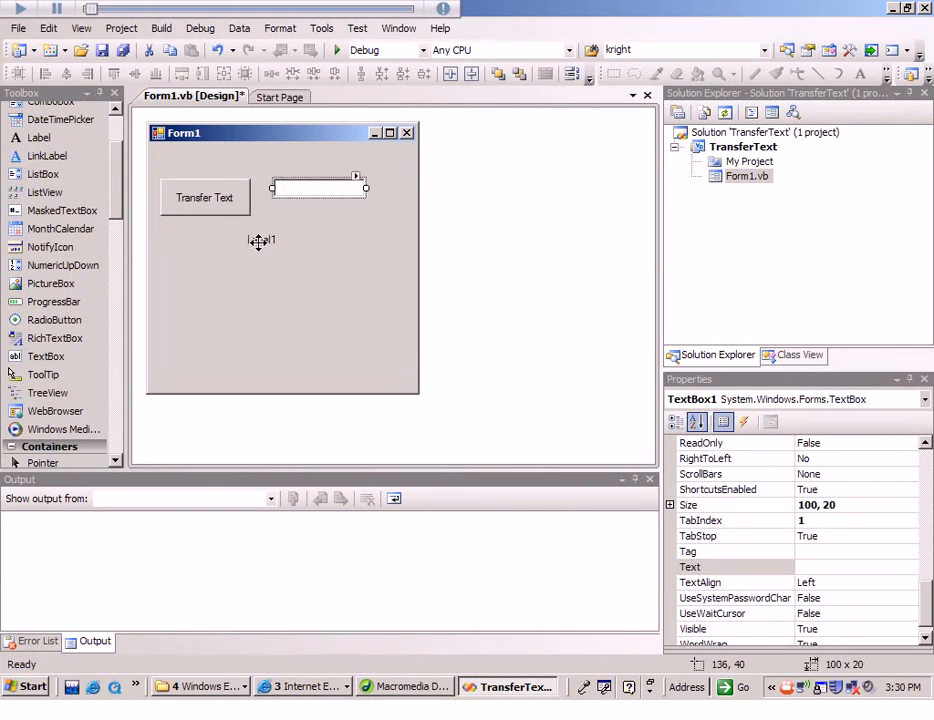
pyautogui.click(261, 239)
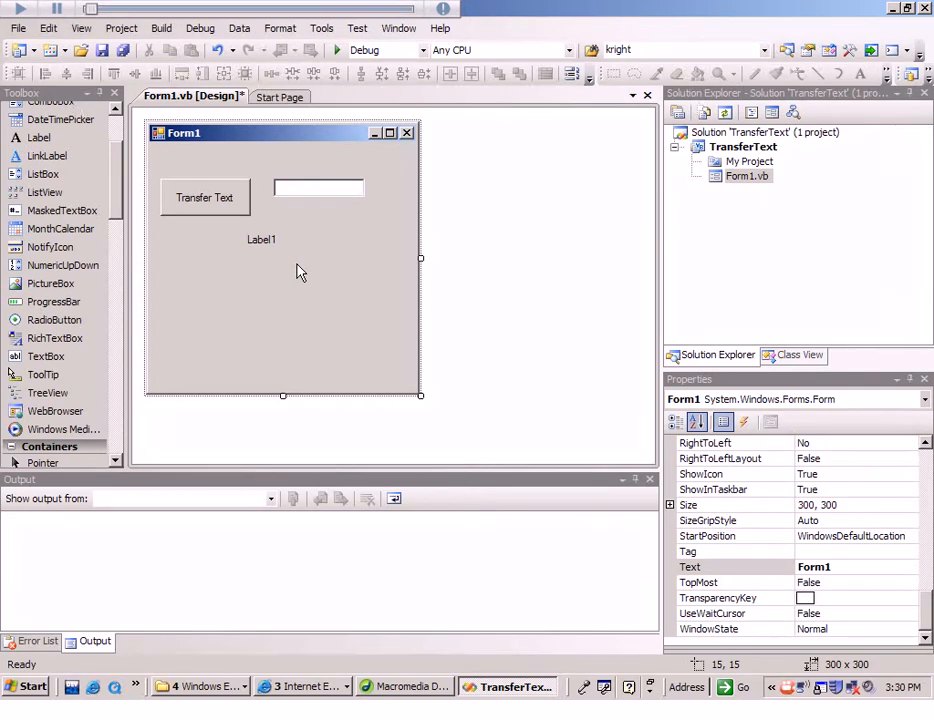
pyautogui.moveTo(545, 345)
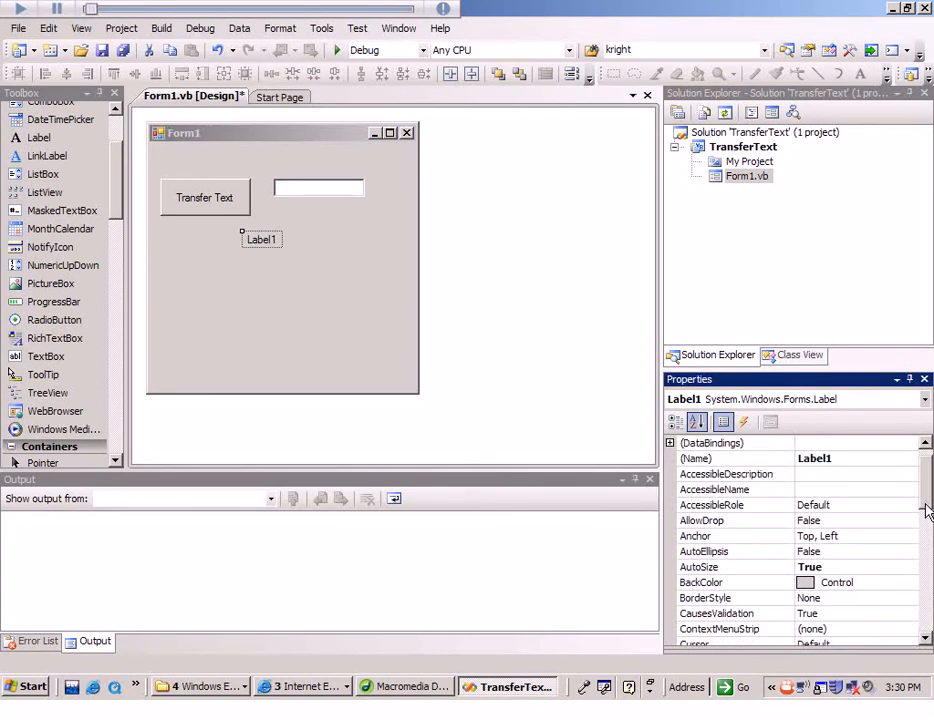
# Step: Give Label1 a Fixed3D border style
pyautogui.scroll(-3)
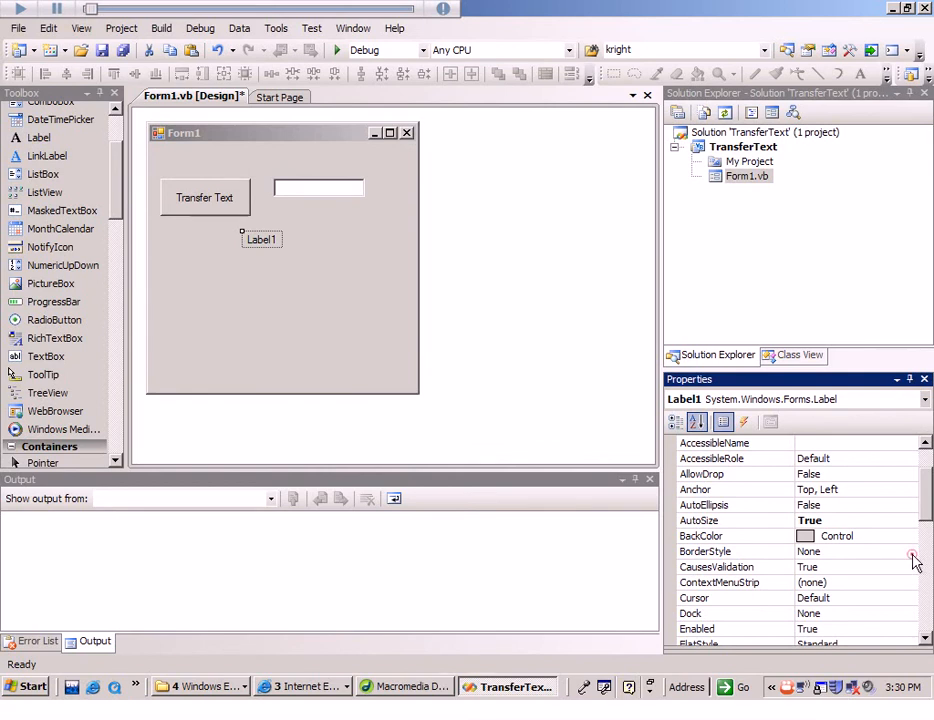
pyautogui.click(913, 553)
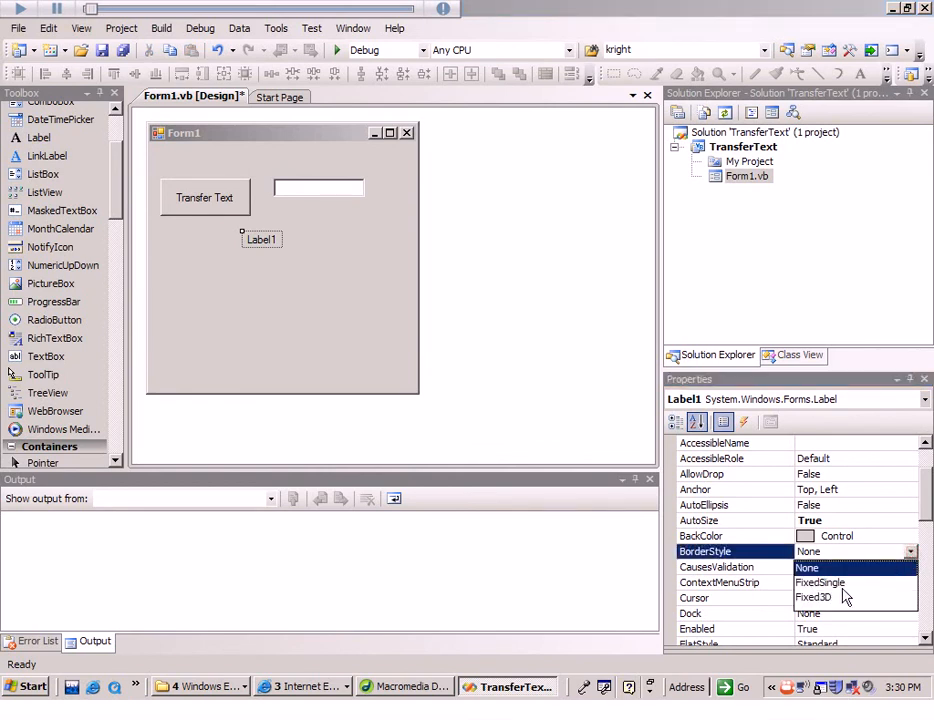
pyautogui.click(812, 597)
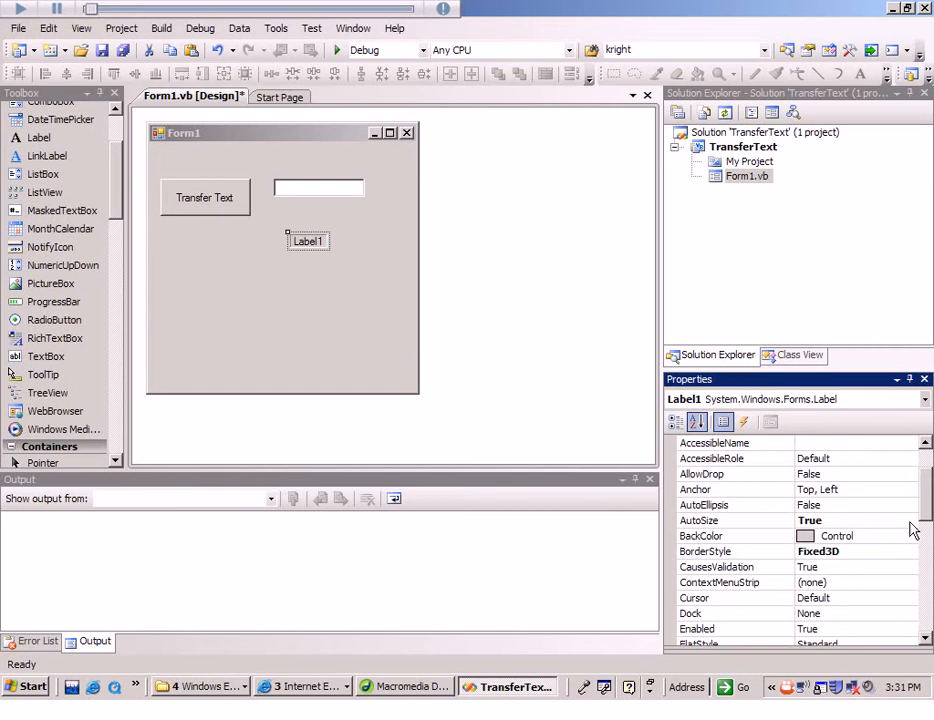
pyautogui.moveTo(716, 527)
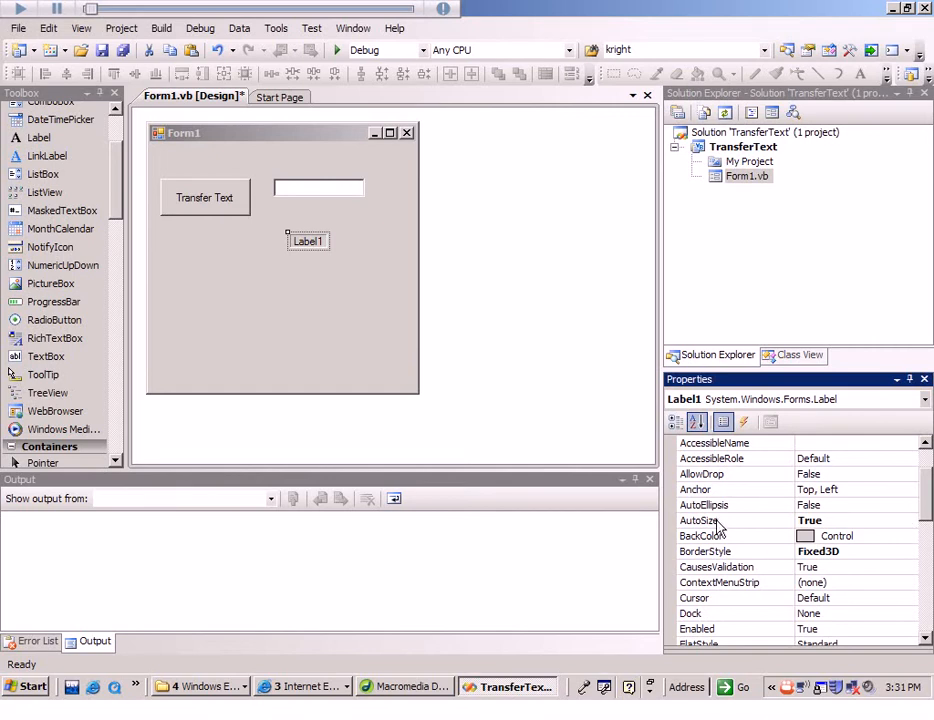
pyautogui.moveTo(836, 536)
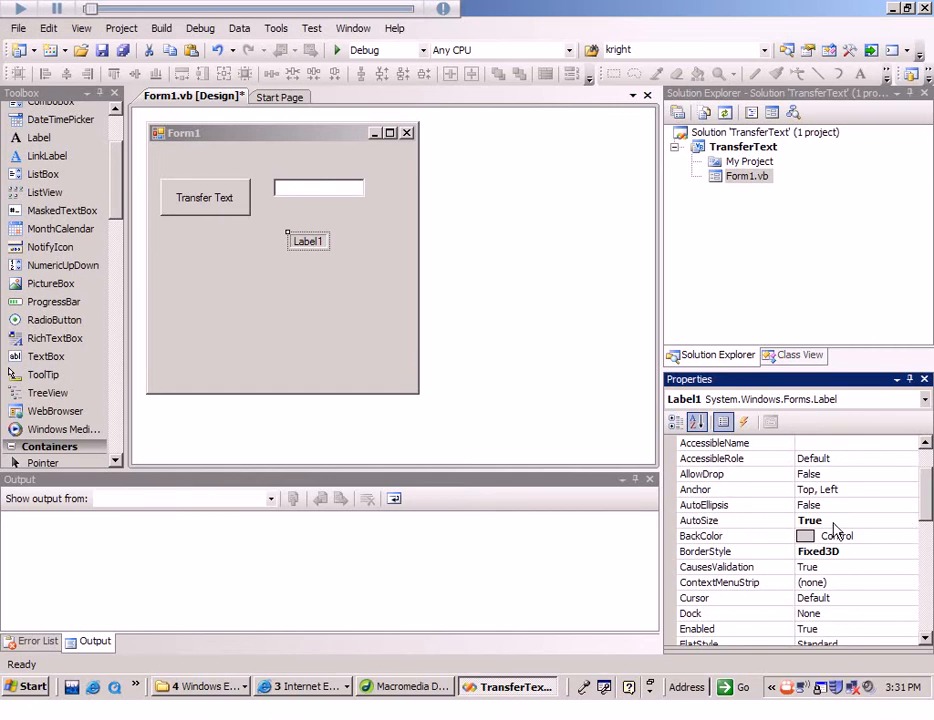
pyautogui.moveTo(900, 536)
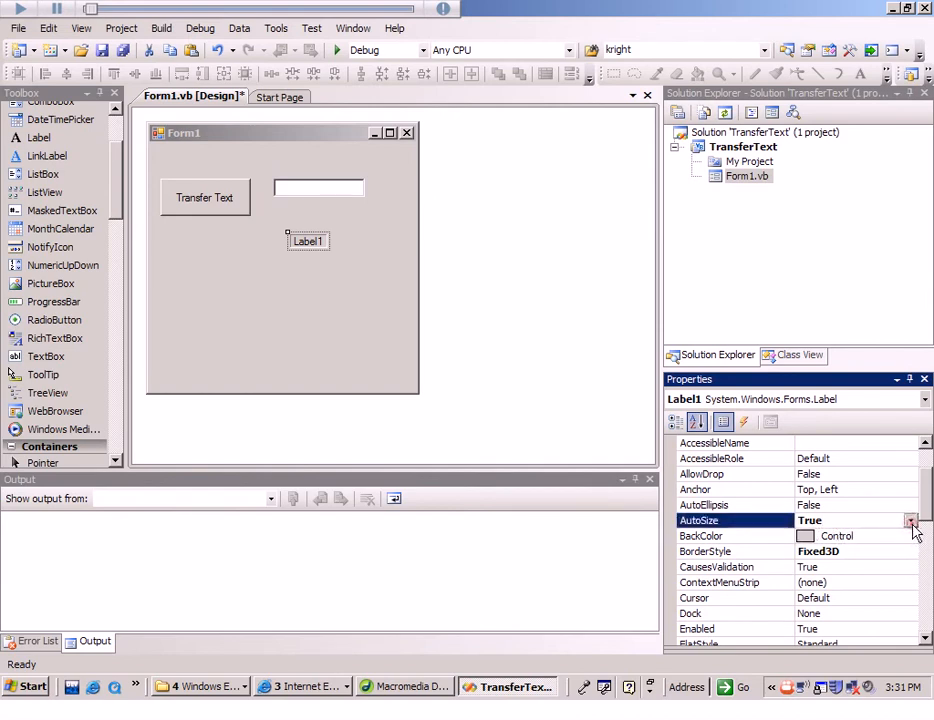
# Step: Turn Label1's AutoSize off and position it beneath the text box
pyautogui.click(910, 520)
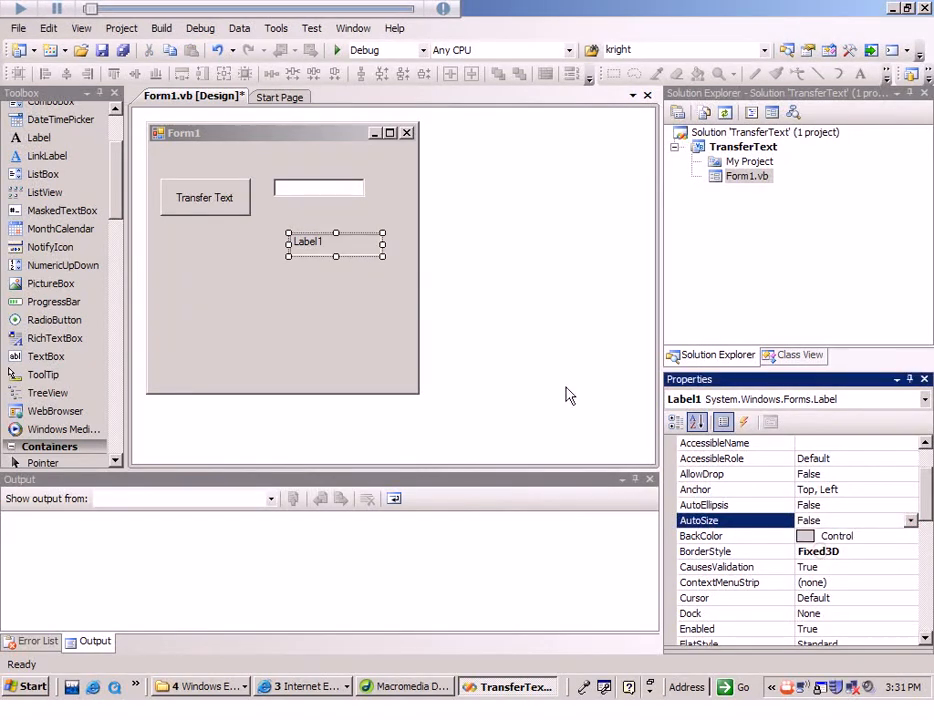
pyautogui.moveTo(336, 241); pyautogui.dragTo(318, 232)
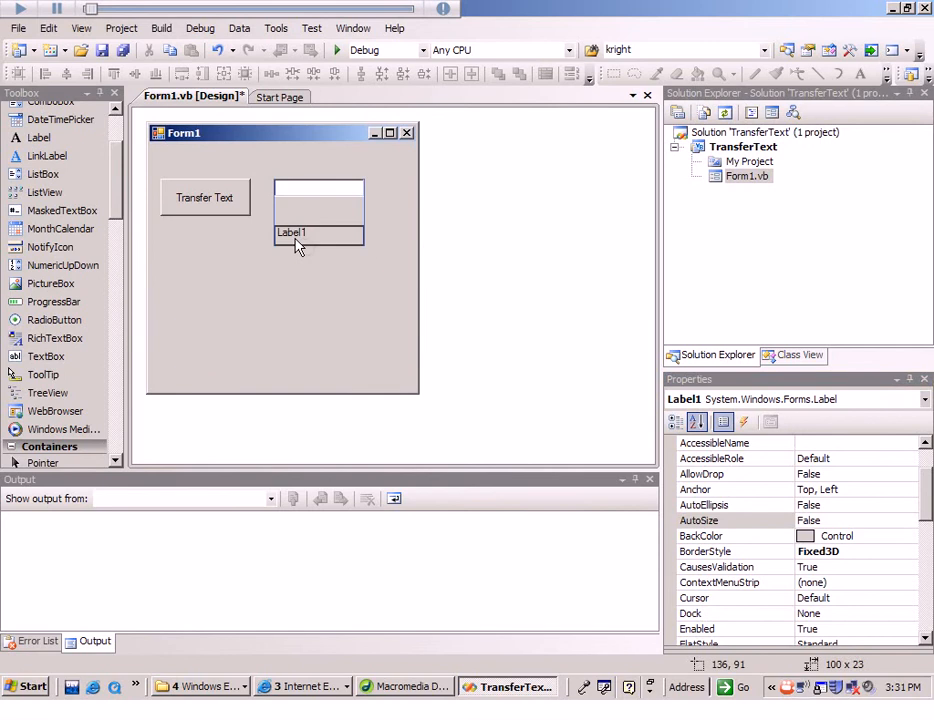
pyautogui.click(318, 232)
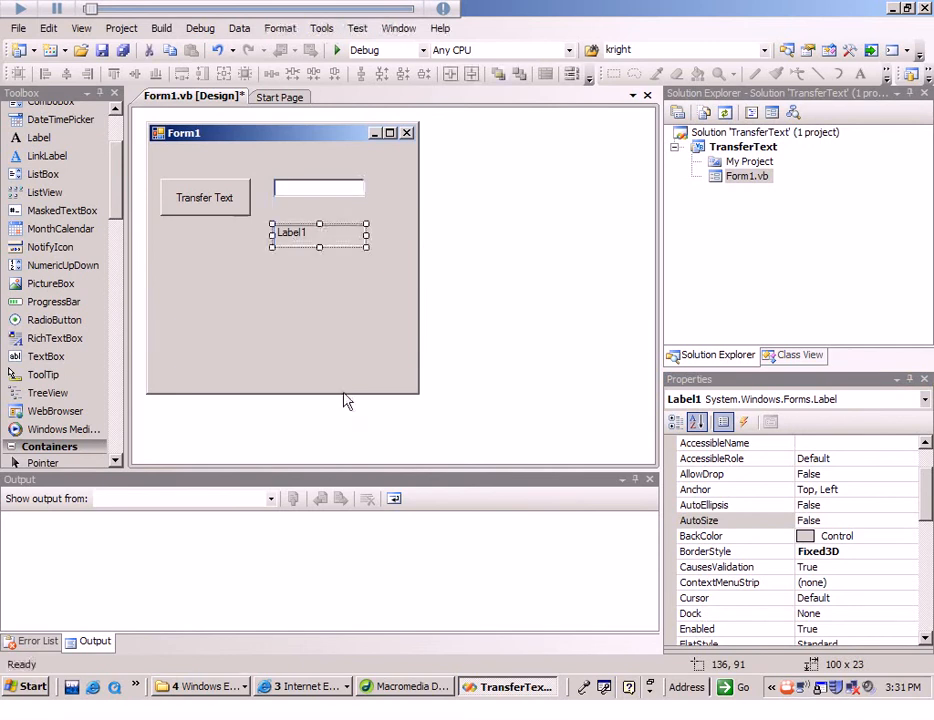
pyautogui.moveTo(475, 390)
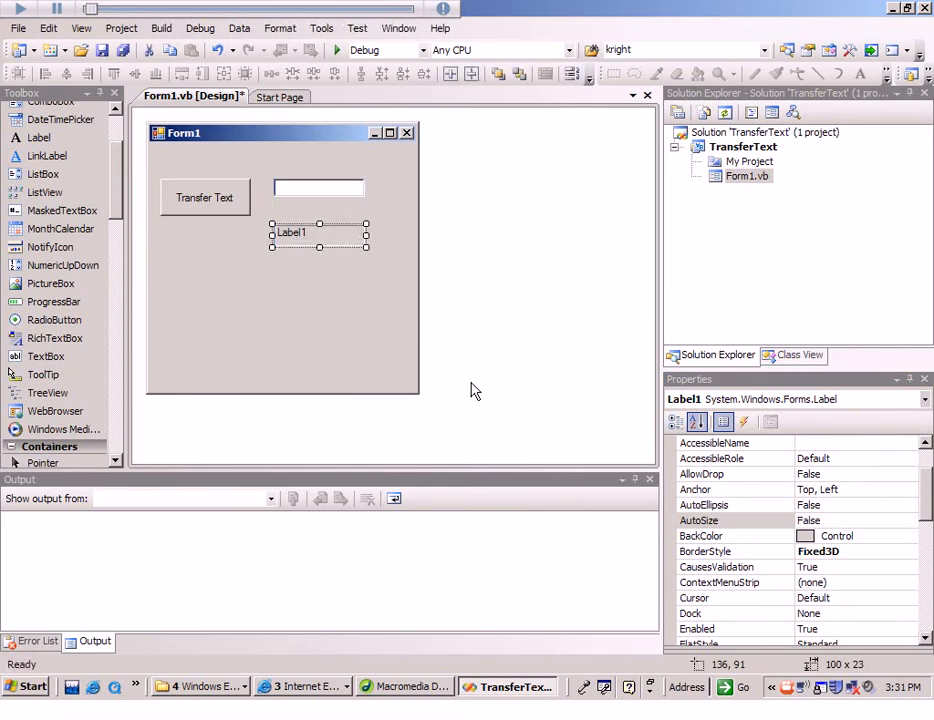
pyautogui.moveTo(559, 482)
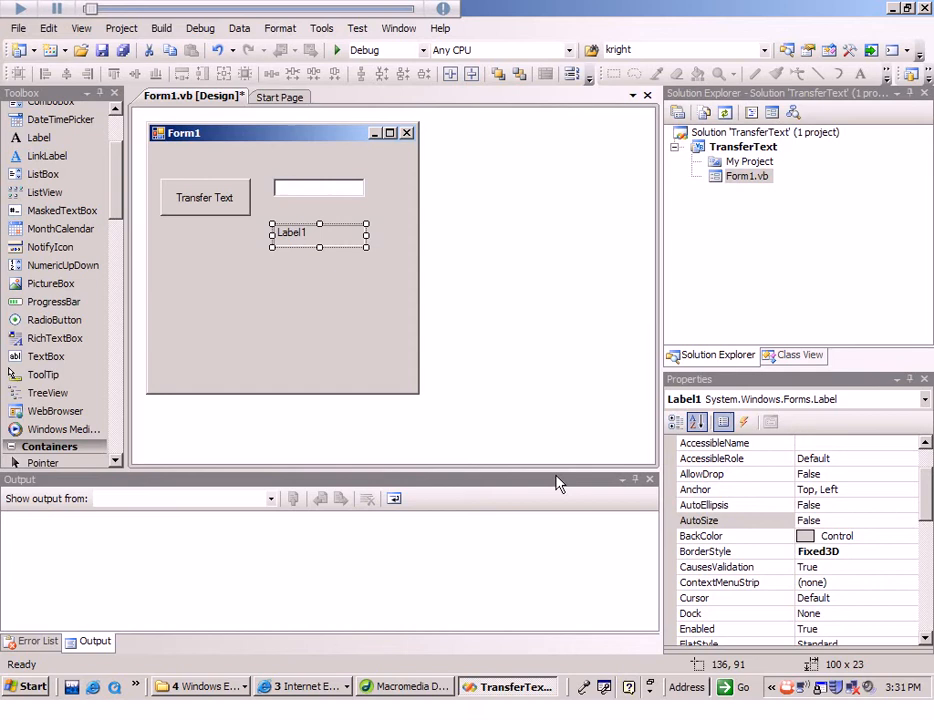
pyautogui.moveTo(631, 382)
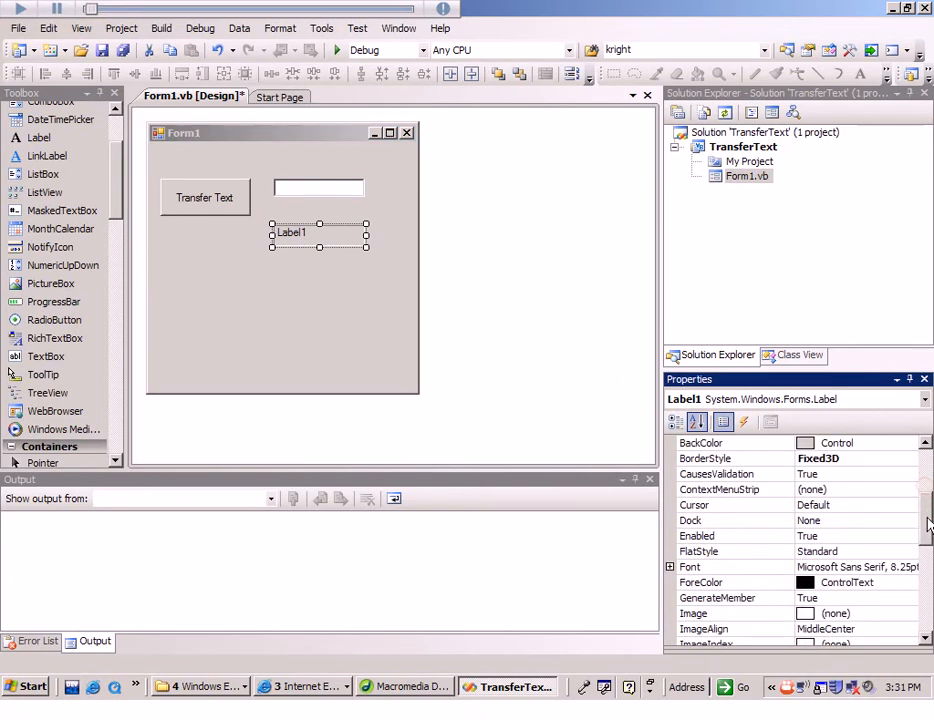
# Step: Clear Label1's Text property so the bordered label is blank
pyautogui.scroll(-3)
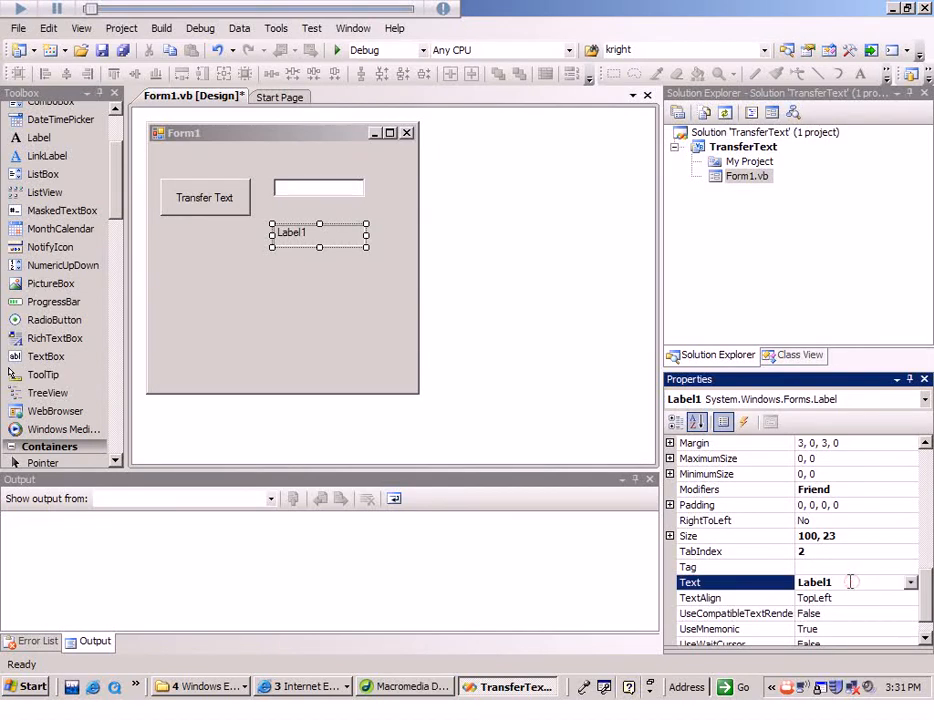
pyautogui.click(850, 582)
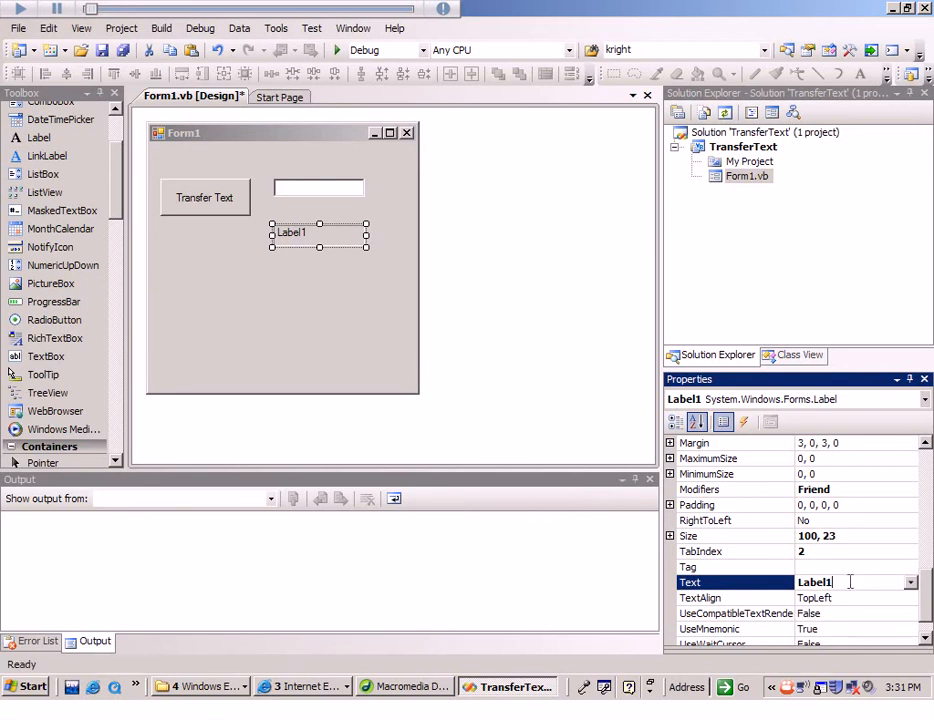
pyautogui.press('BackSpace')
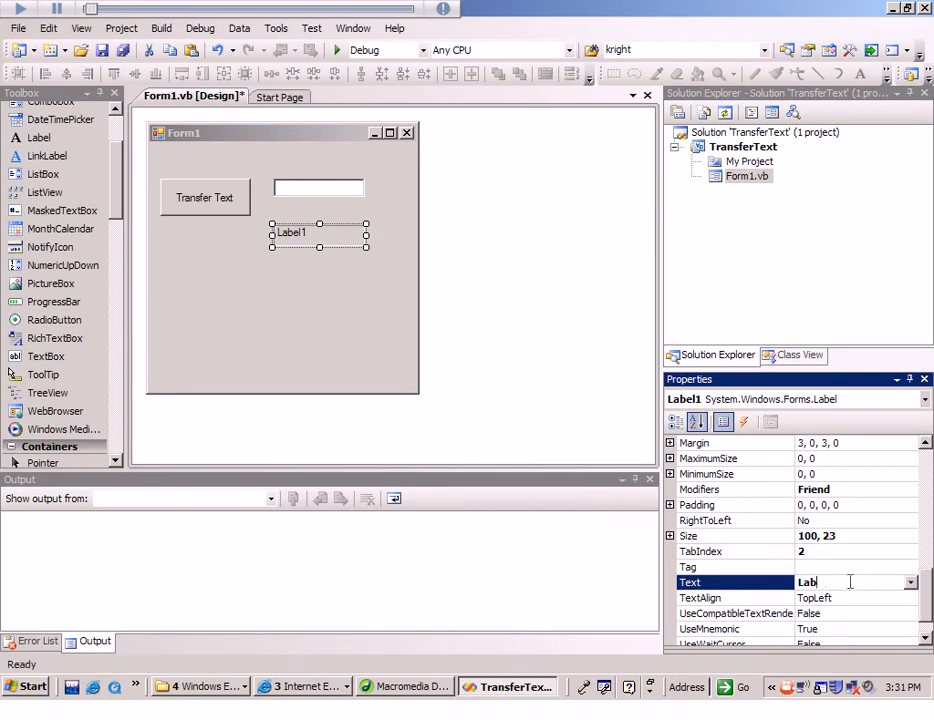
pyautogui.press('ctrl+a')
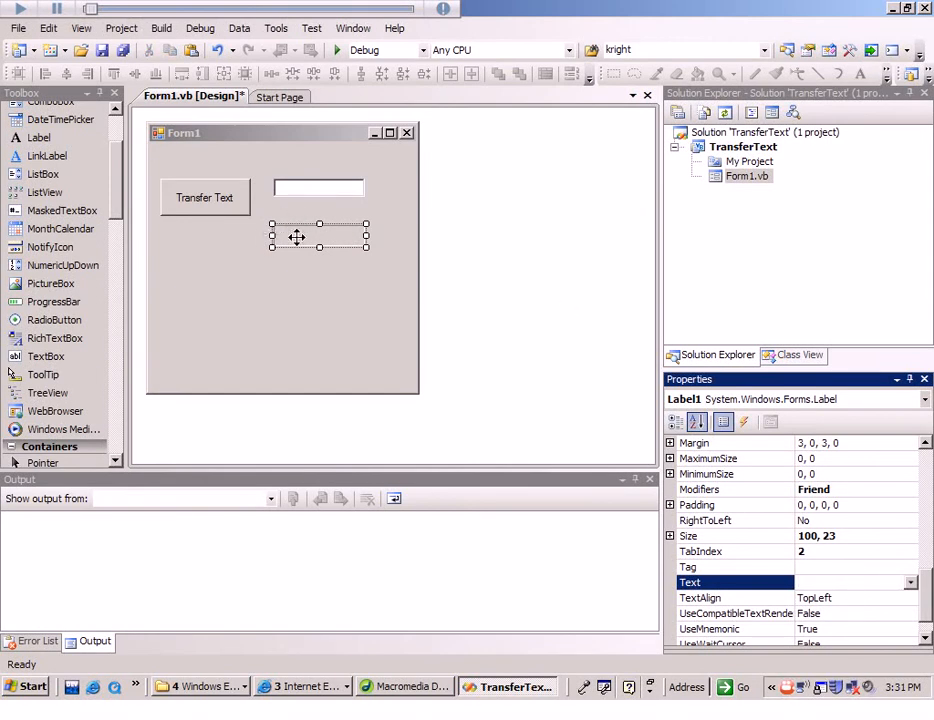
pyautogui.moveTo(293, 307)
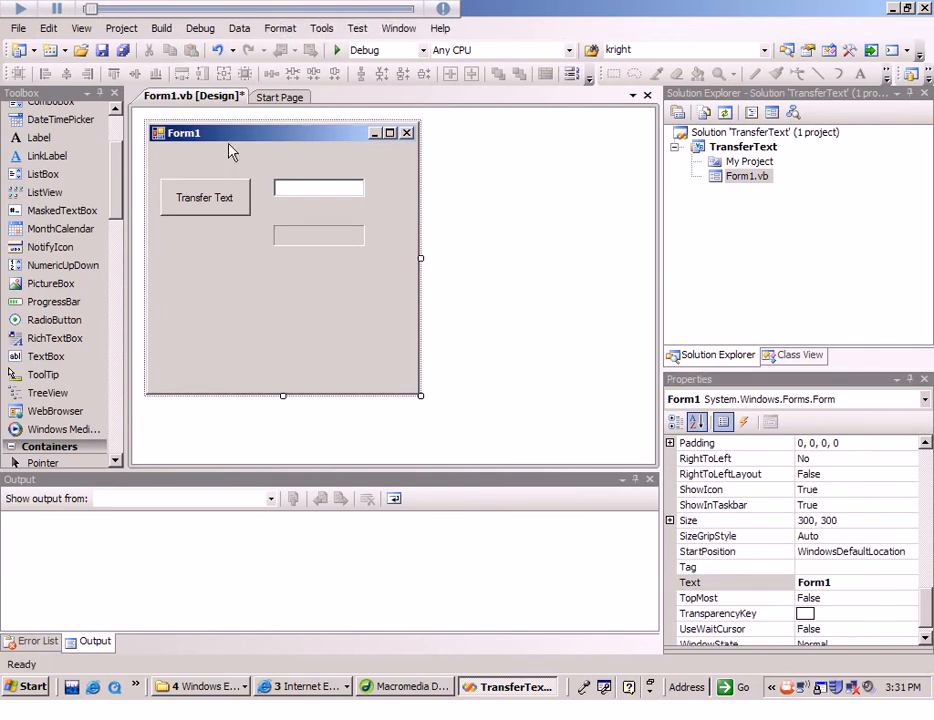
pyautogui.moveTo(202, 140)
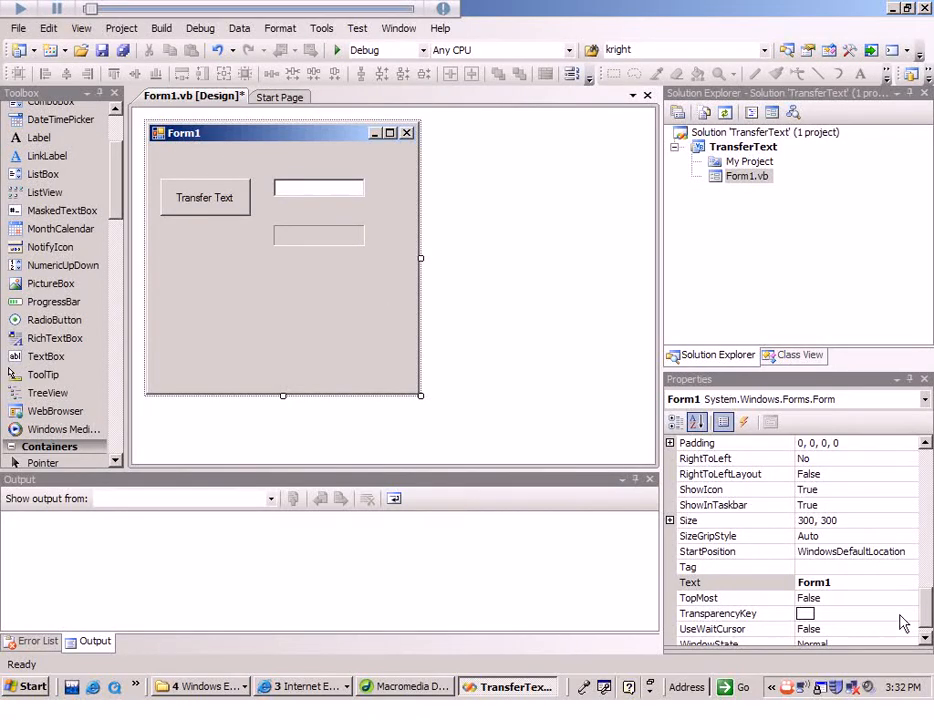
pyautogui.moveTo(838, 597)
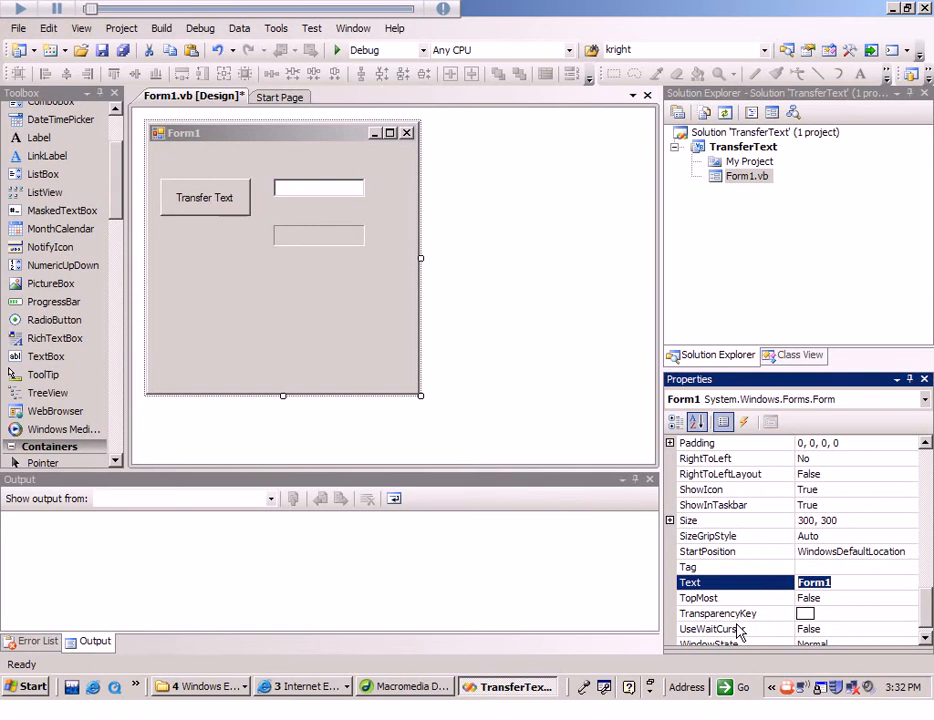
pyautogui.moveTo(299, 379)
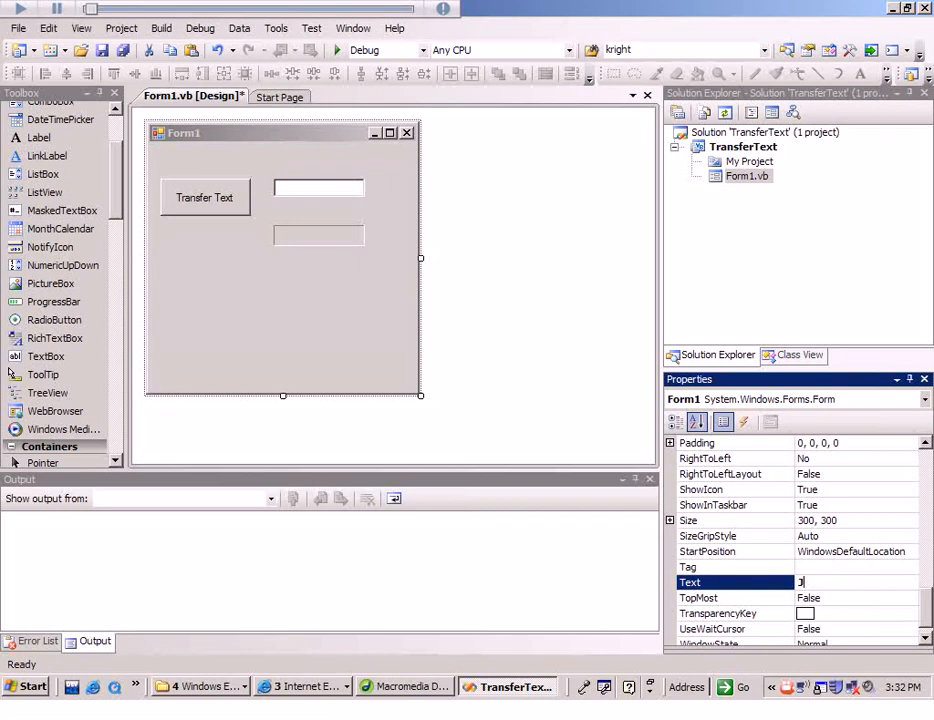
# Step: Set Form1's Text property so the title bar reads "Jim Krumm's first program"
pyautogui.write("Jim Krumm's fir")
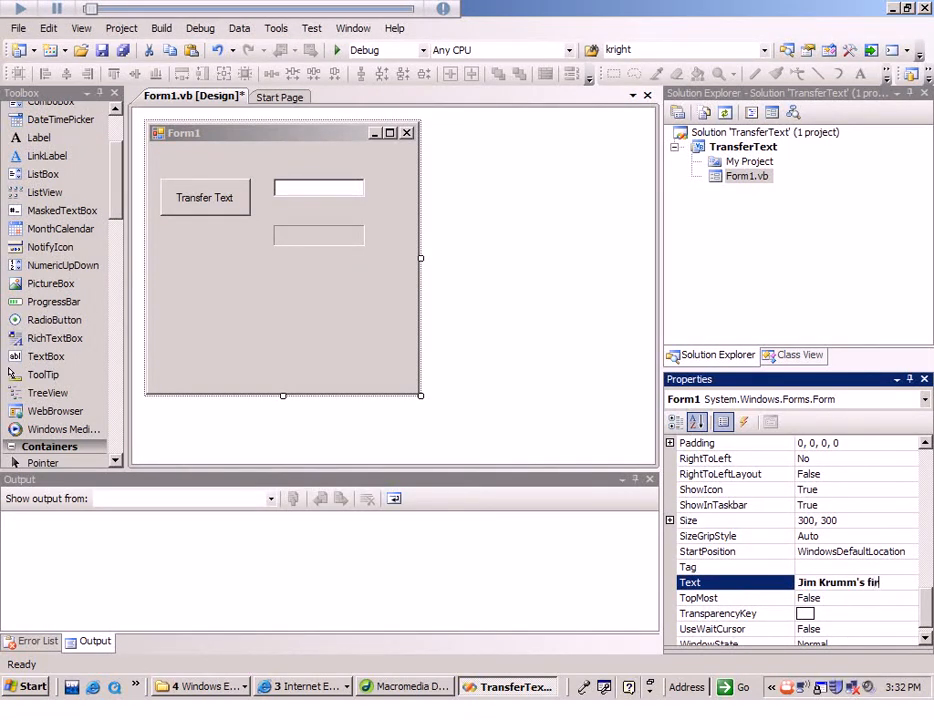
pyautogui.write('st program')
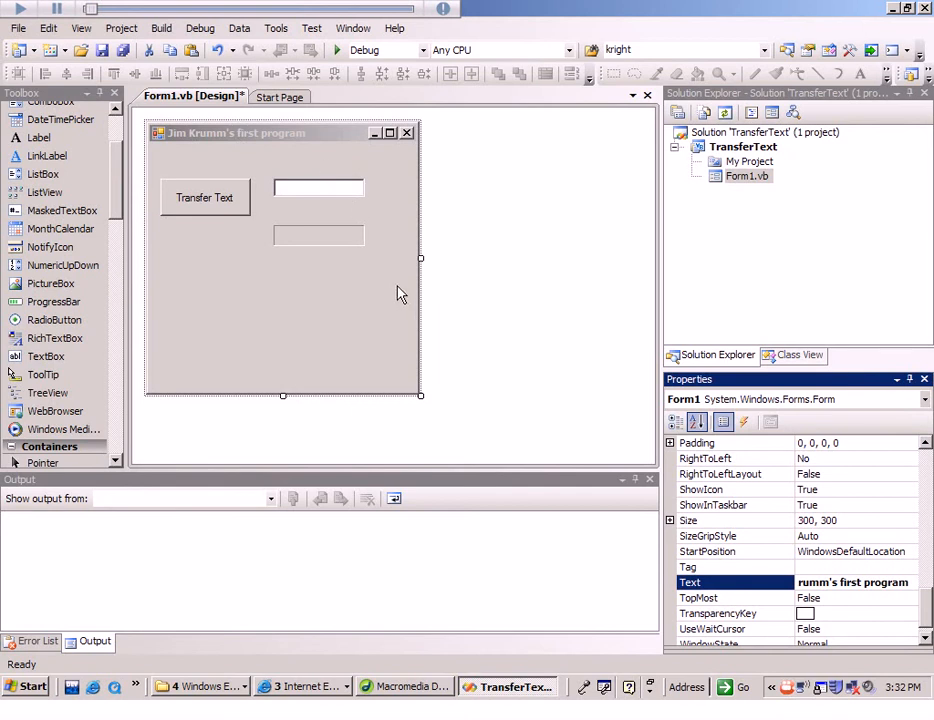
pyautogui.moveTo(425, 346)
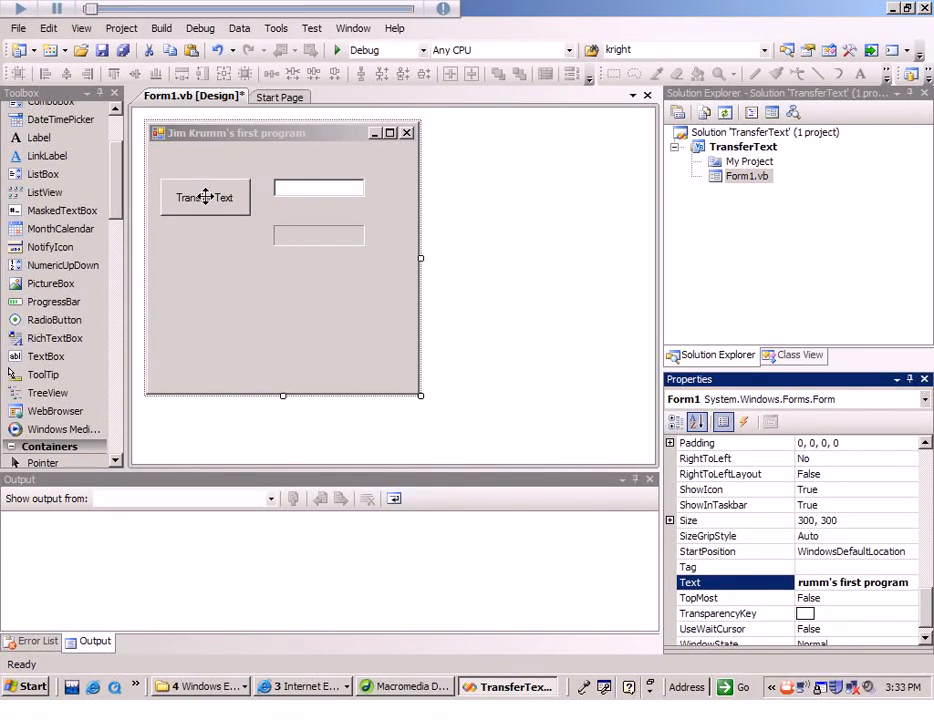
pyautogui.moveTo(303, 180)
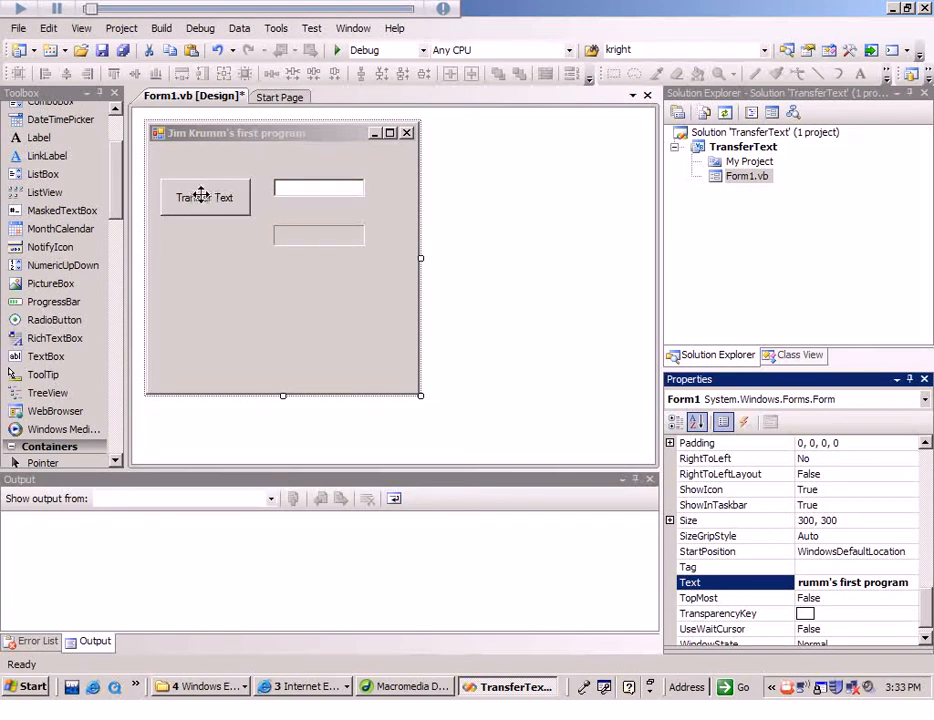
pyautogui.click(205, 197)
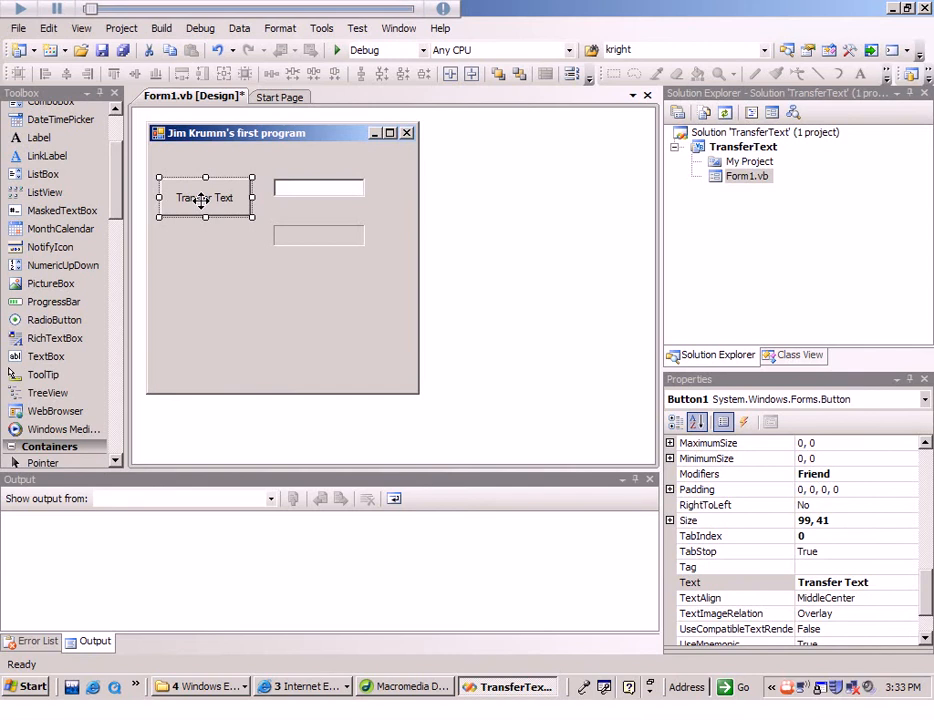
# Step: In Button1's click handler, add the line Label1.Text = TextBox1.Text via IntelliSense
pyautogui.doubleClick(205, 197)
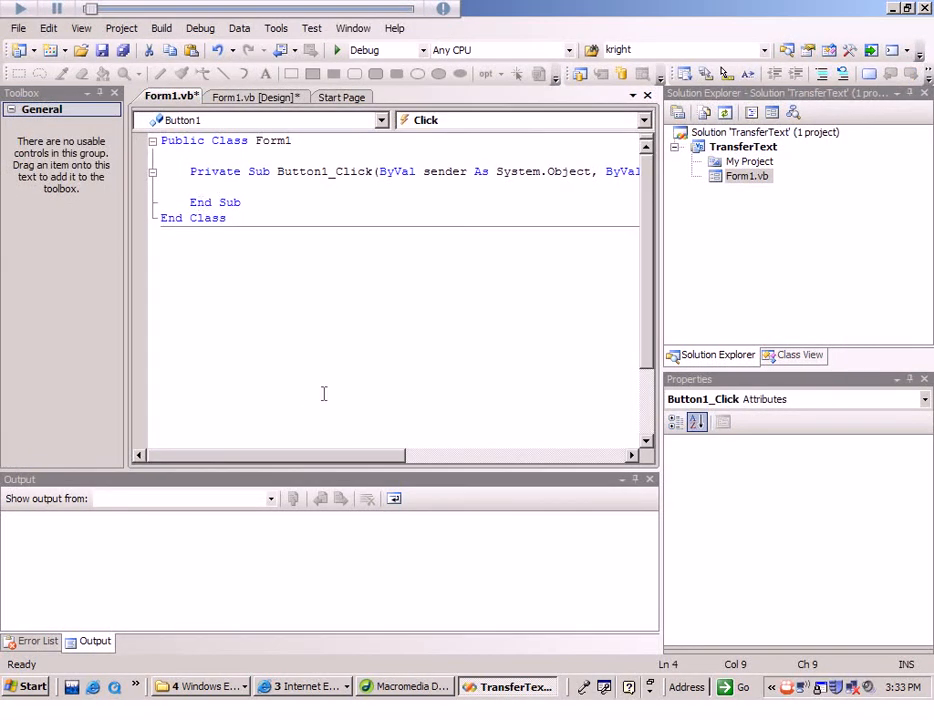
pyautogui.moveTo(350, 467)
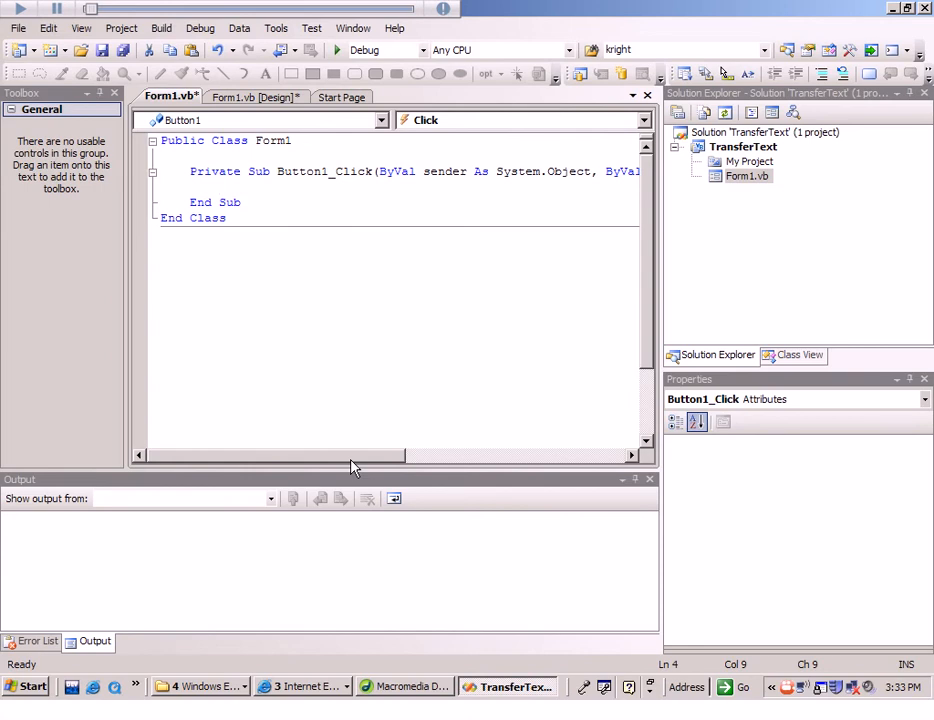
pyautogui.write('label1')
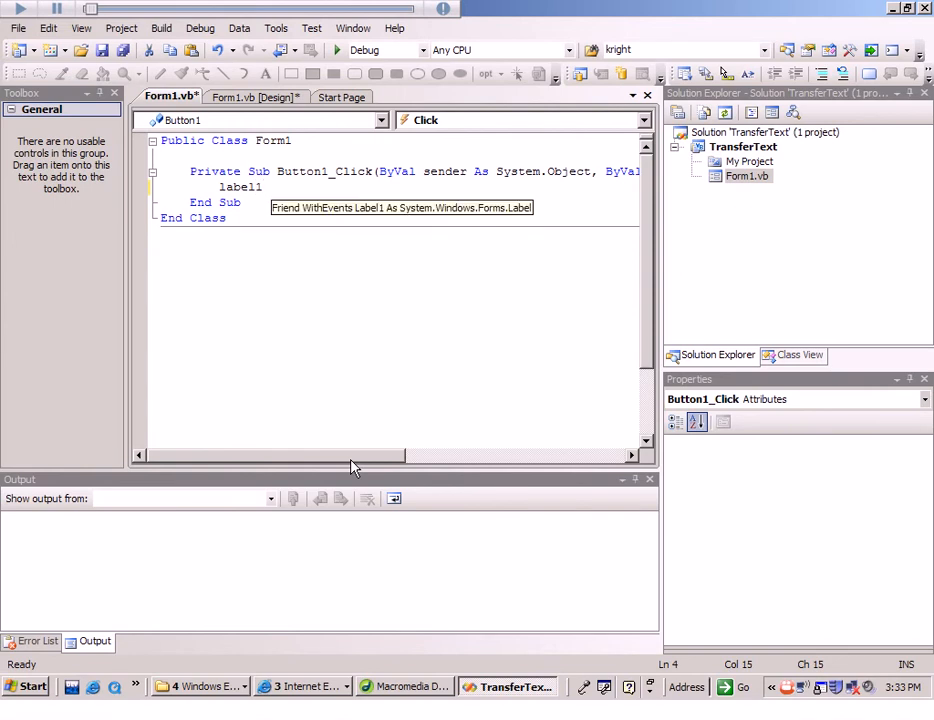
pyautogui.write('.')
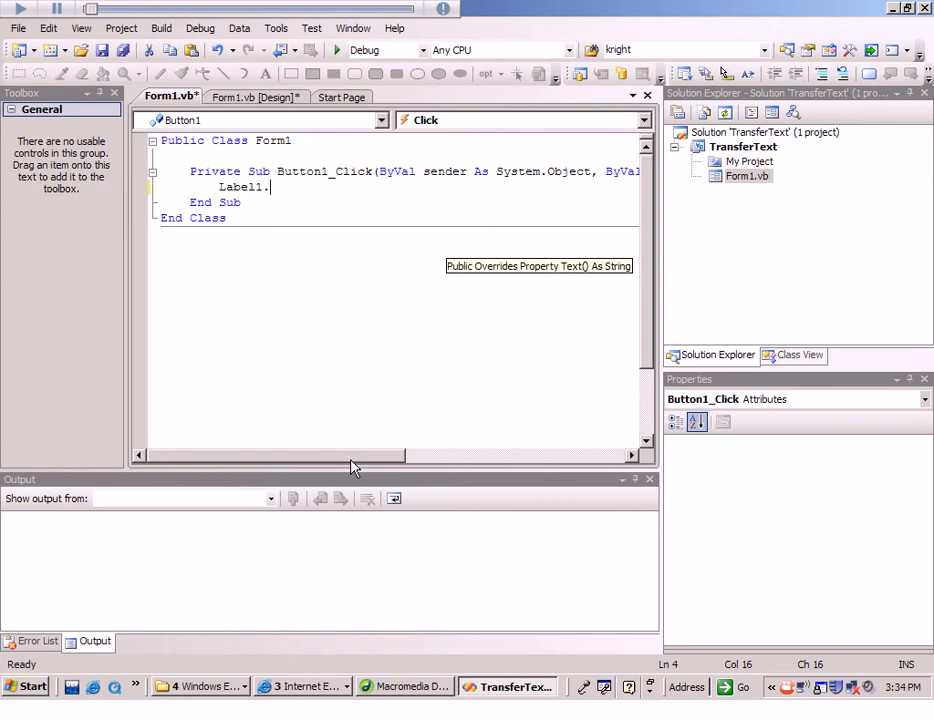
pyautogui.write('te')
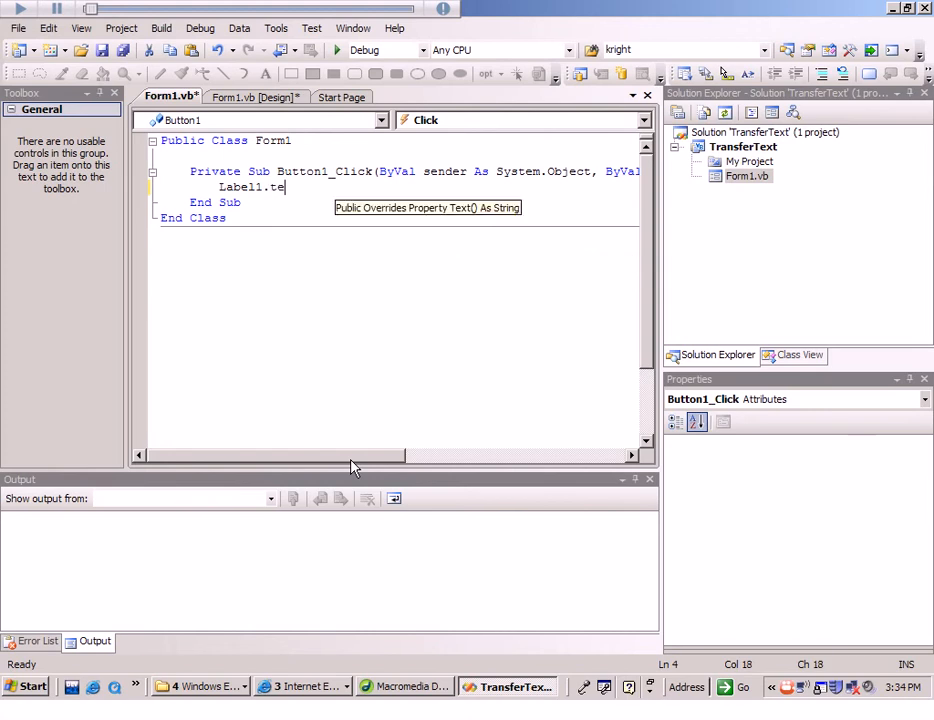
pyautogui.write('xt')
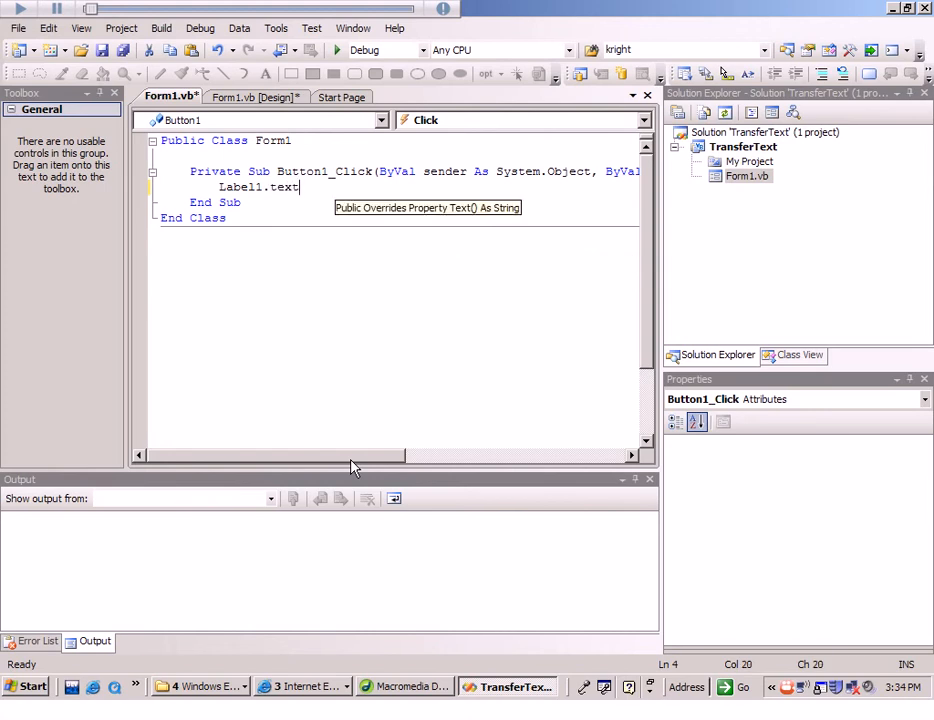
pyautogui.write('=')
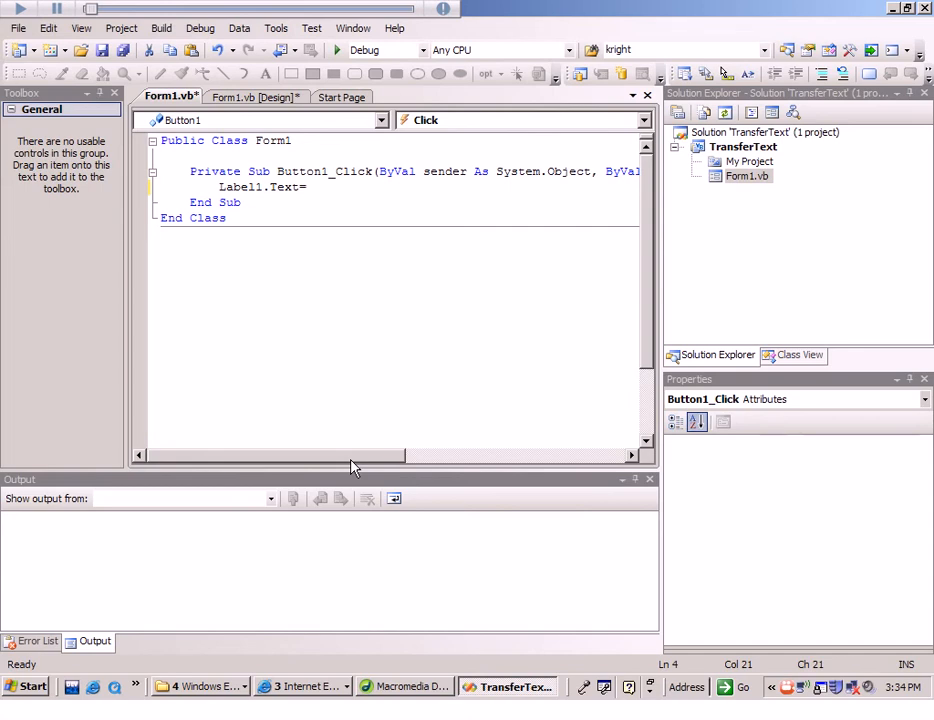
pyautogui.write('tex')
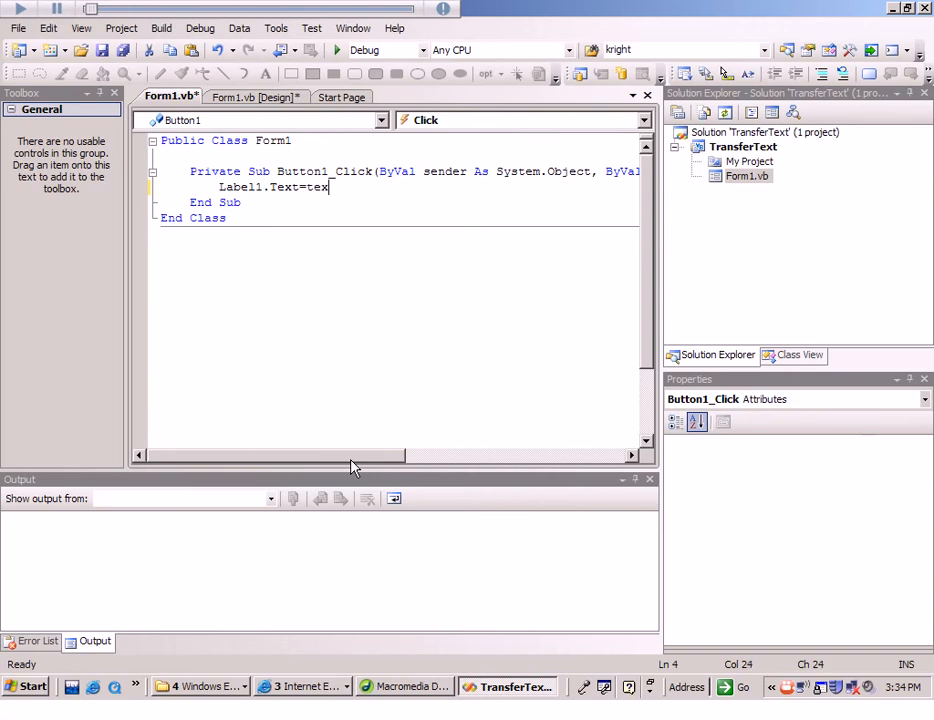
pyautogui.write('tbox')
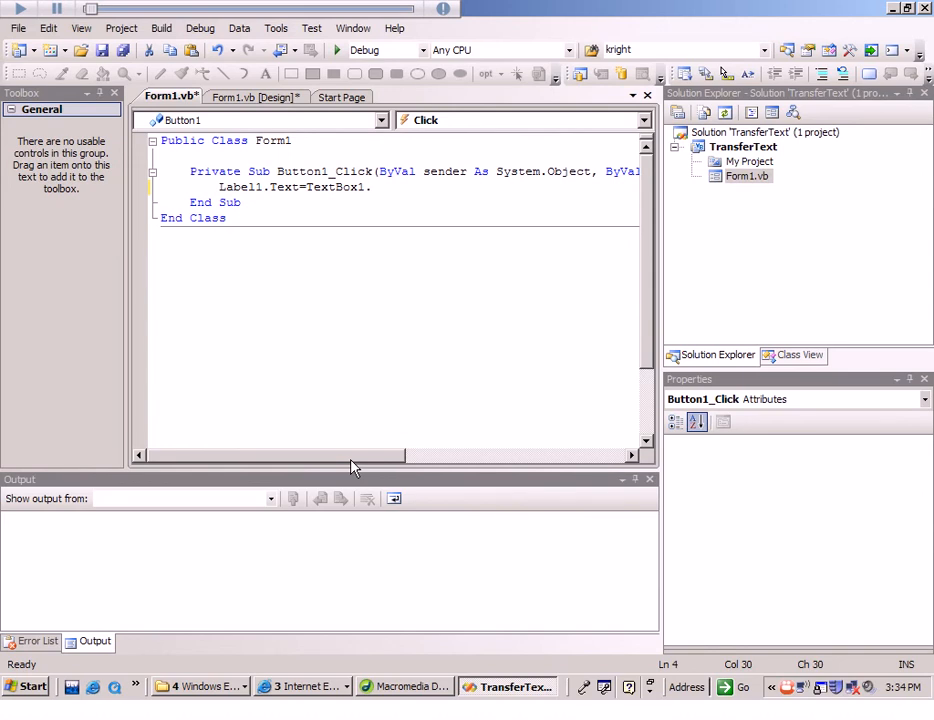
pyautogui.write('te')
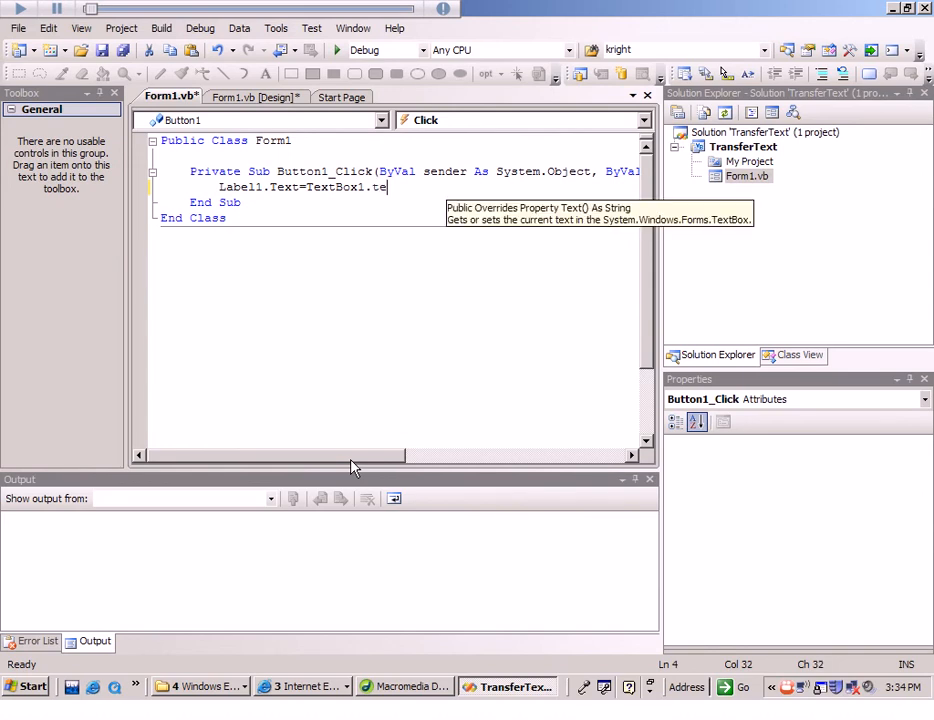
pyautogui.write('xt')
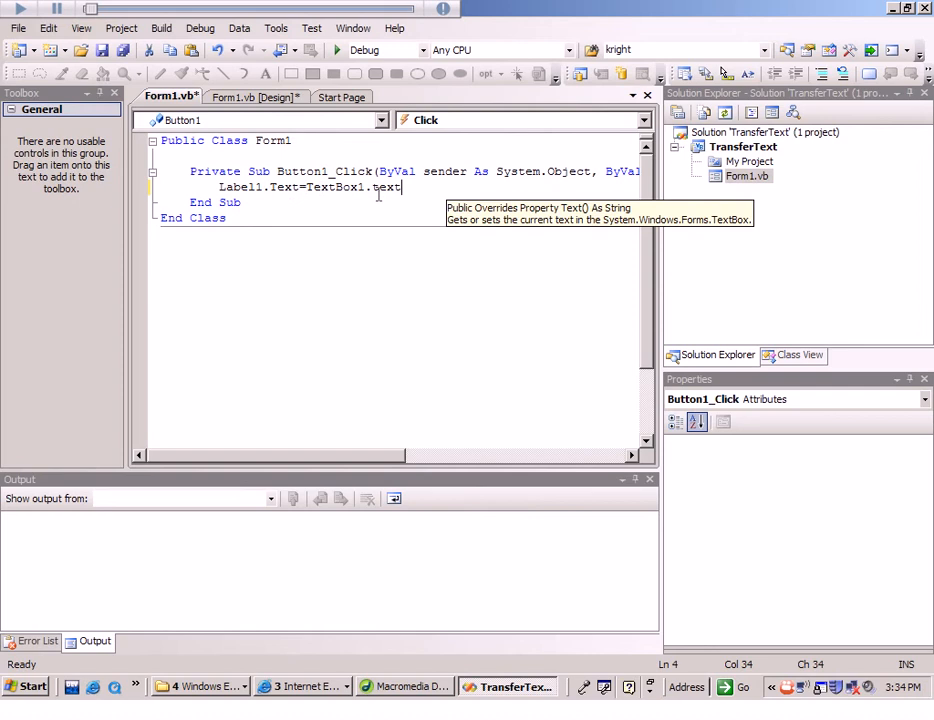
pyautogui.moveTo(508, 337)
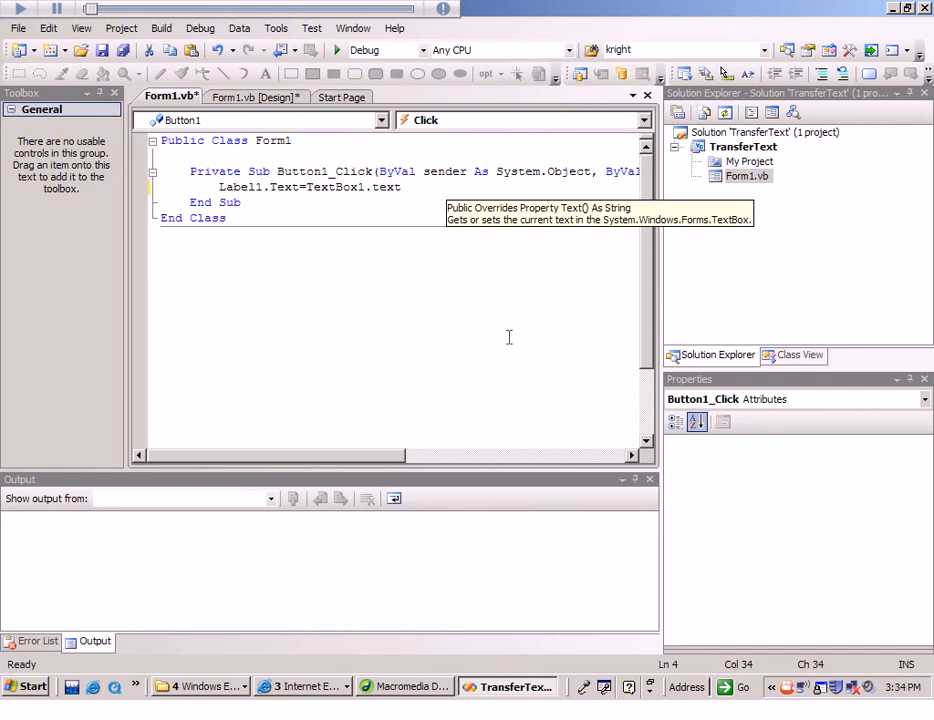
pyautogui.moveTo(310, 187)
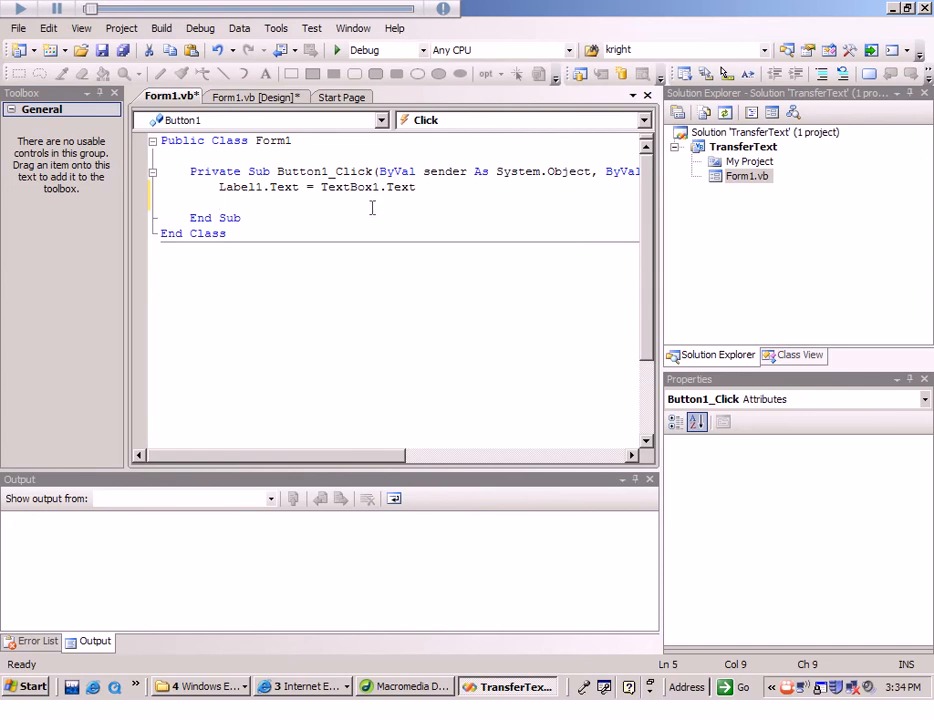
pyautogui.moveTo(453, 317)
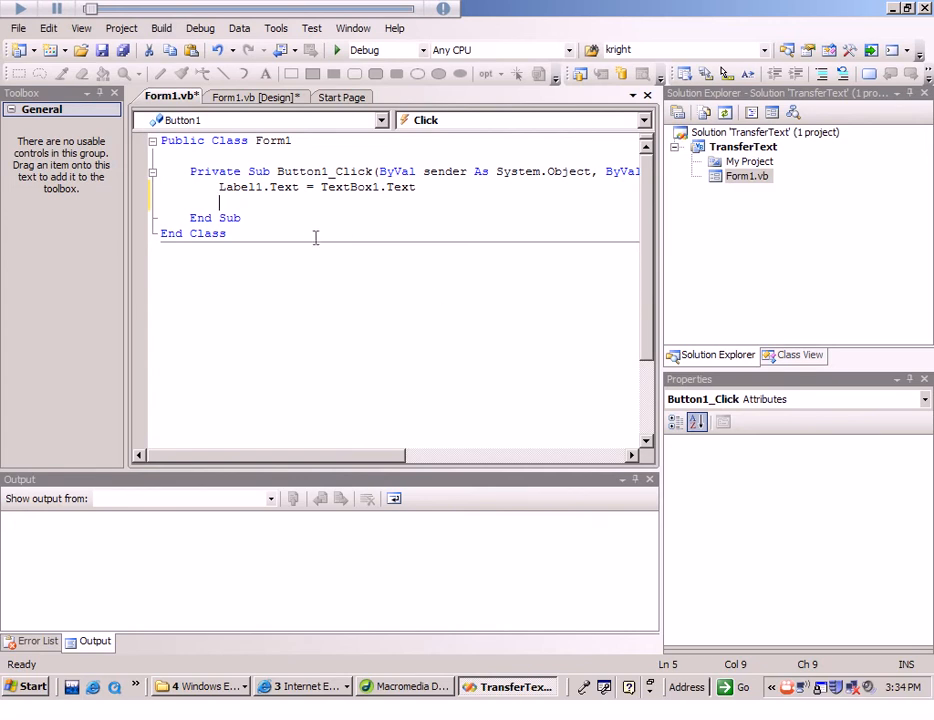
pyautogui.moveTo(258, 100)
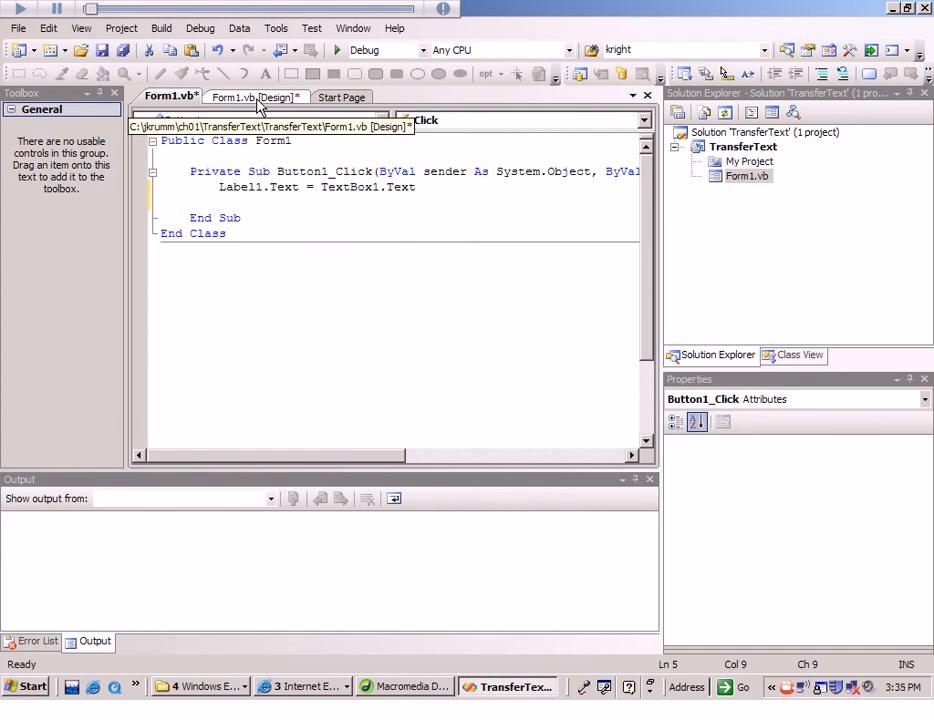
# Step: From the design view, rebuild the solution (1 succeeded, 0 failed) and start debugging the app
pyautogui.click(250, 96)
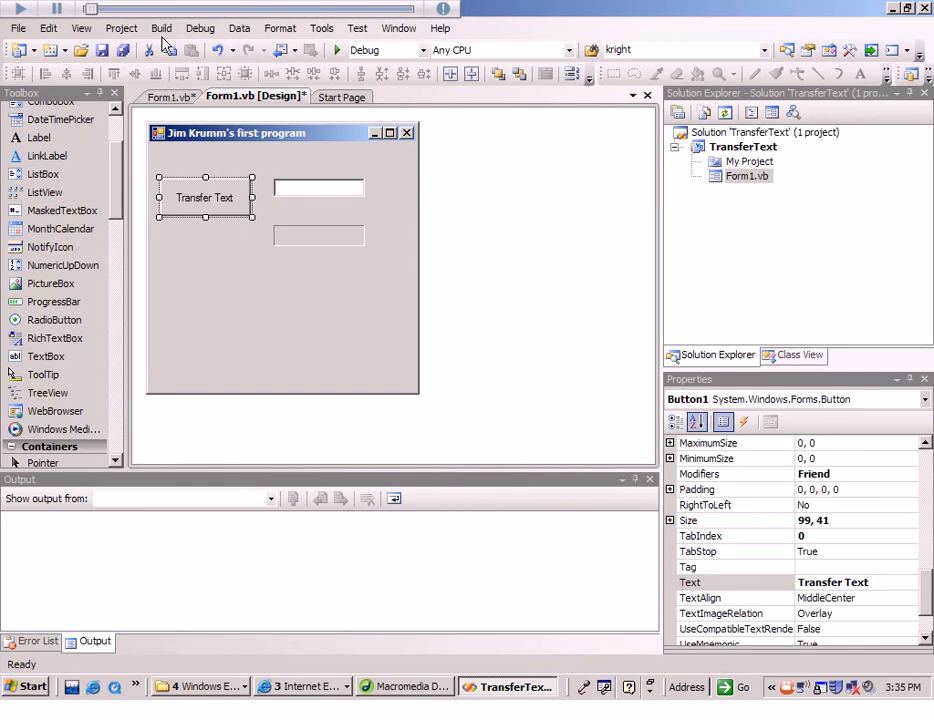
pyautogui.click(156, 28)
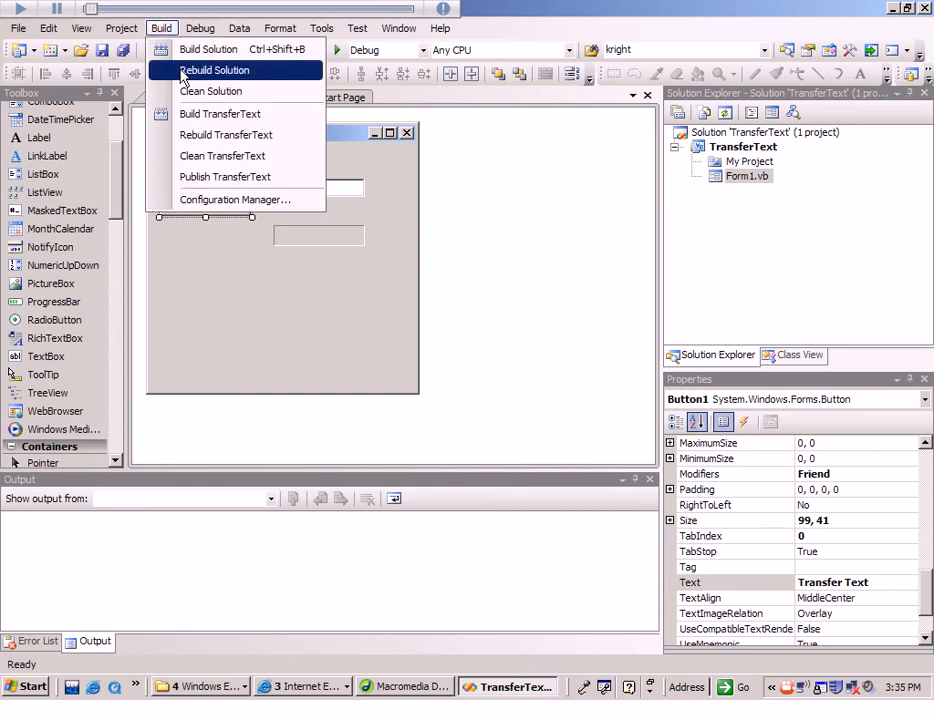
pyautogui.click(221, 70)
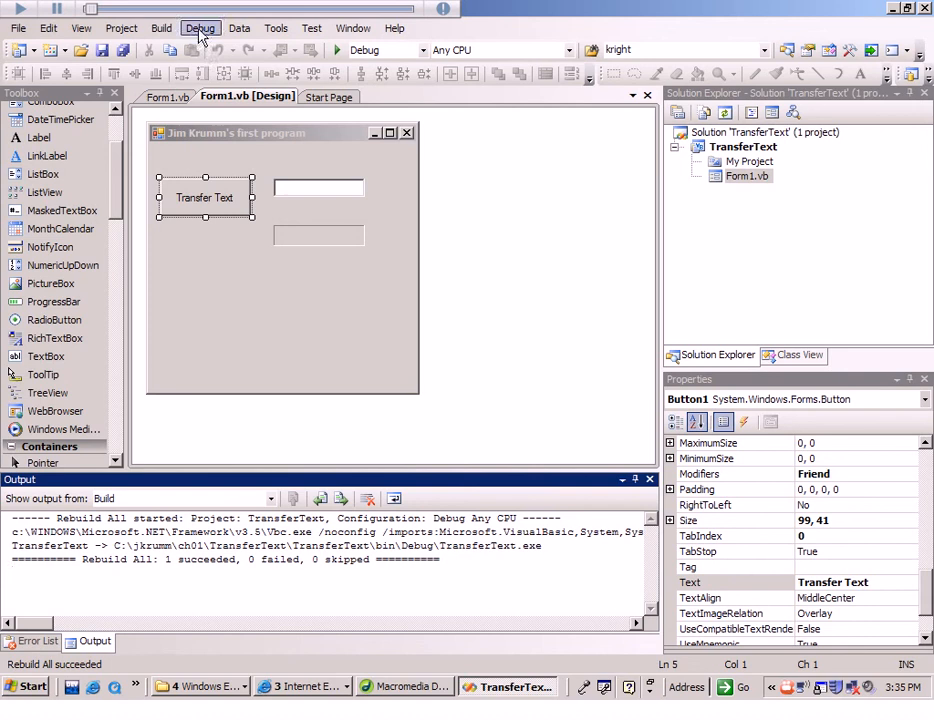
pyautogui.click(197, 27)
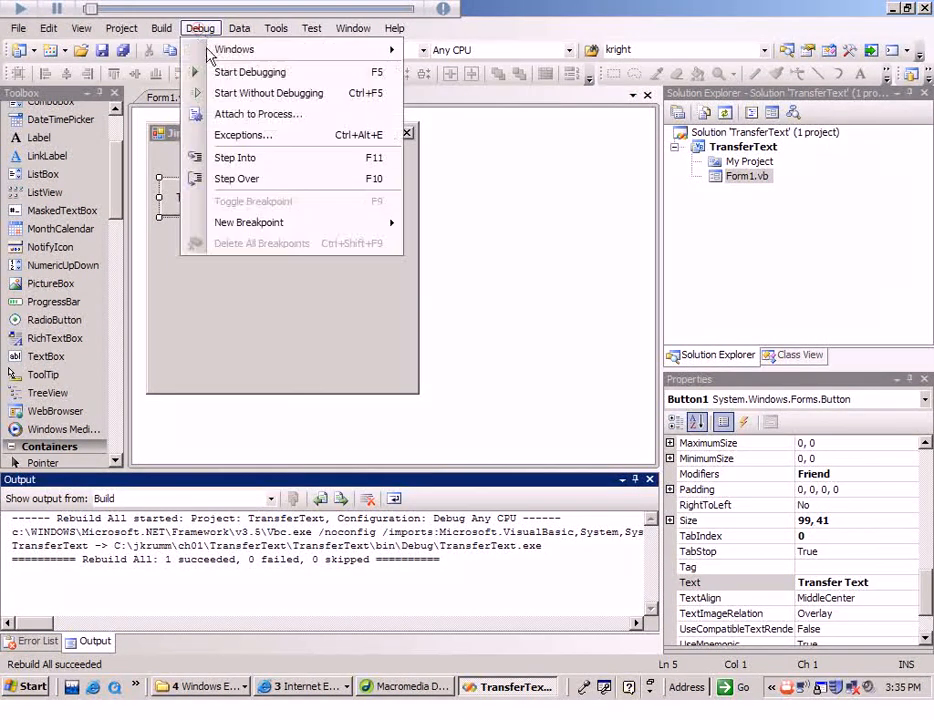
pyautogui.click(248, 71)
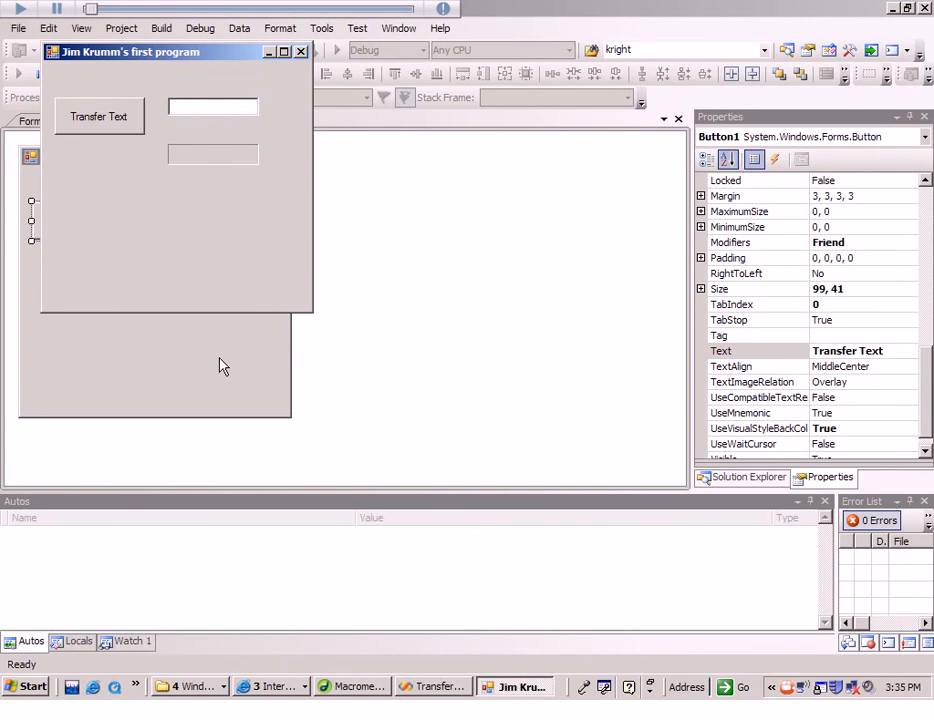
# Step: Enter "I love Fridays", transfer it into the label, then close the running app
pyautogui.write('I love')
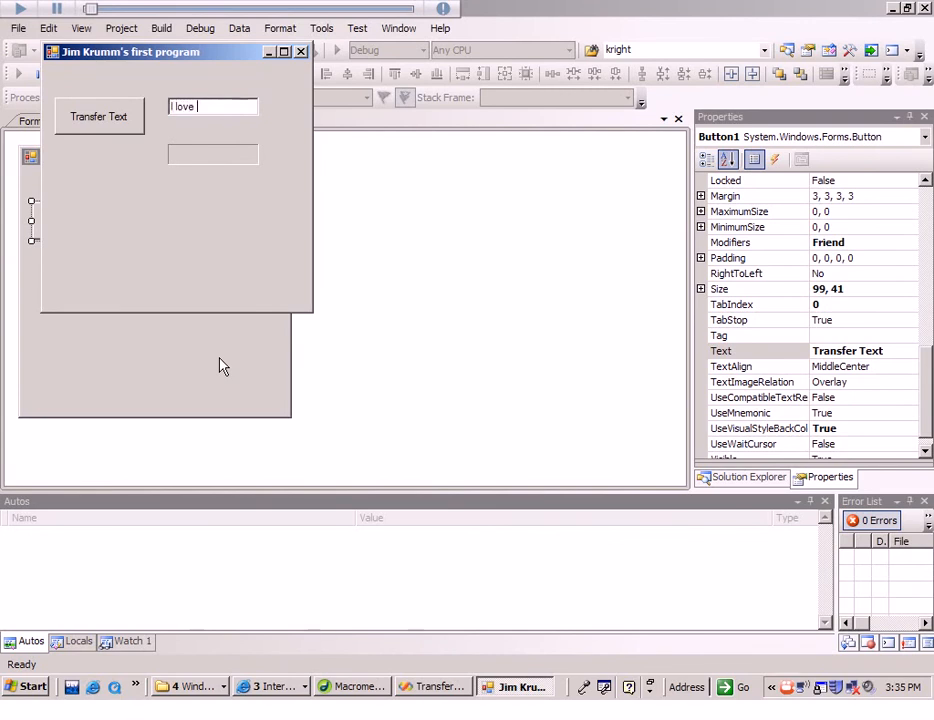
pyautogui.write('Fridays')
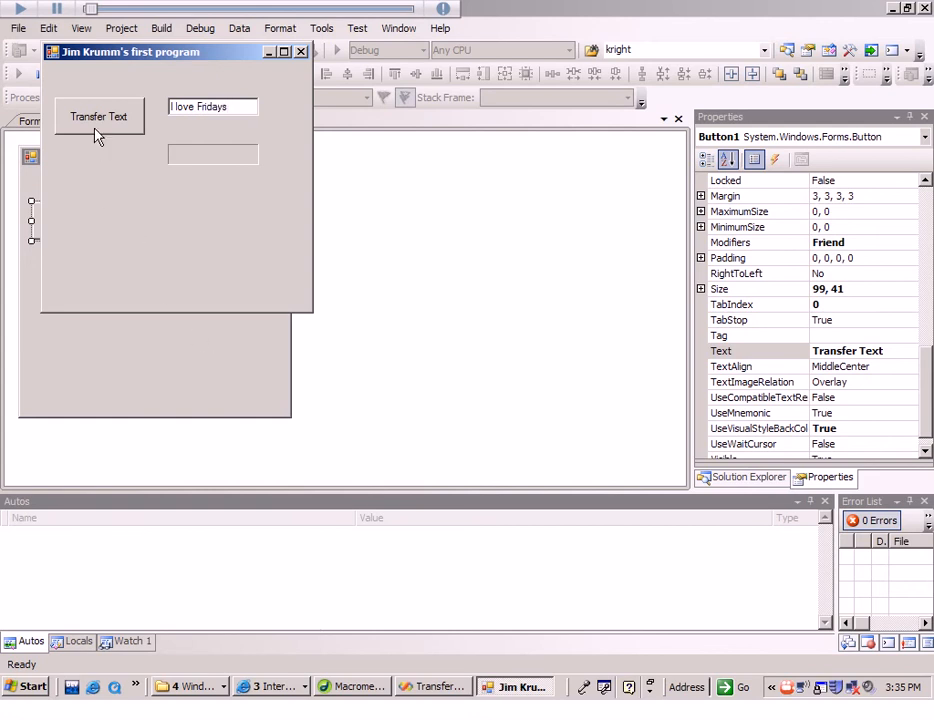
pyautogui.click(98, 119)
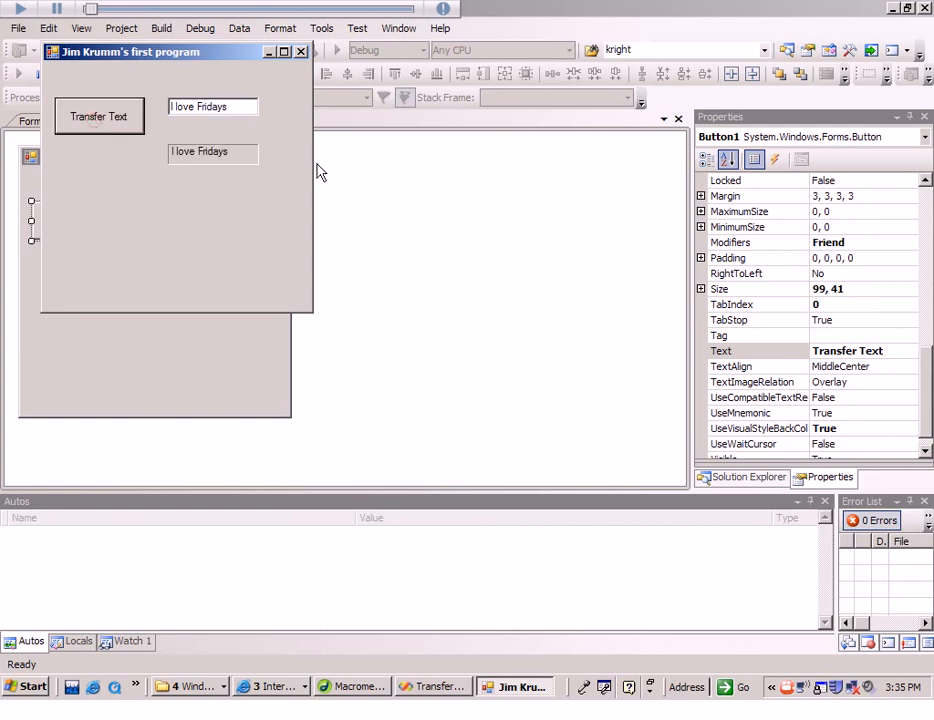
pyautogui.moveTo(174, 162)
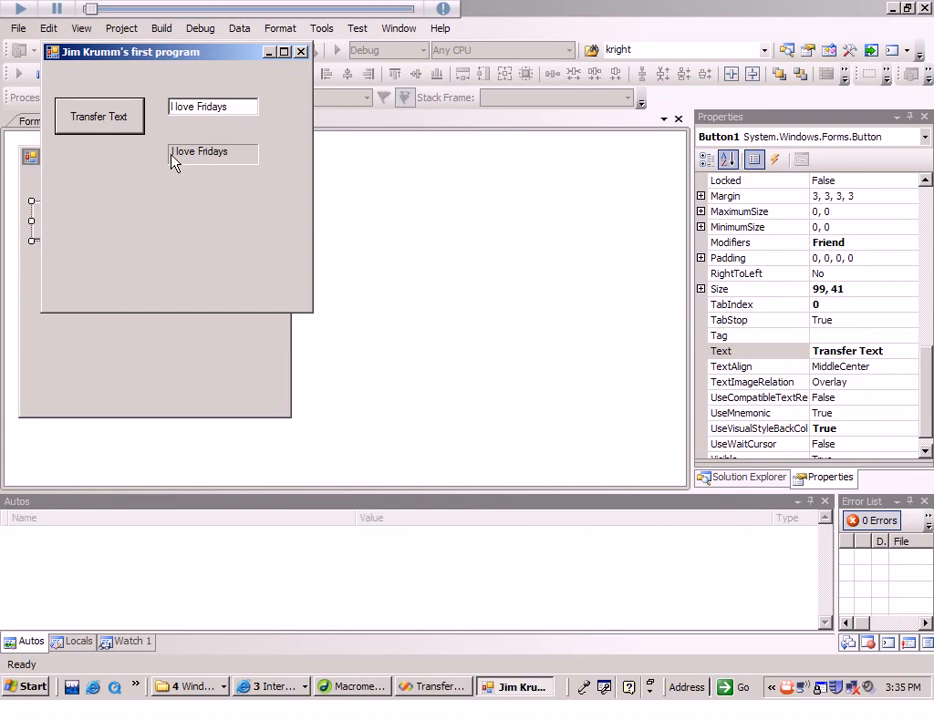
pyautogui.moveTo(249, 155)
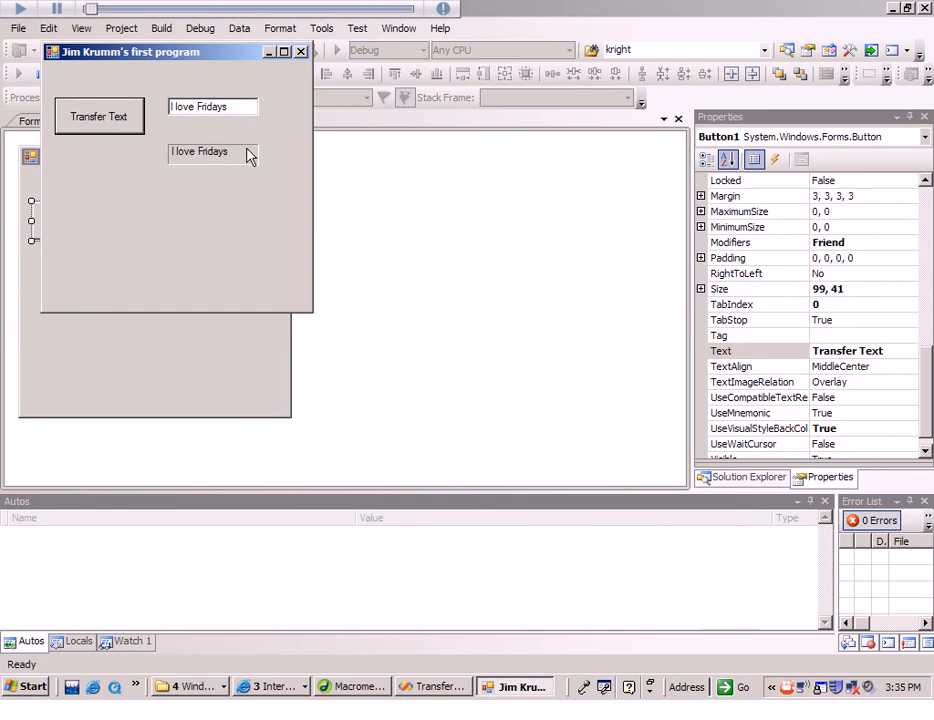
pyautogui.moveTo(222, 112)
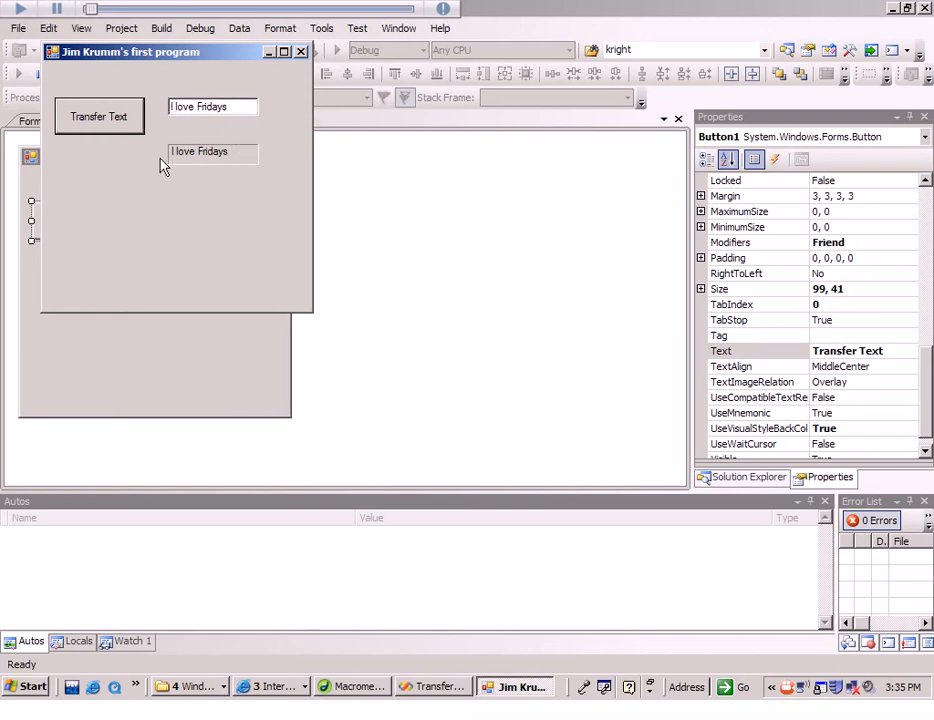
pyautogui.moveTo(235, 161)
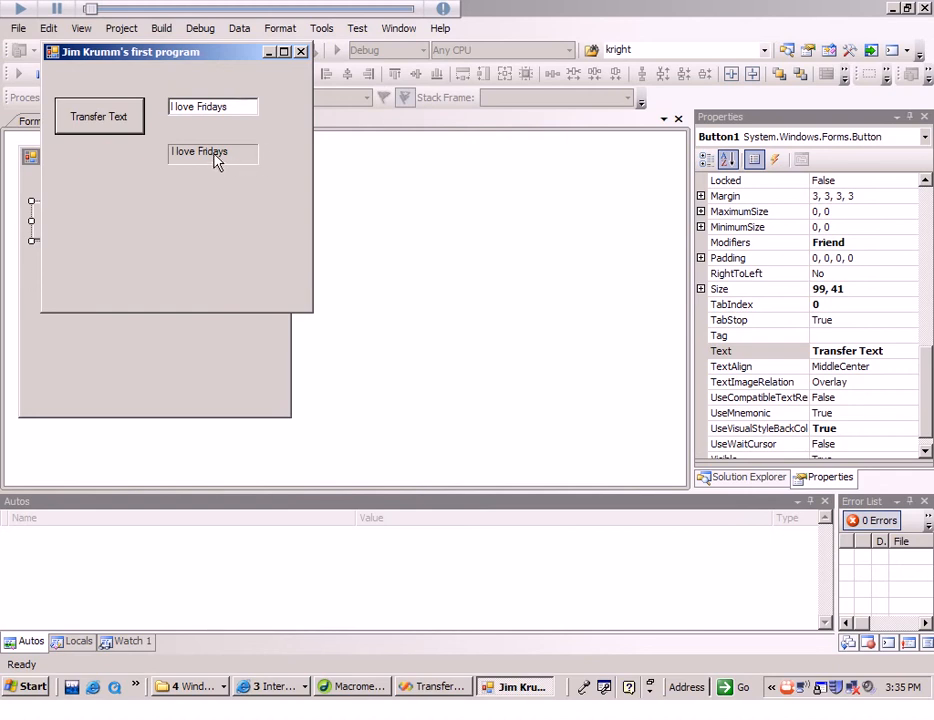
pyautogui.moveTo(238, 168)
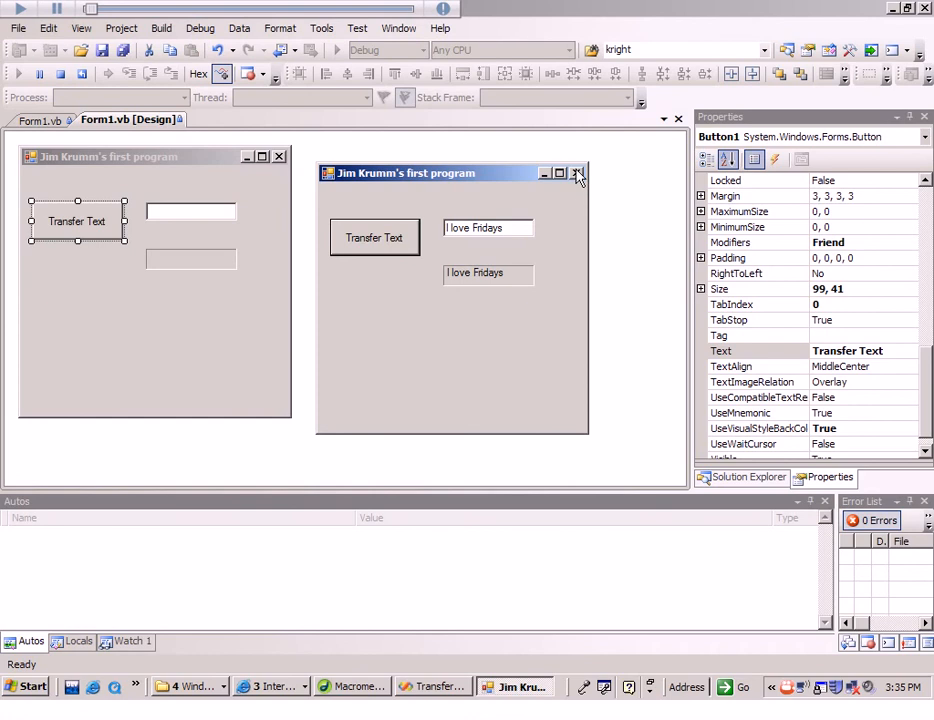
pyautogui.moveTo(576, 174)
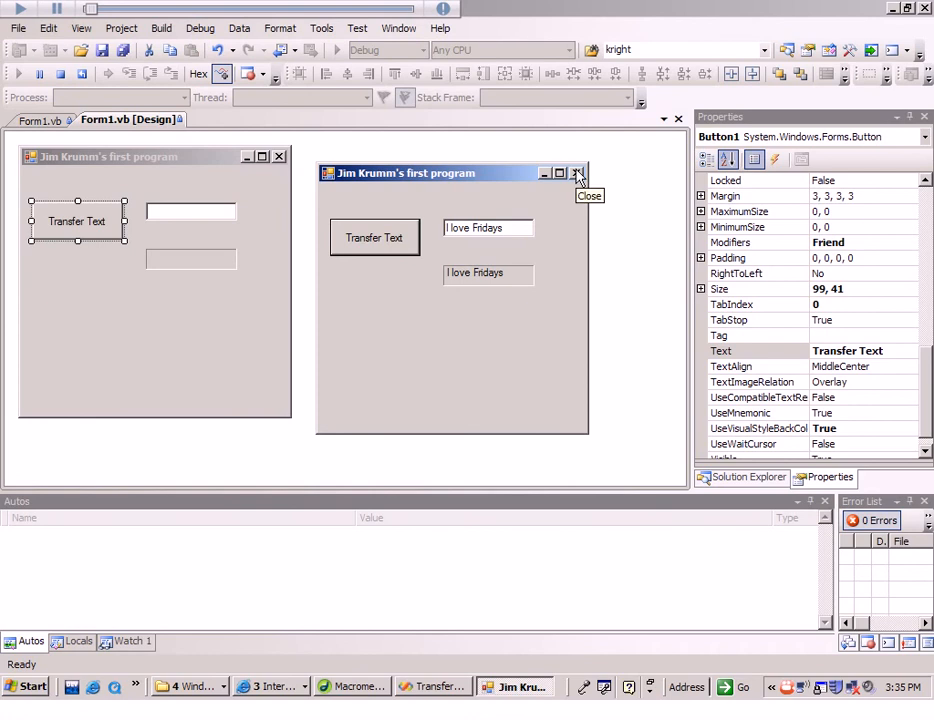
pyautogui.click(577, 172)
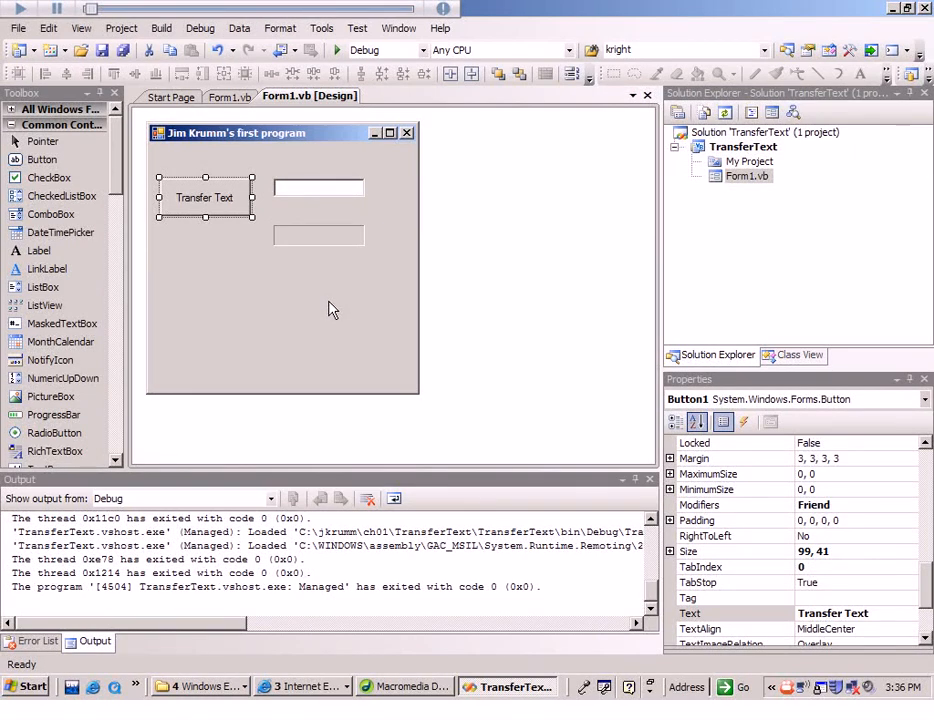
pyautogui.moveTo(922, 625)
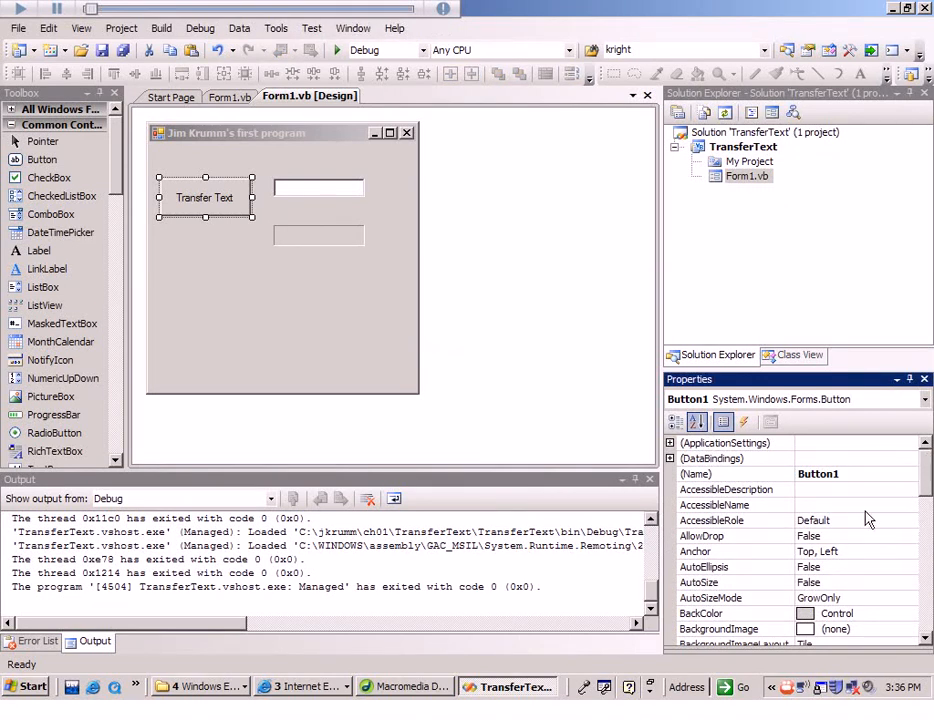
# Step: Set Form1's BackColor to Yellow from the Custom palette, then select the Transfer Text button
pyautogui.scroll(-3)
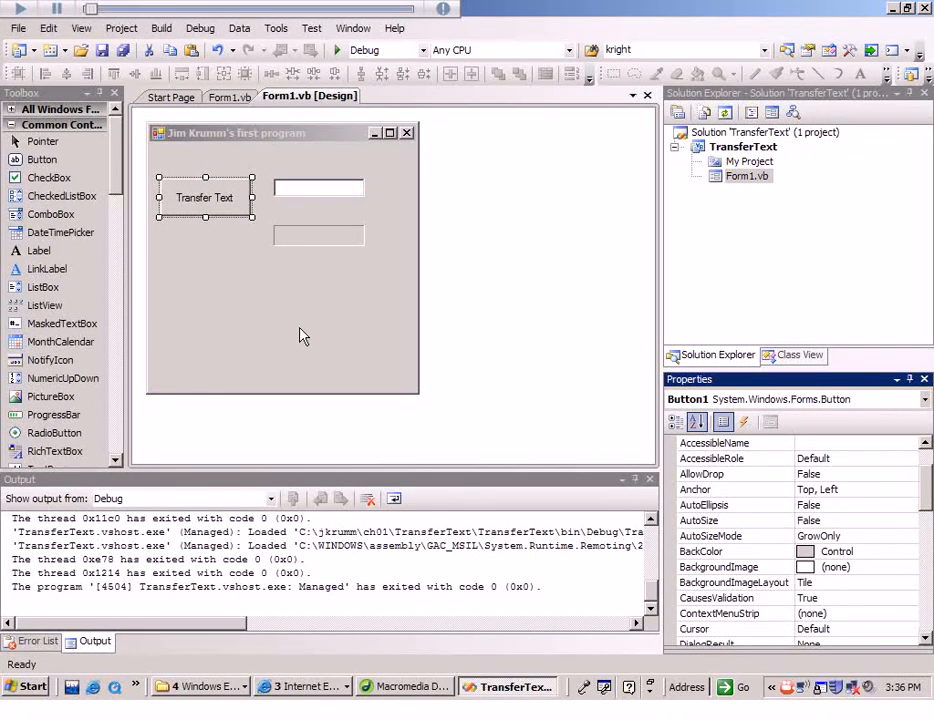
pyautogui.click(320, 347)
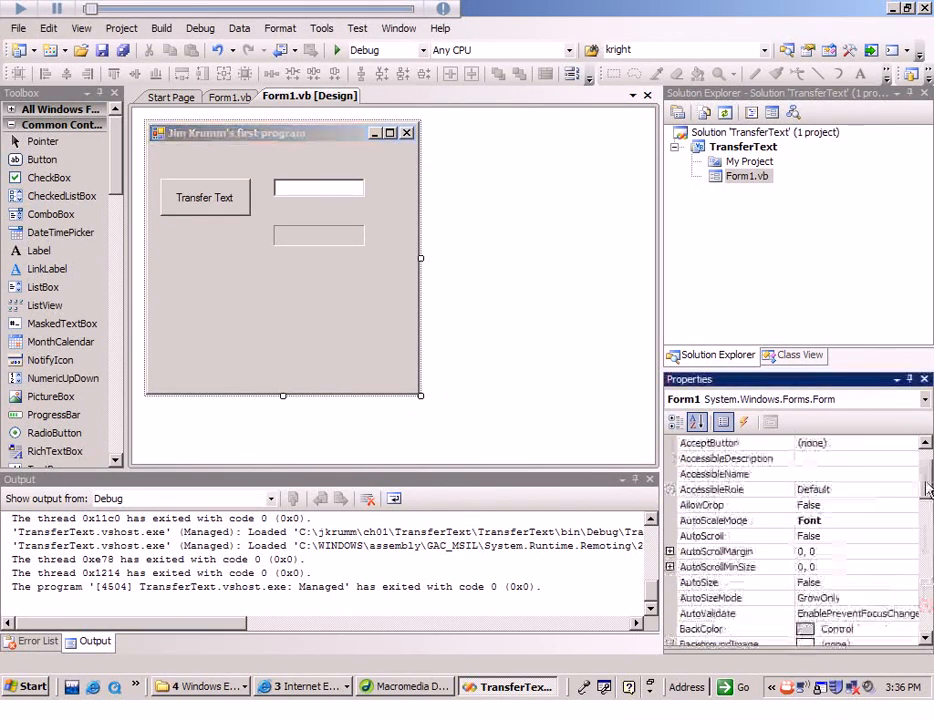
pyautogui.scroll(-3)
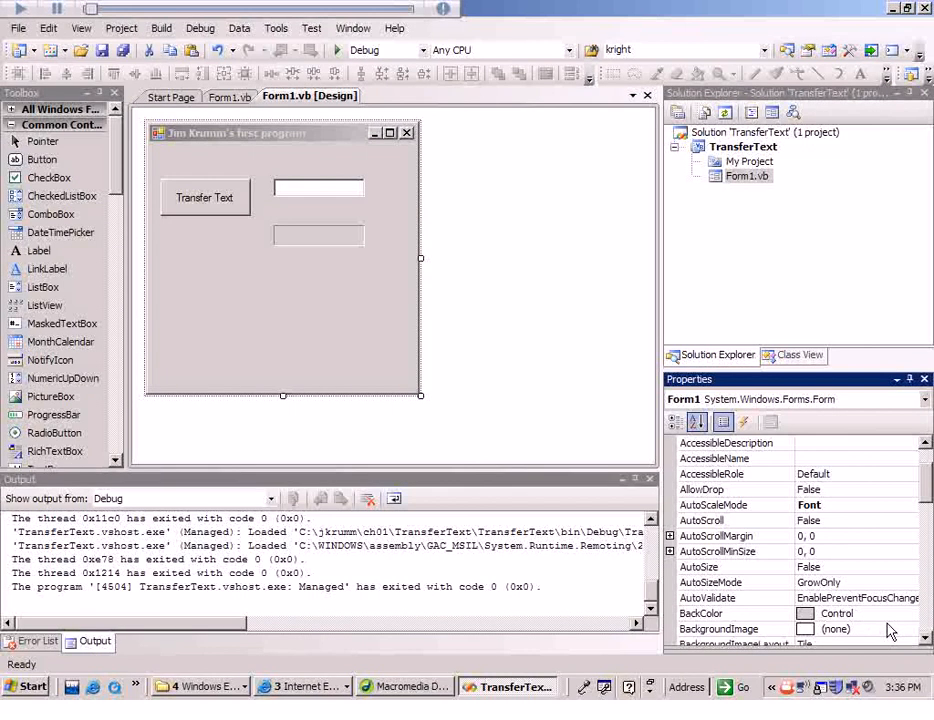
pyautogui.click(805, 614)
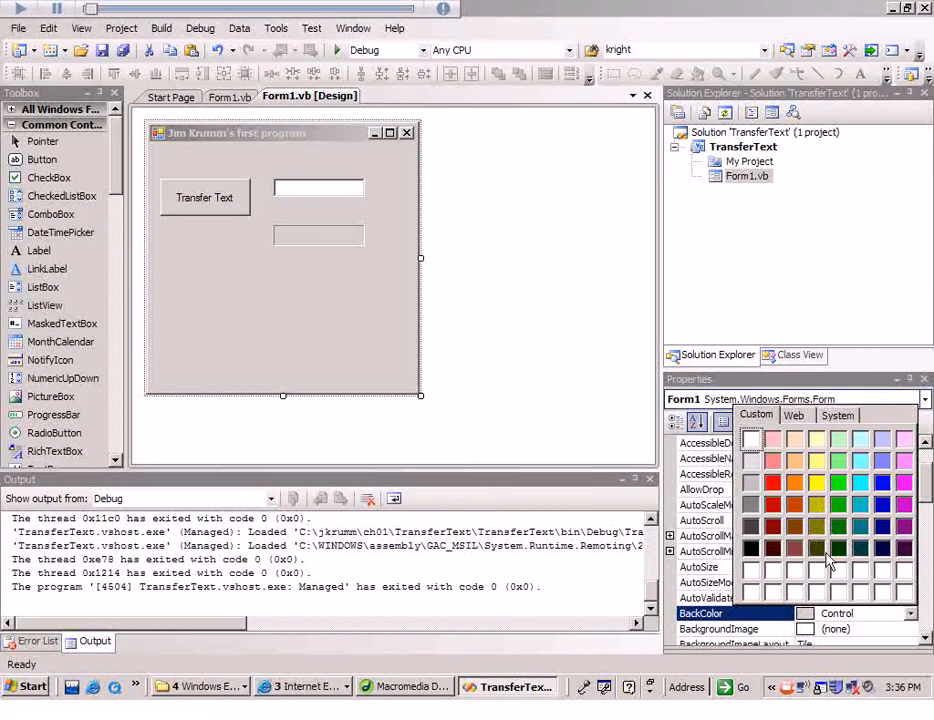
pyautogui.moveTo(819, 470)
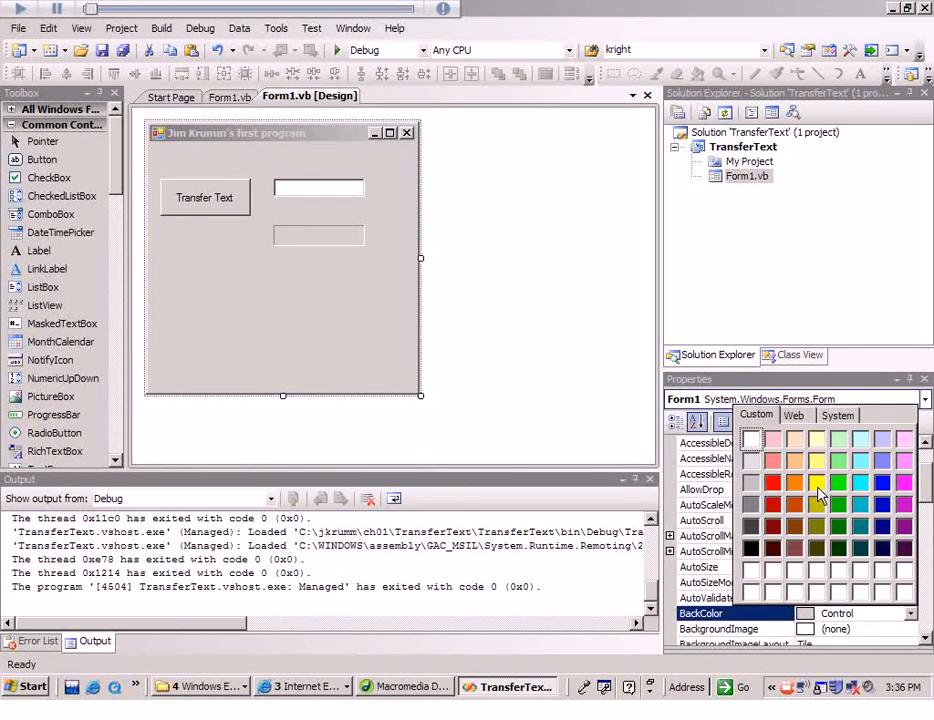
pyautogui.click(819, 491)
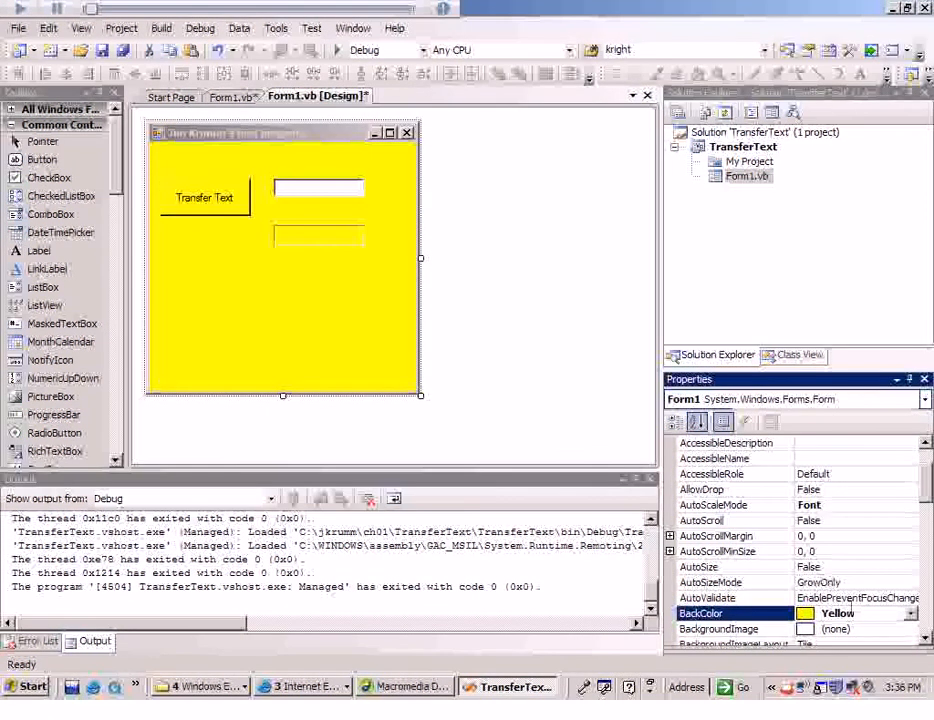
pyautogui.click(915, 613)
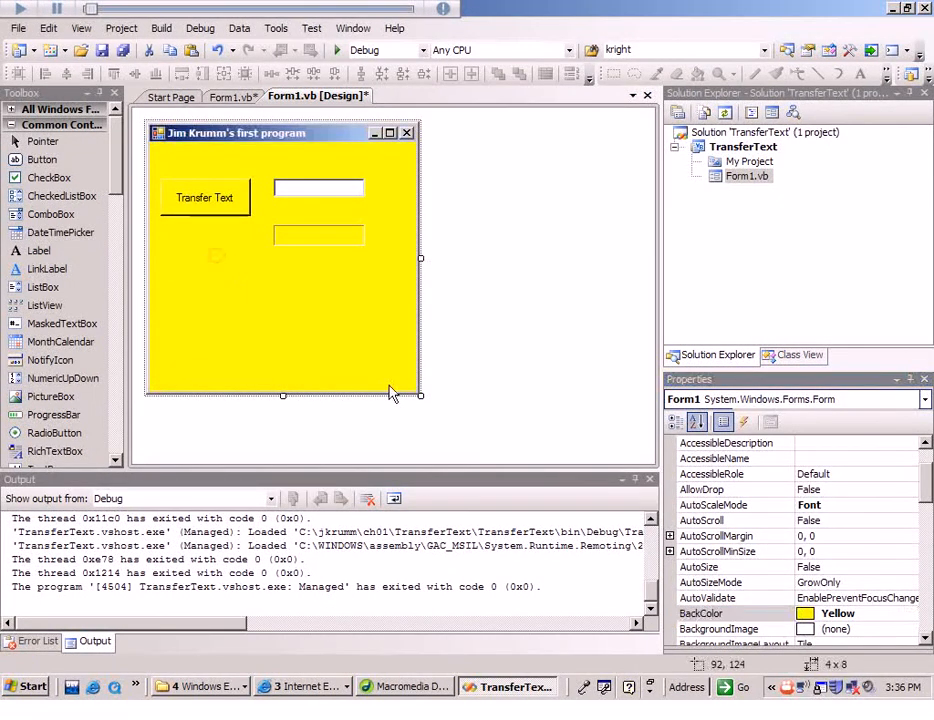
pyautogui.click(205, 197)
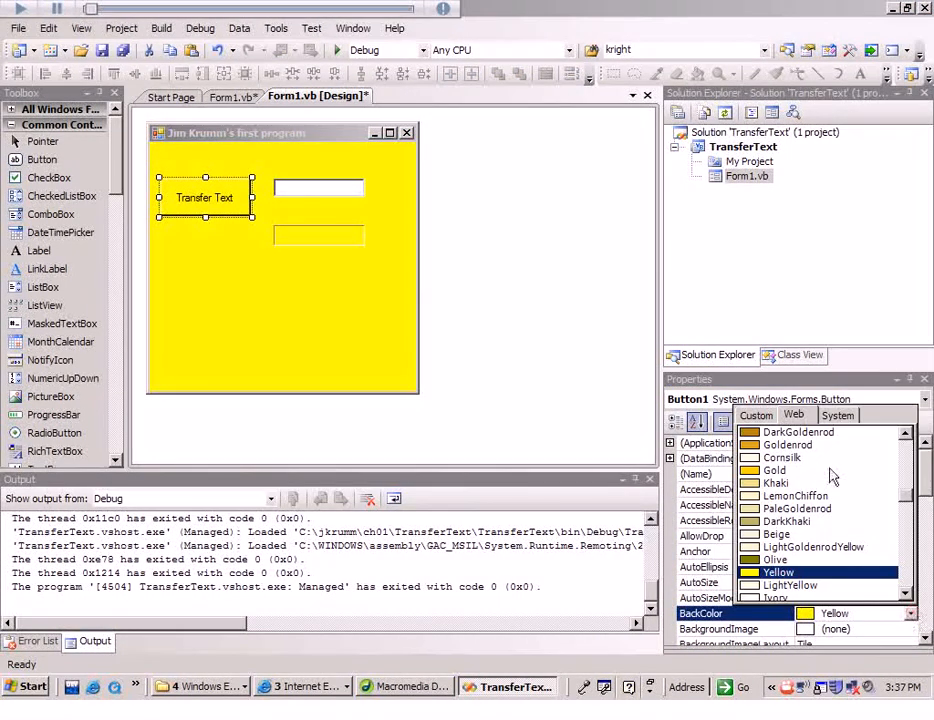
# Step: Reset Button1's BackColor to System ButtonFace and select the output label
pyautogui.click(837, 415)
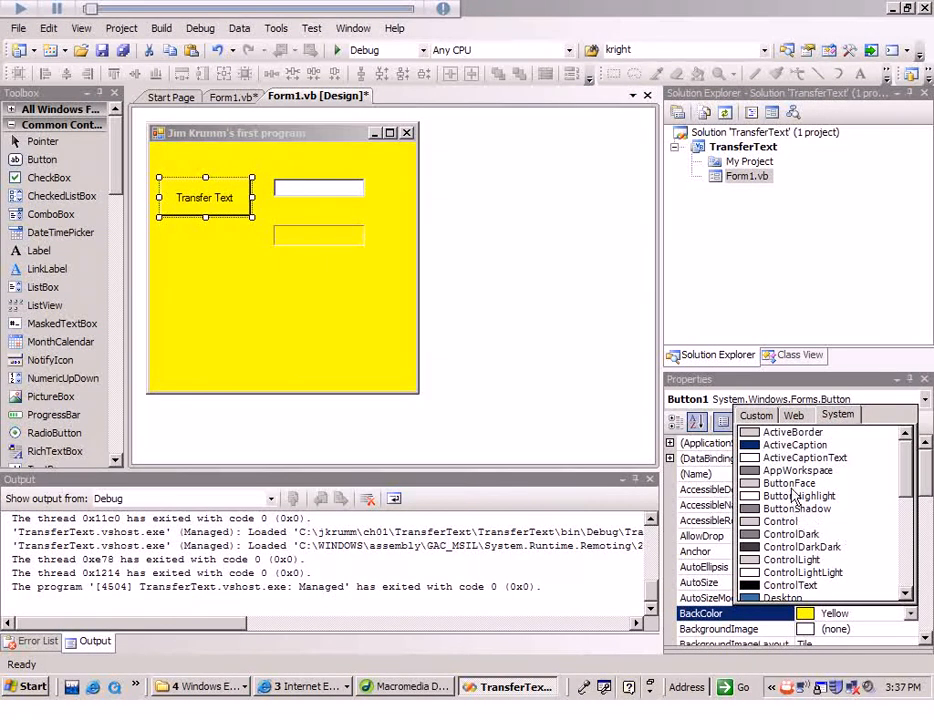
pyautogui.click(797, 484)
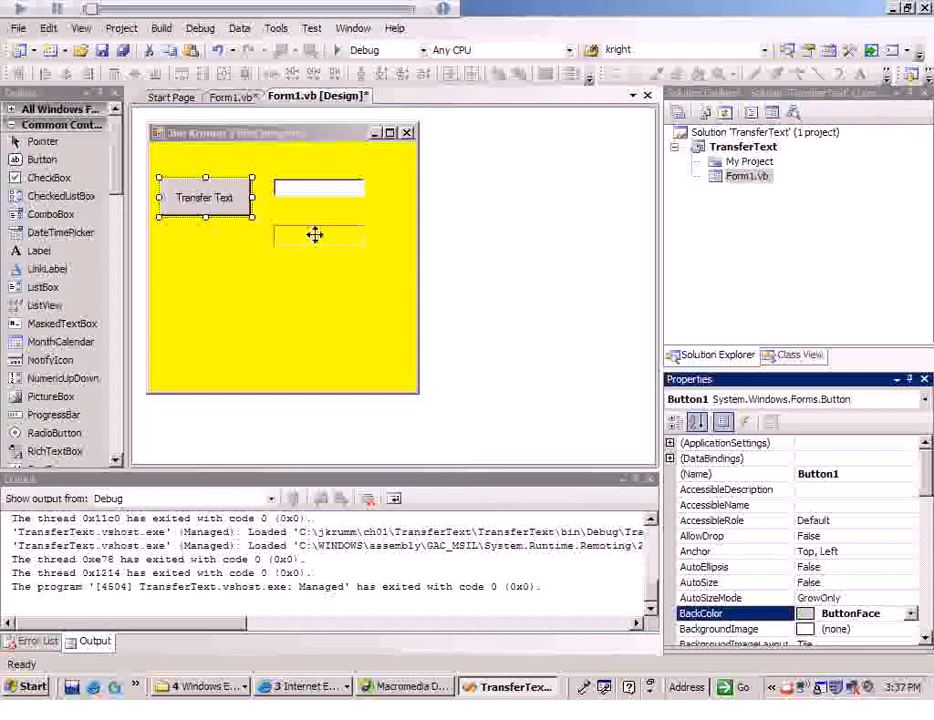
pyautogui.click(318, 235)
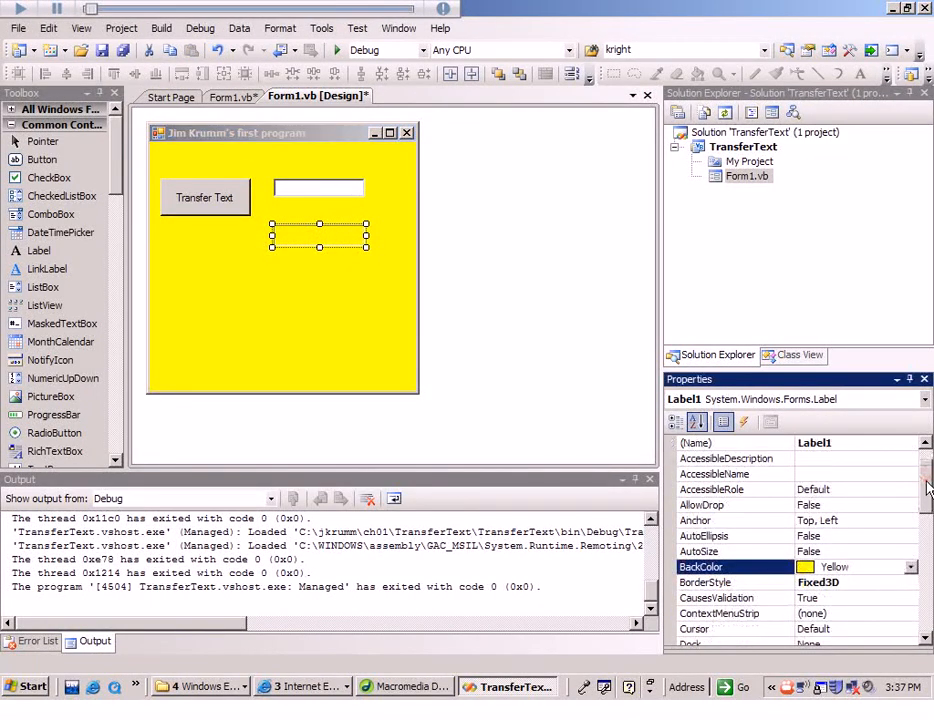
# Step: Give Label1 a Goldenrod background, then reopen its BackColor list to choose another colour
pyautogui.click(911, 566)
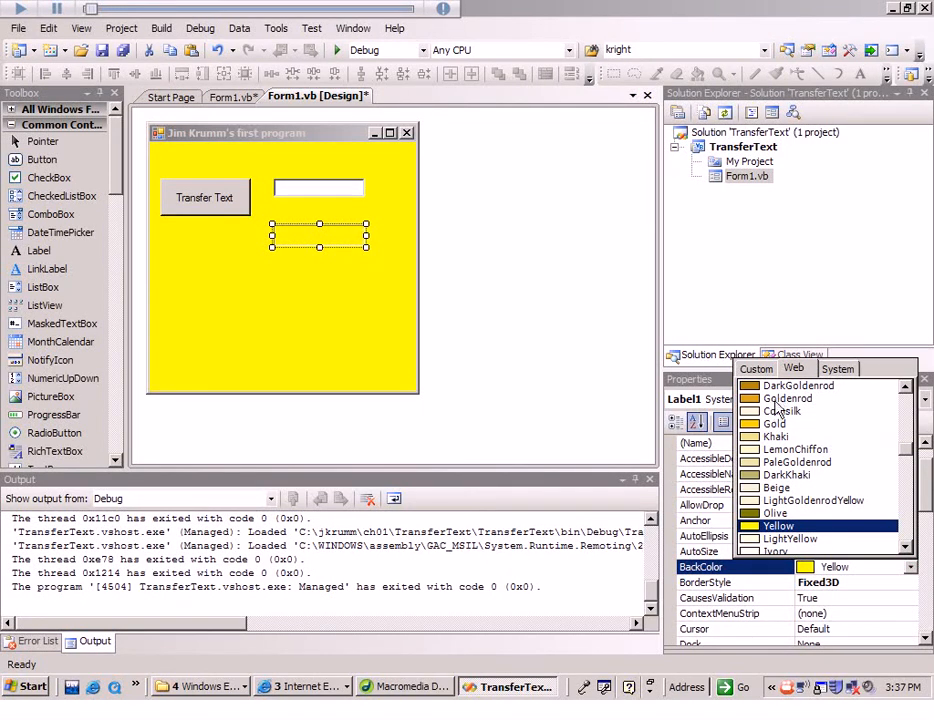
pyautogui.click(788, 398)
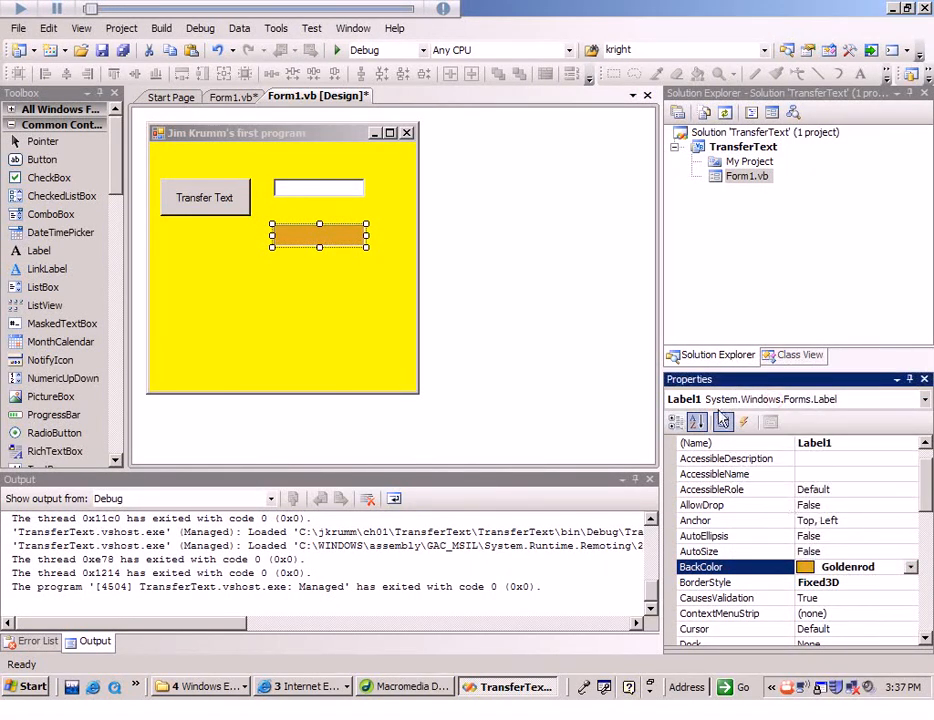
pyautogui.click(911, 567)
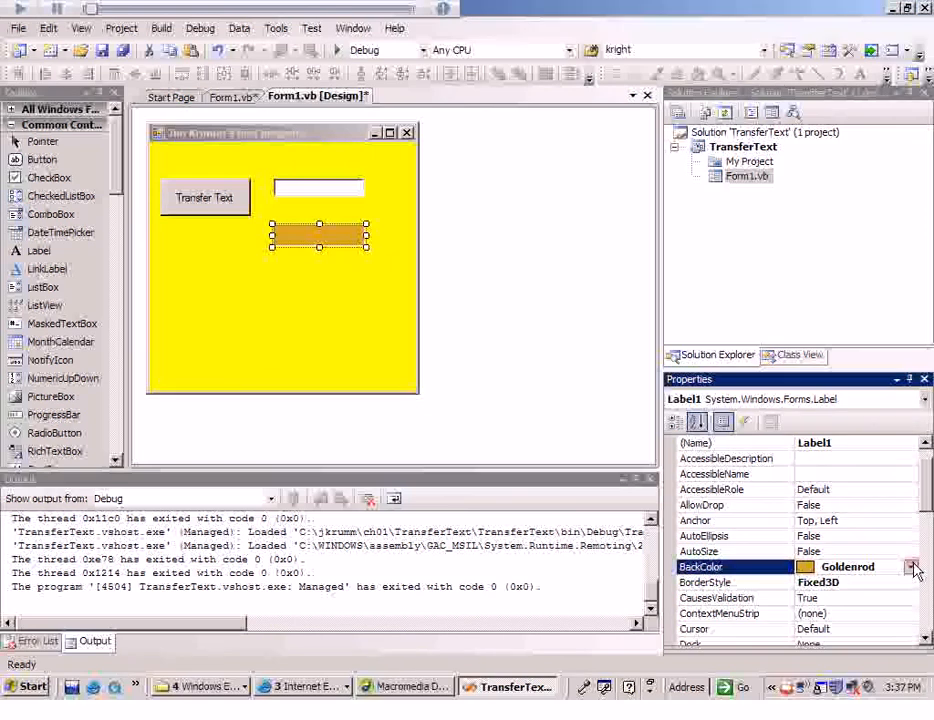
pyautogui.click(912, 567)
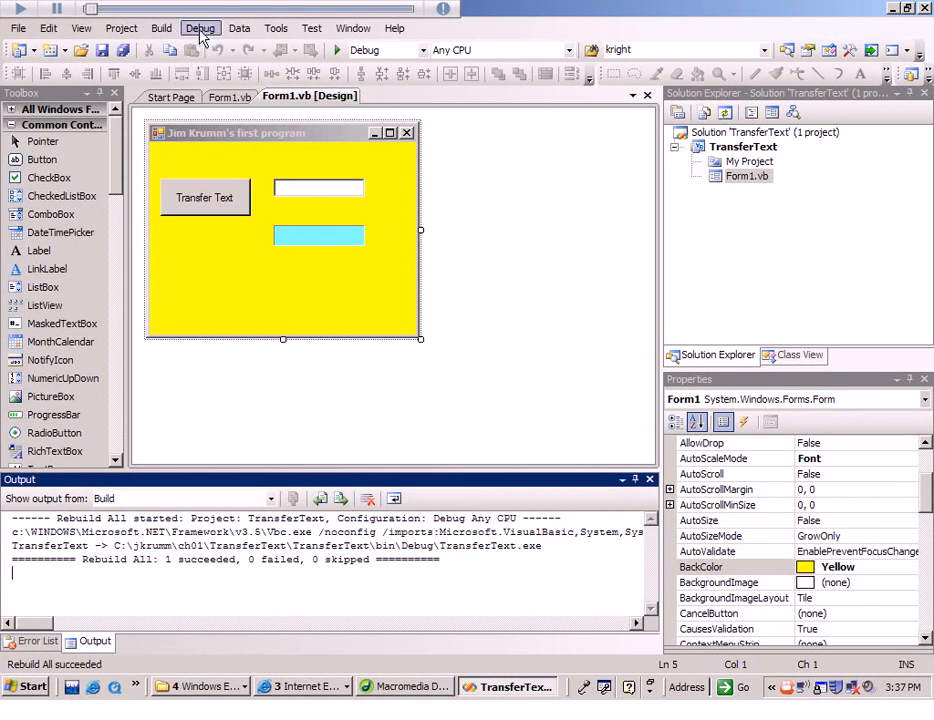
# Step: Run the app under the debugger, transfer "hi there" into the label, and close it
pyautogui.click(199, 28)
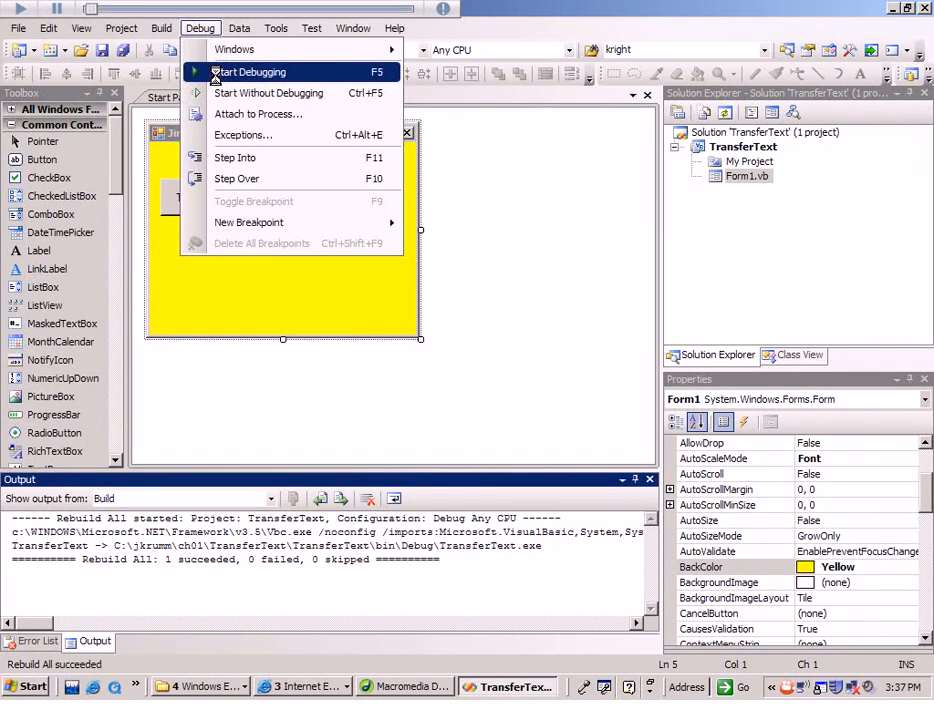
pyautogui.click(252, 71)
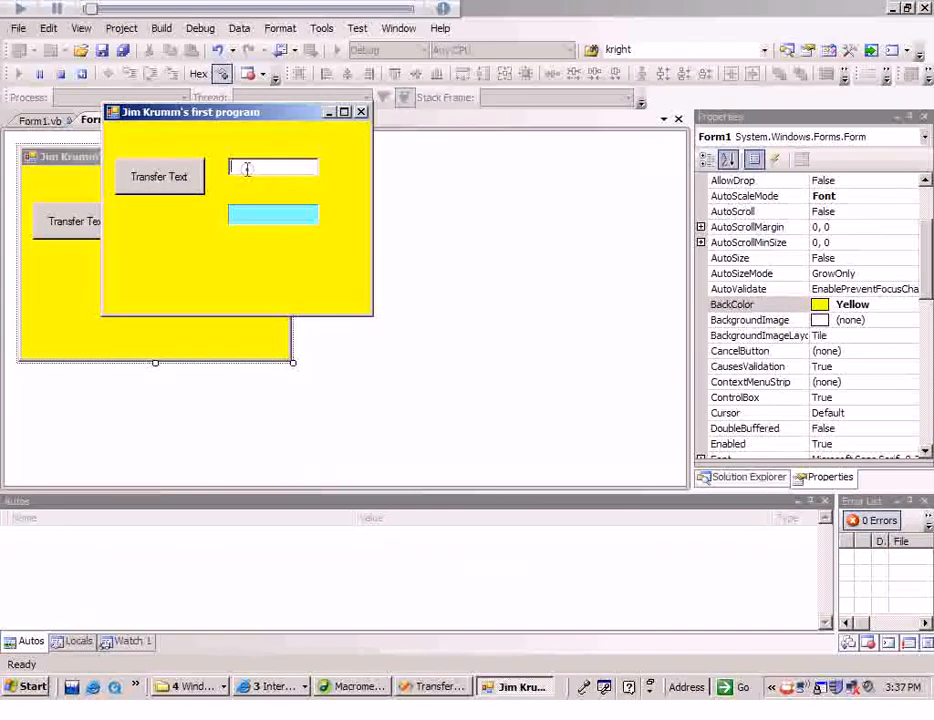
pyautogui.write('hi hte')
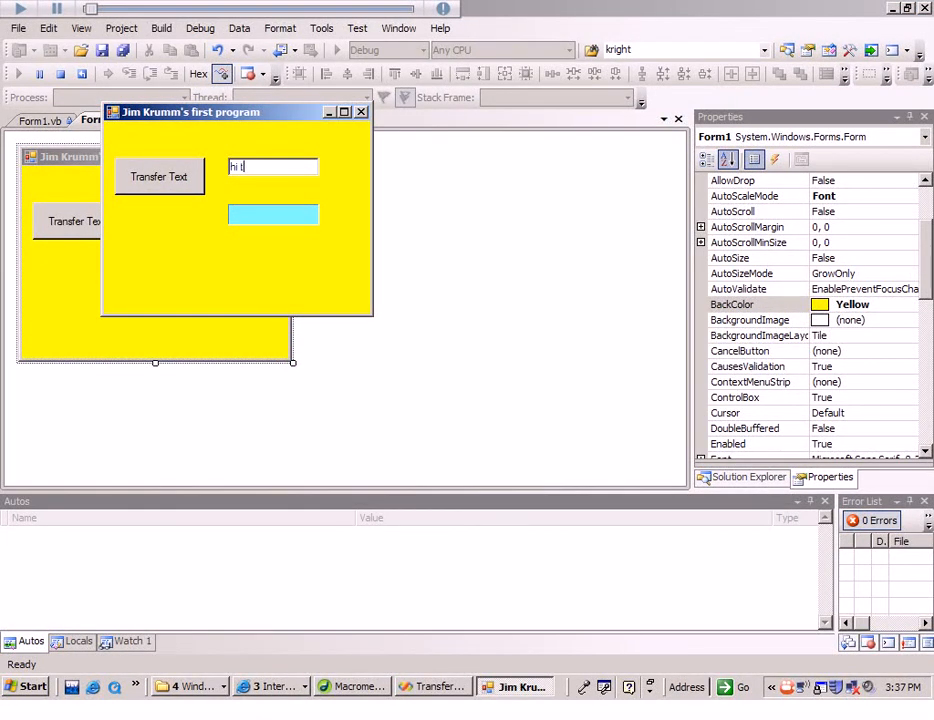
pyautogui.click(158, 176)
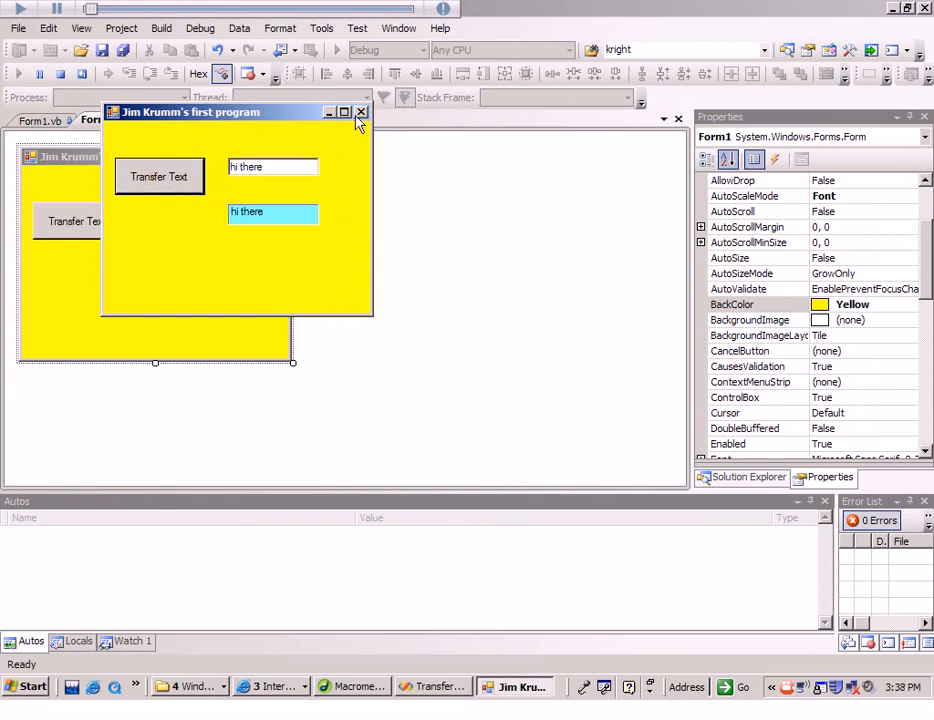
pyautogui.click(360, 112)
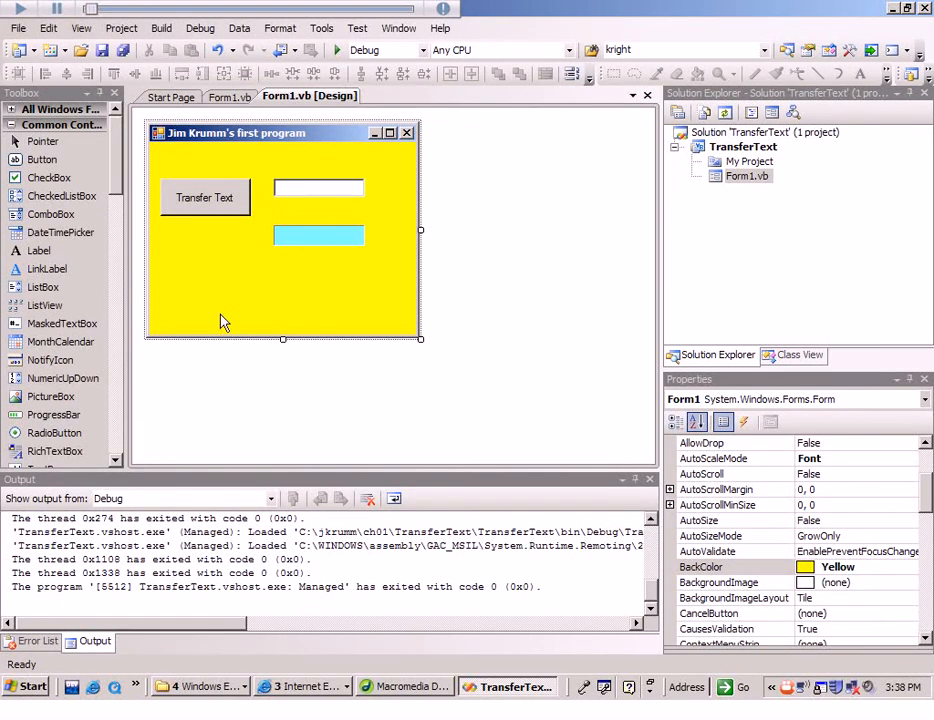
pyautogui.moveTo(387, 178)
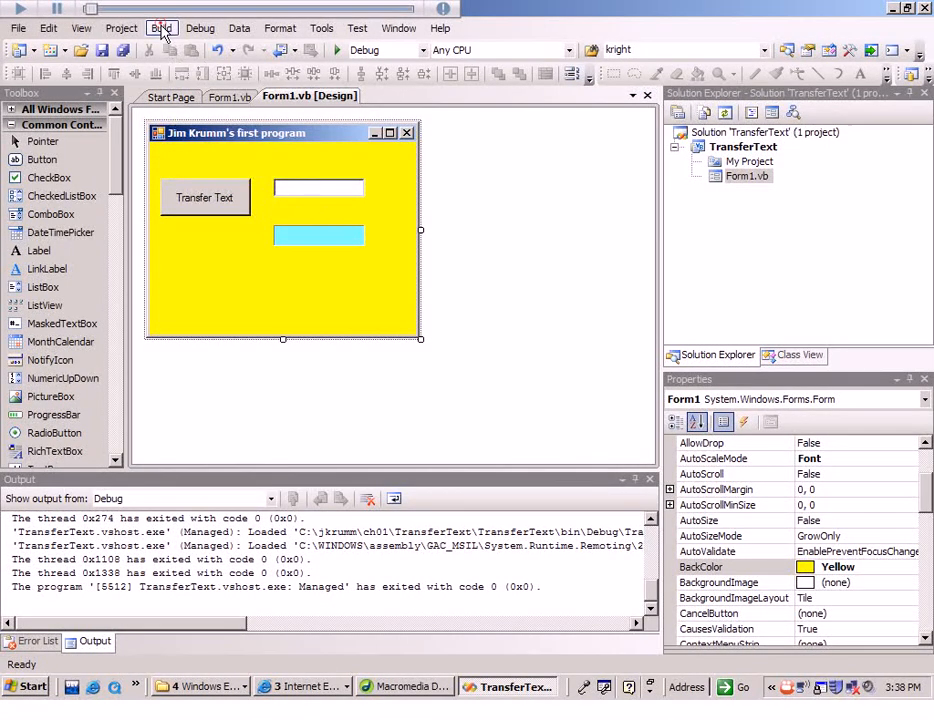
# Step: Rebuild the TransferText solution with 1 succeeded, then head to File to exit Visual Studio
pyautogui.click(160, 27)
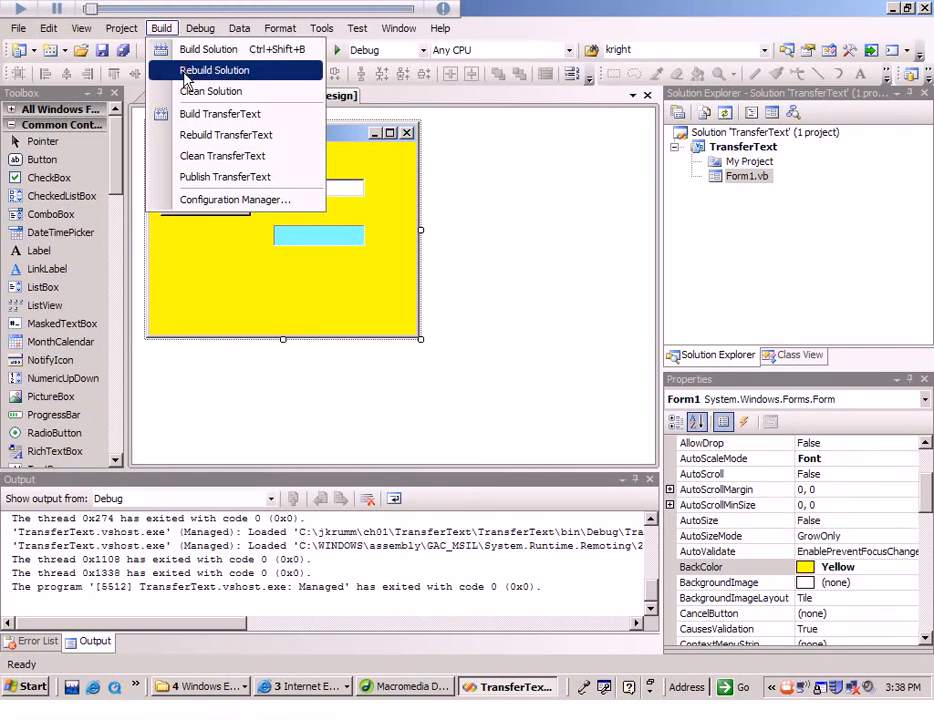
pyautogui.click(216, 70)
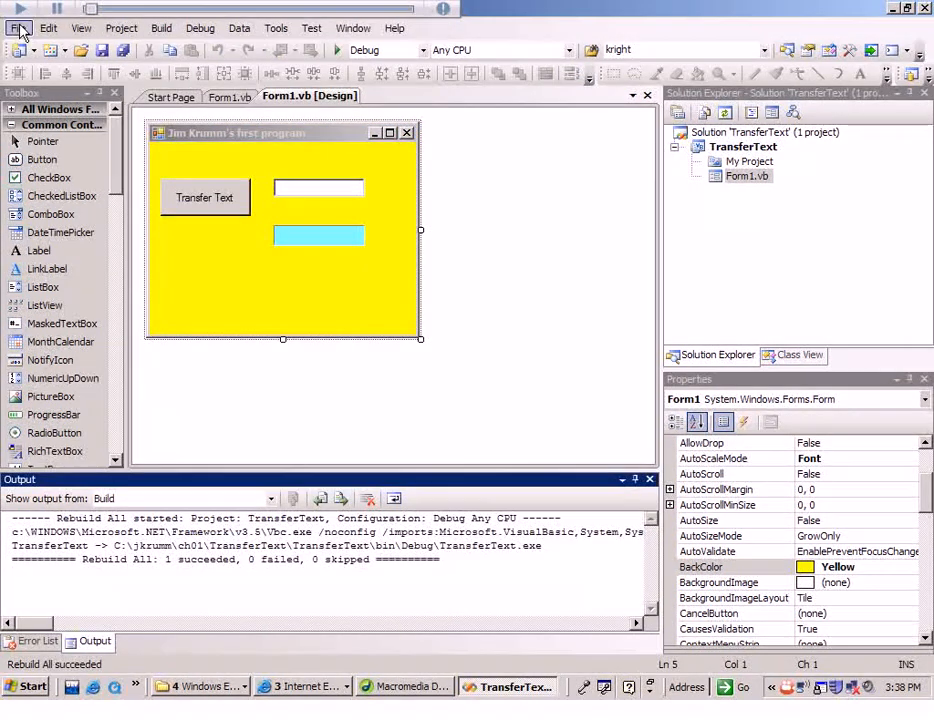
pyautogui.moveTo(13, 27)
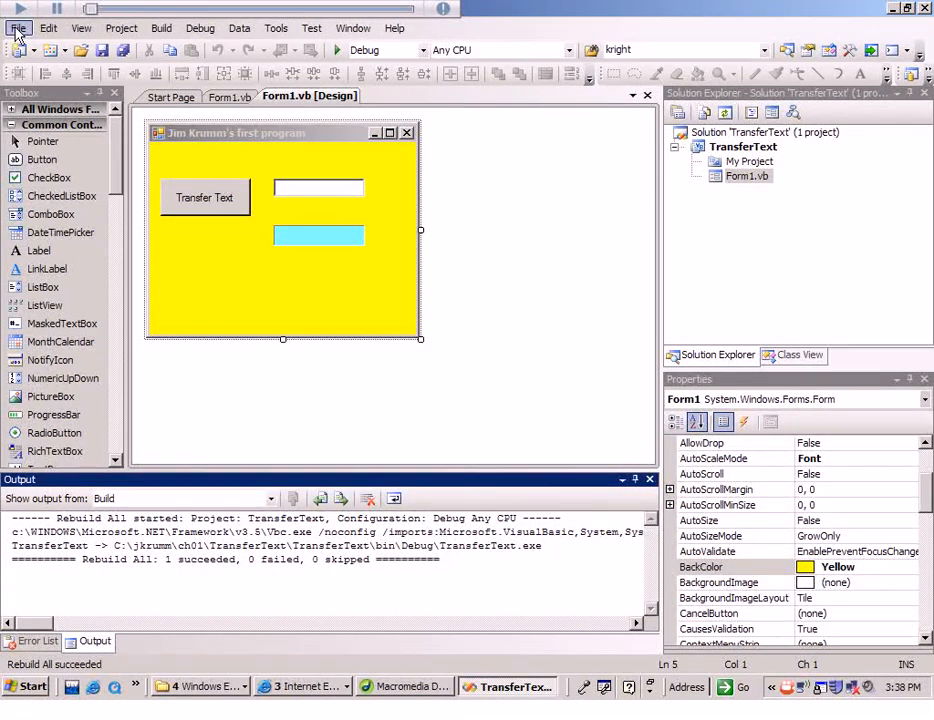
pyautogui.click(16, 28)
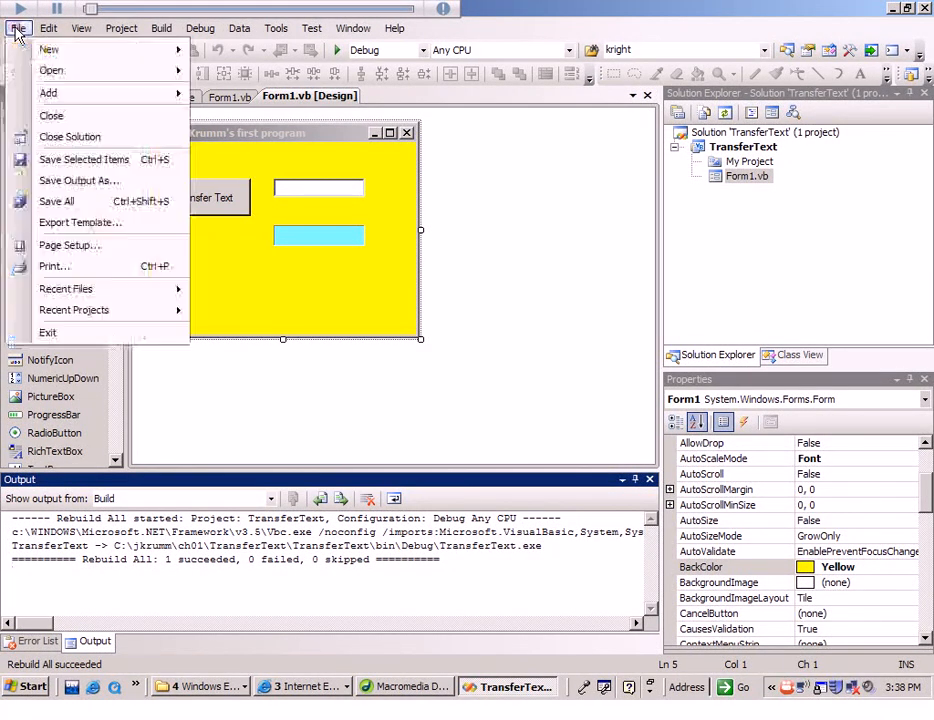
pyautogui.moveTo(47, 332)
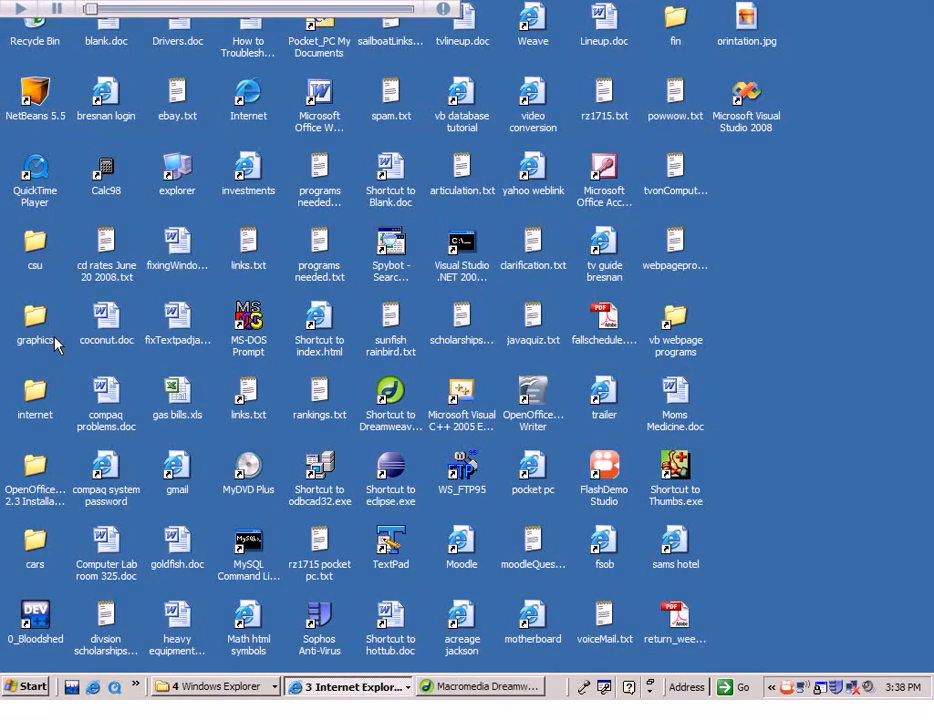
pyautogui.moveTo(35, 701)
pyautogui.write('e')
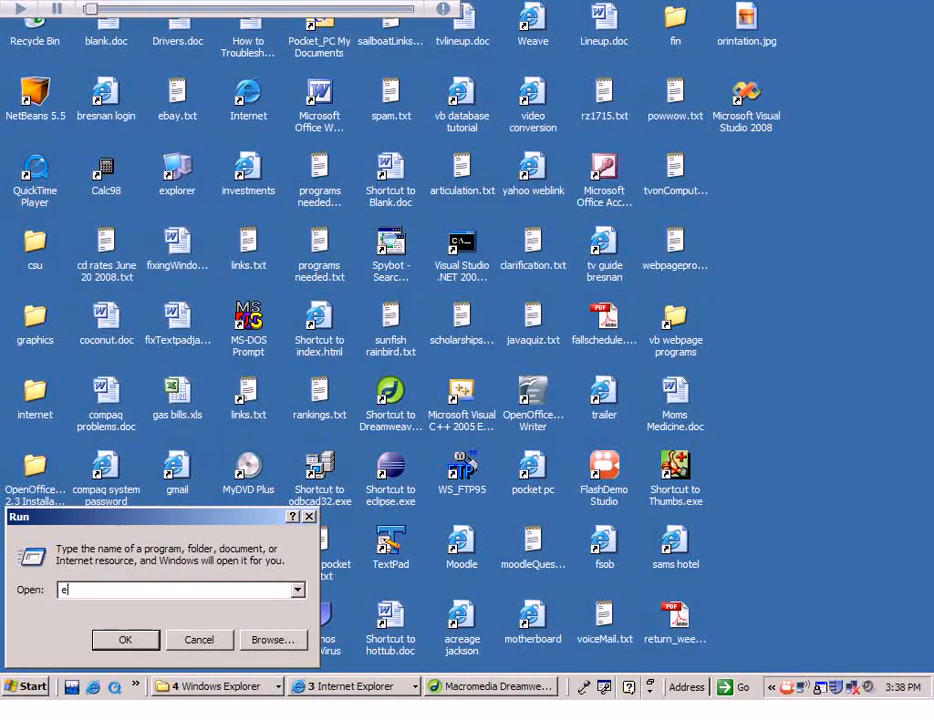
# Step: Launch Windows Explorer by running "explorer" from the Run dialog
pyautogui.write('xplorer')
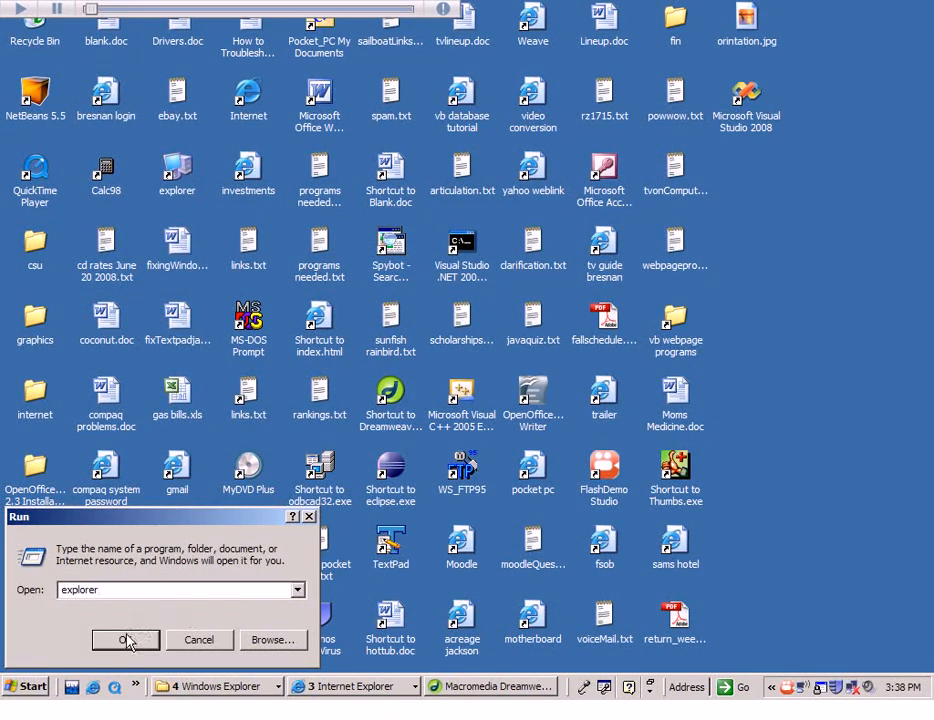
pyautogui.click(124, 639)
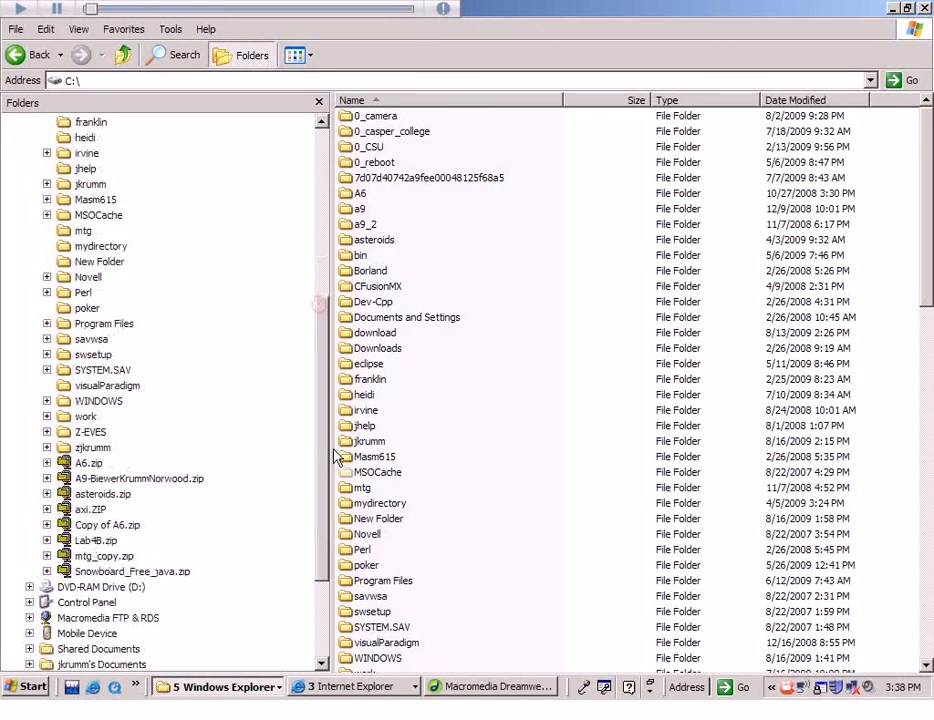
# Step: Navigate from C:\ into the ch01 folder and open the outer TransferText folder
pyautogui.scroll(-3)
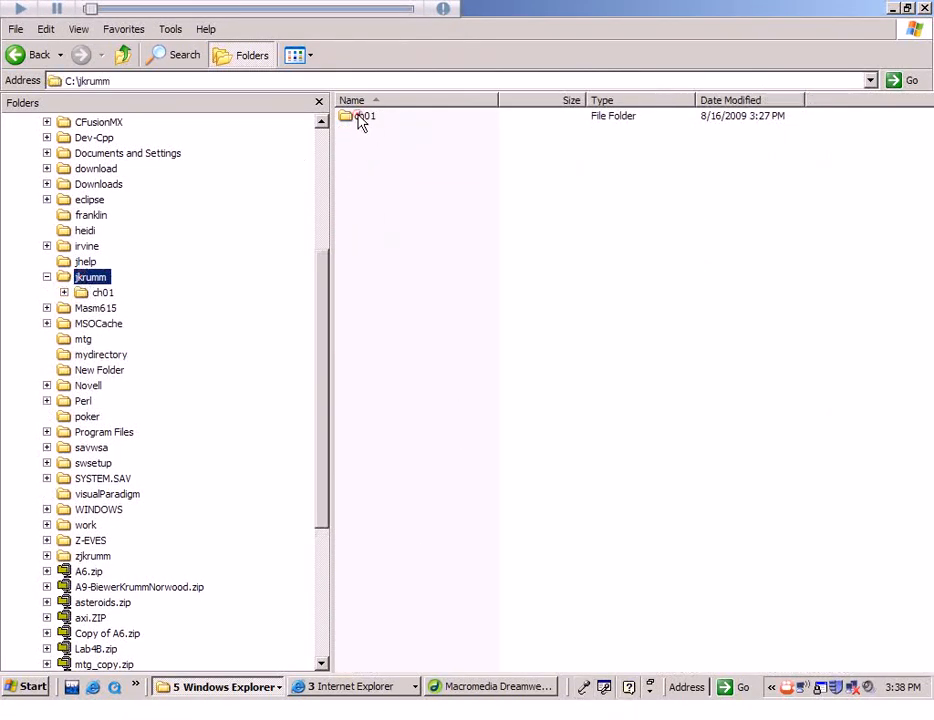
pyautogui.doubleClick(366, 118)
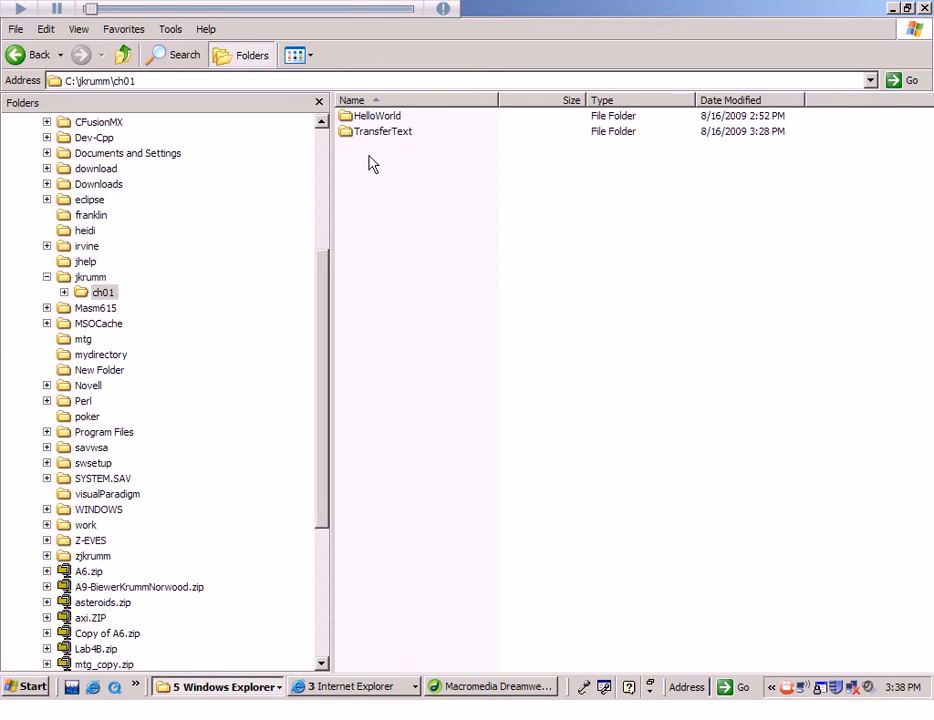
pyautogui.click(381, 131)
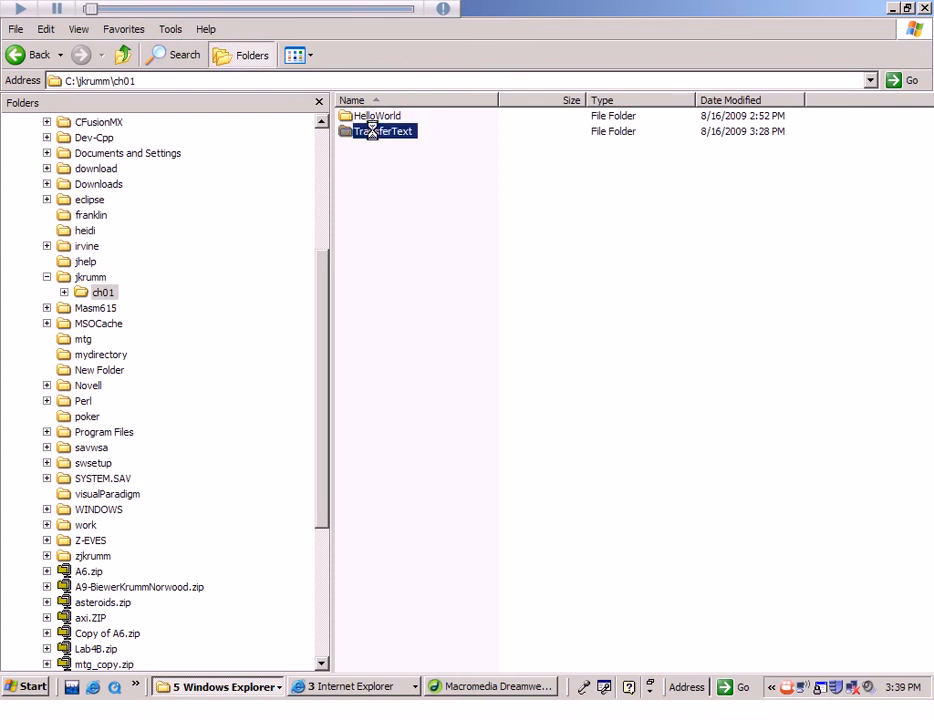
pyautogui.doubleClick(378, 131)
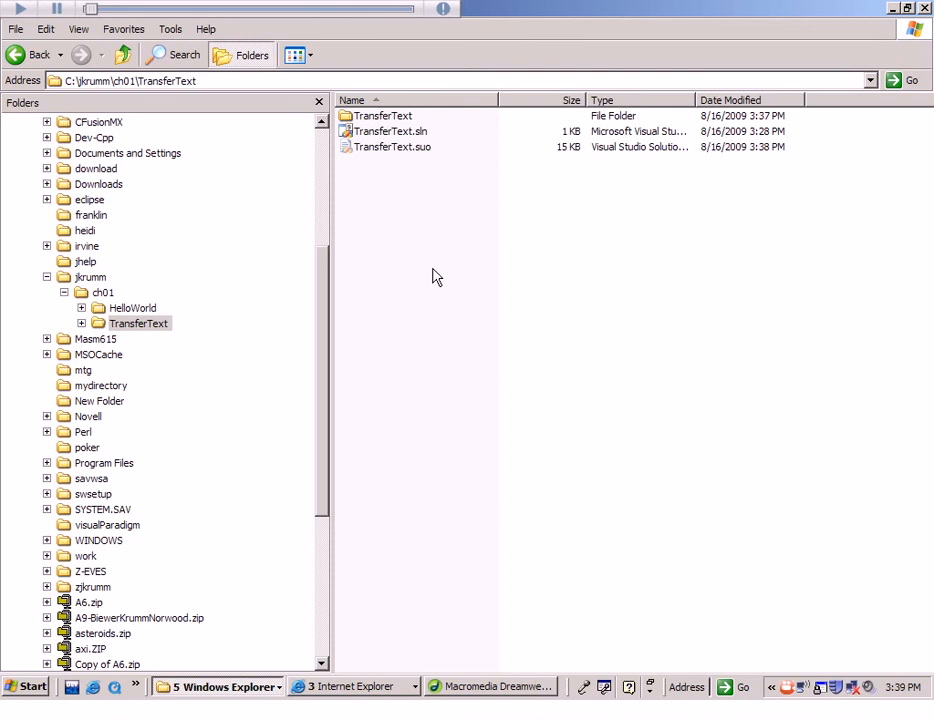
pyautogui.moveTo(375, 131)
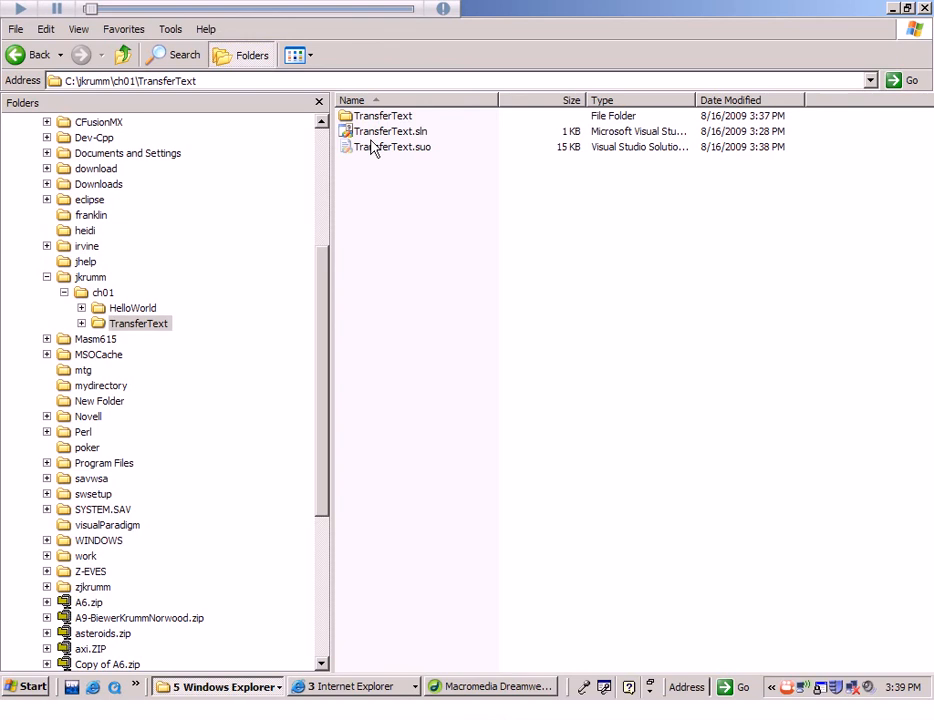
# Step: Open the inner TransferText project folder, then bin and Debug to reach TransferText.exe
pyautogui.click(384, 115)
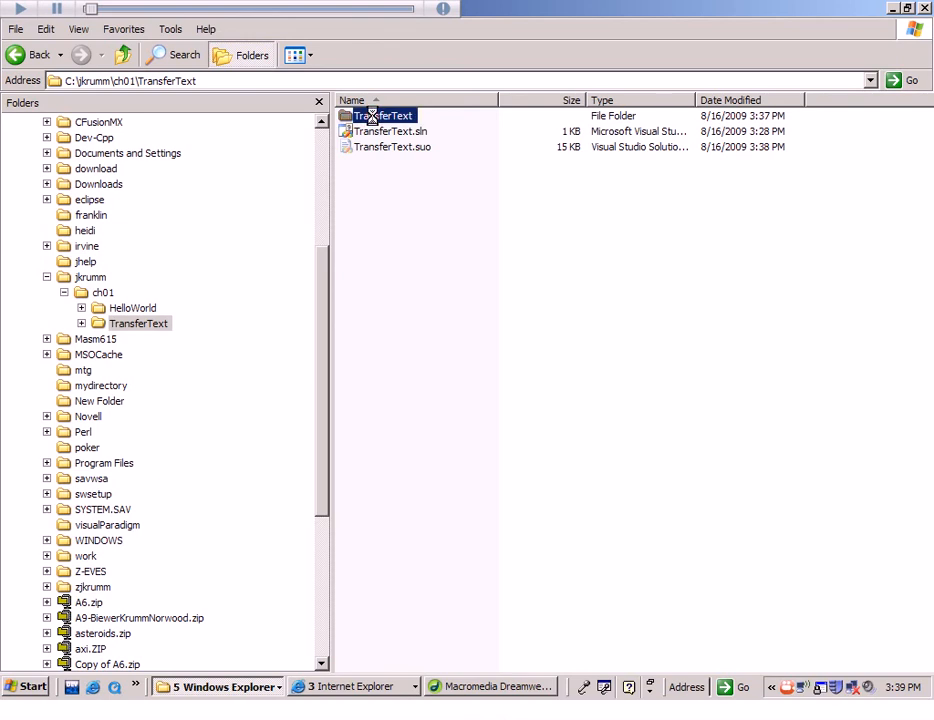
pyautogui.doubleClick(375, 115)
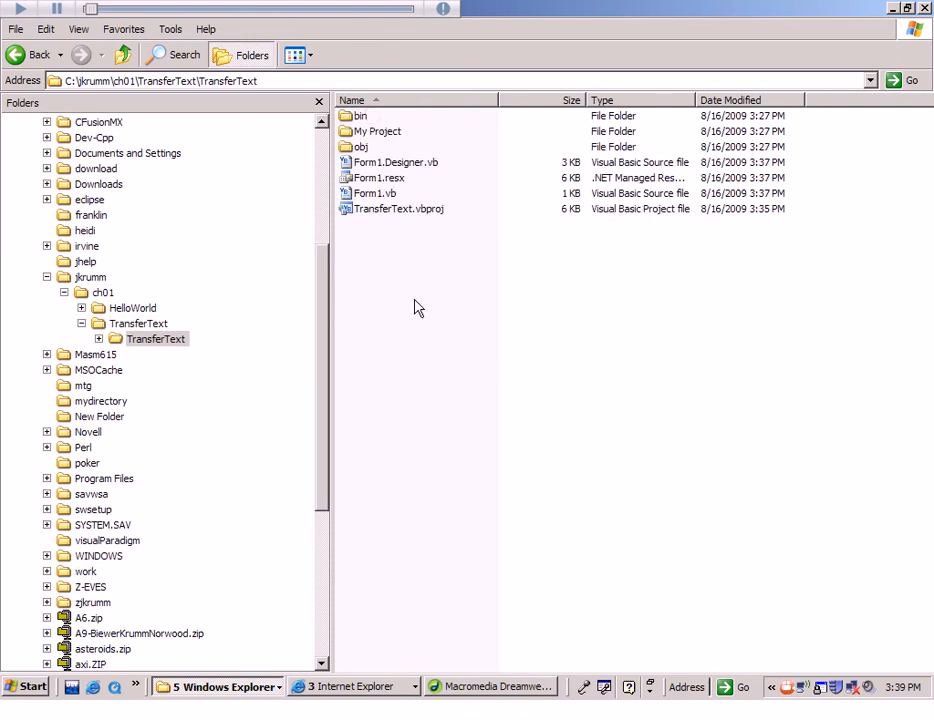
pyautogui.moveTo(404, 262)
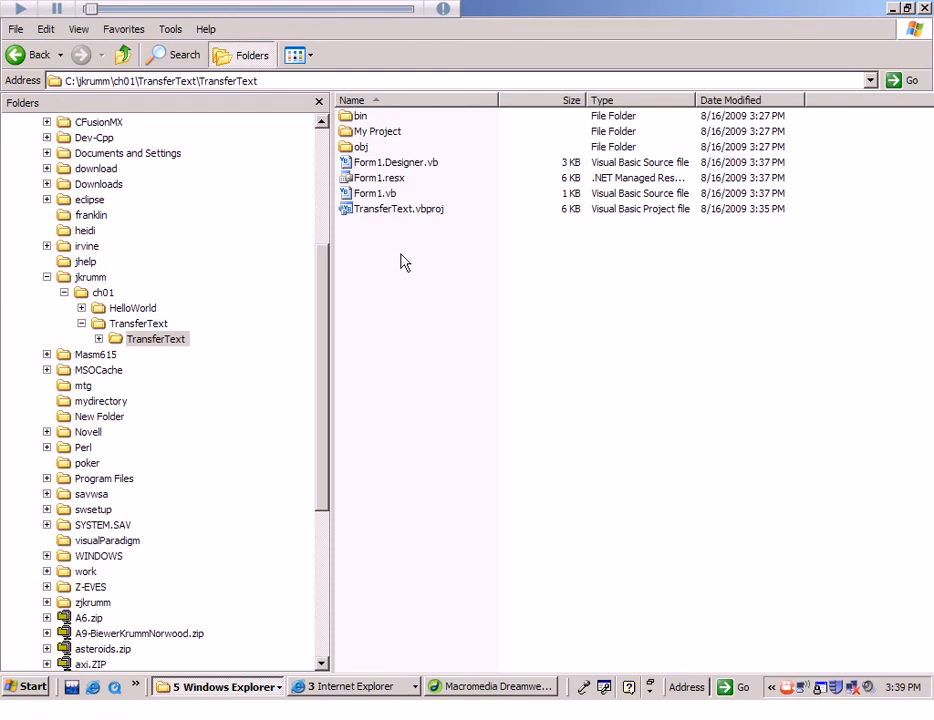
pyautogui.moveTo(359, 123)
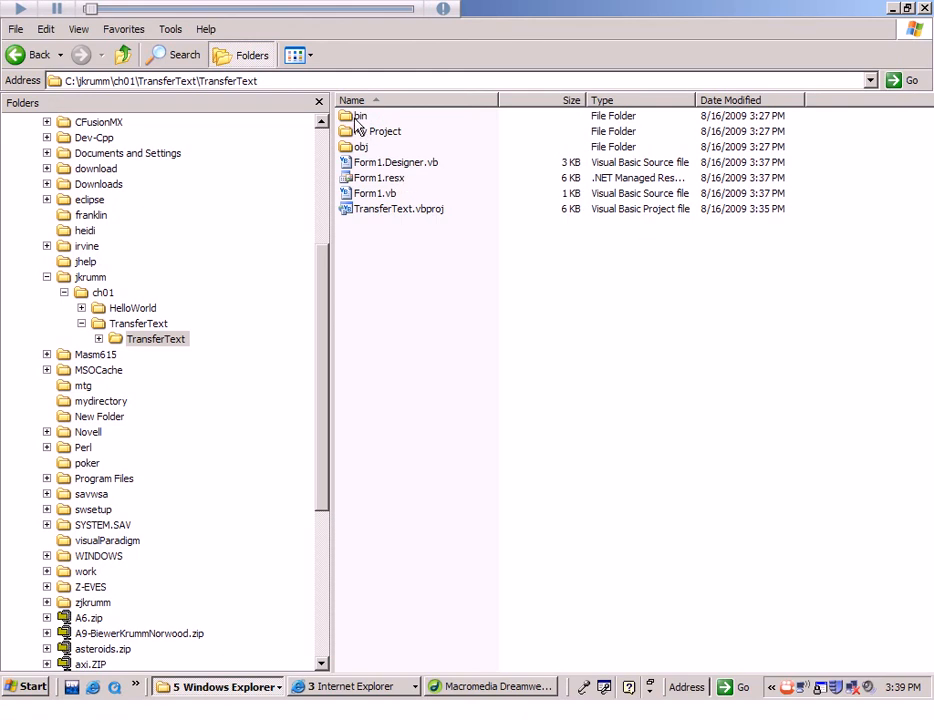
pyautogui.doubleClick(360, 116)
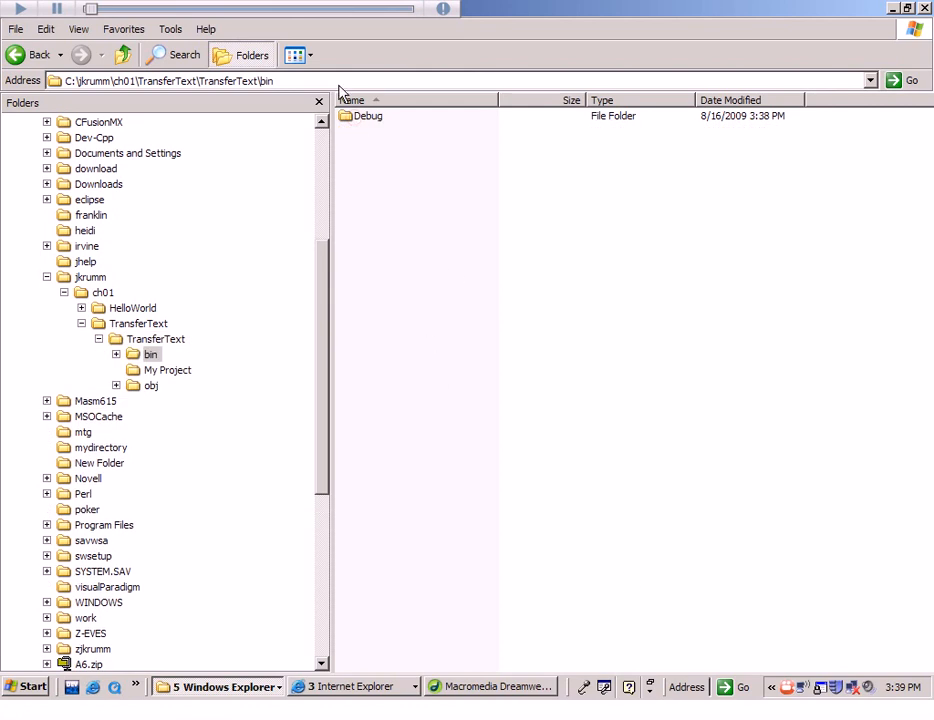
pyautogui.doubleClick(368, 116)
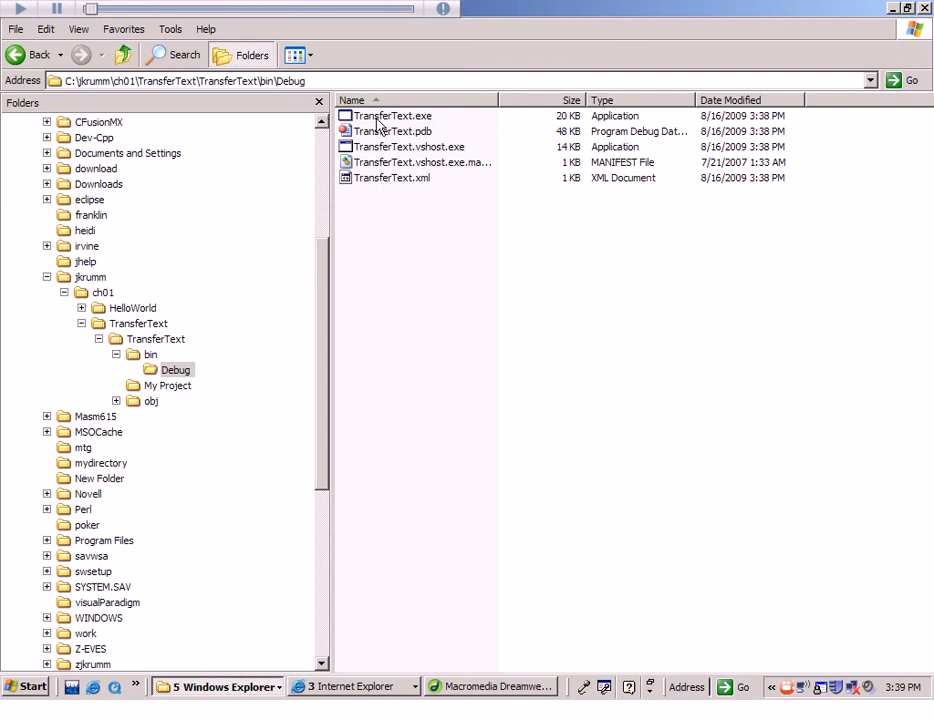
# Step: Launch TransferText.exe from Explorer, enter 'hi there', transfer it to the cyan box, then close the program
pyautogui.doubleClick(393, 115)
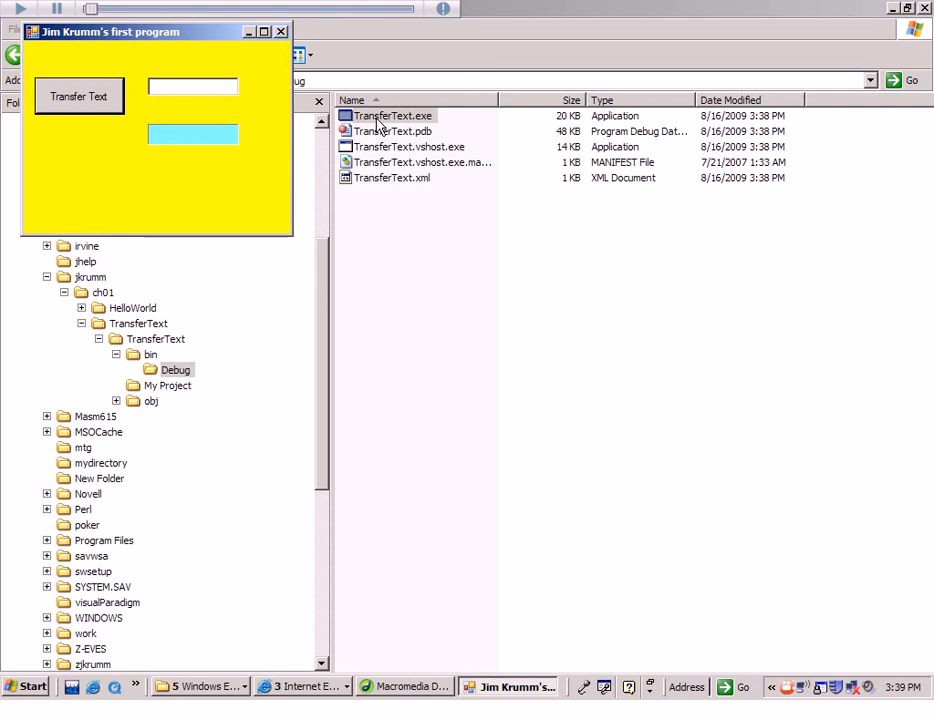
pyautogui.moveTo(133, 62)
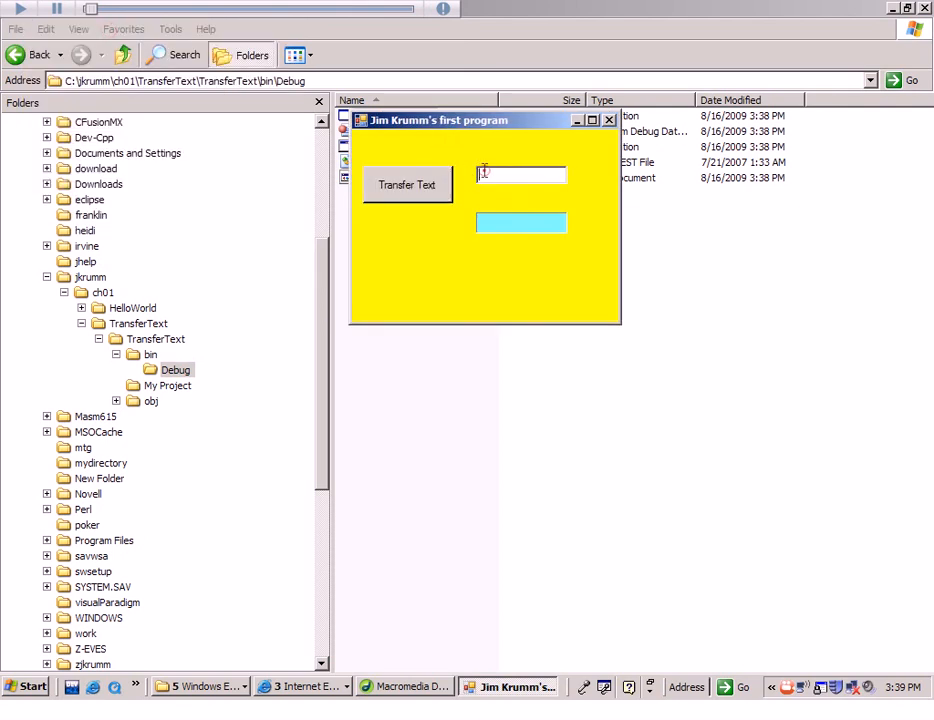
pyautogui.write('hi t')
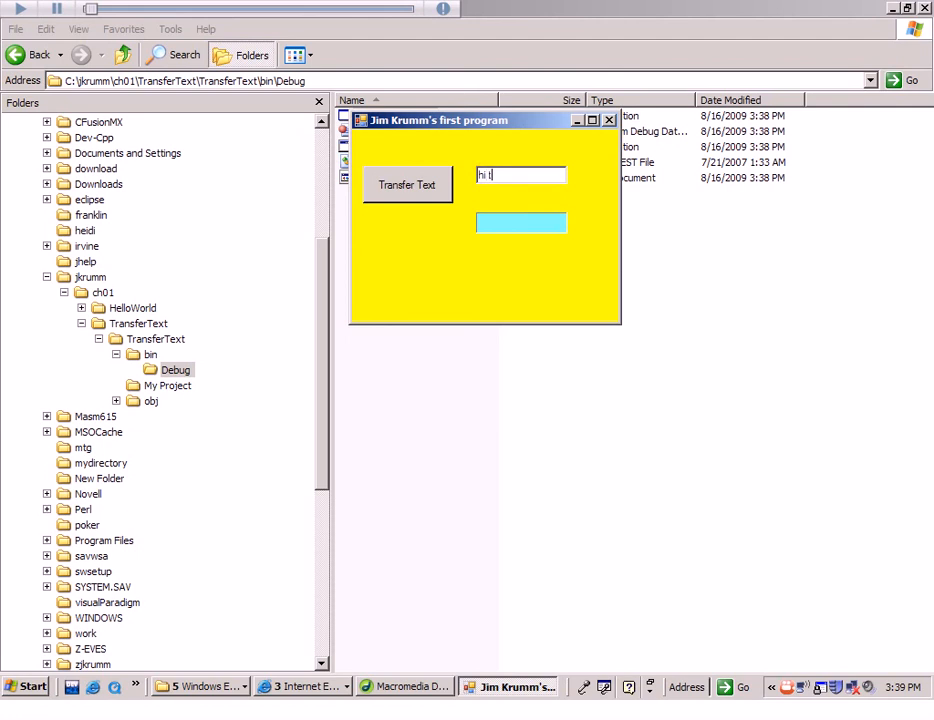
pyautogui.write('here')
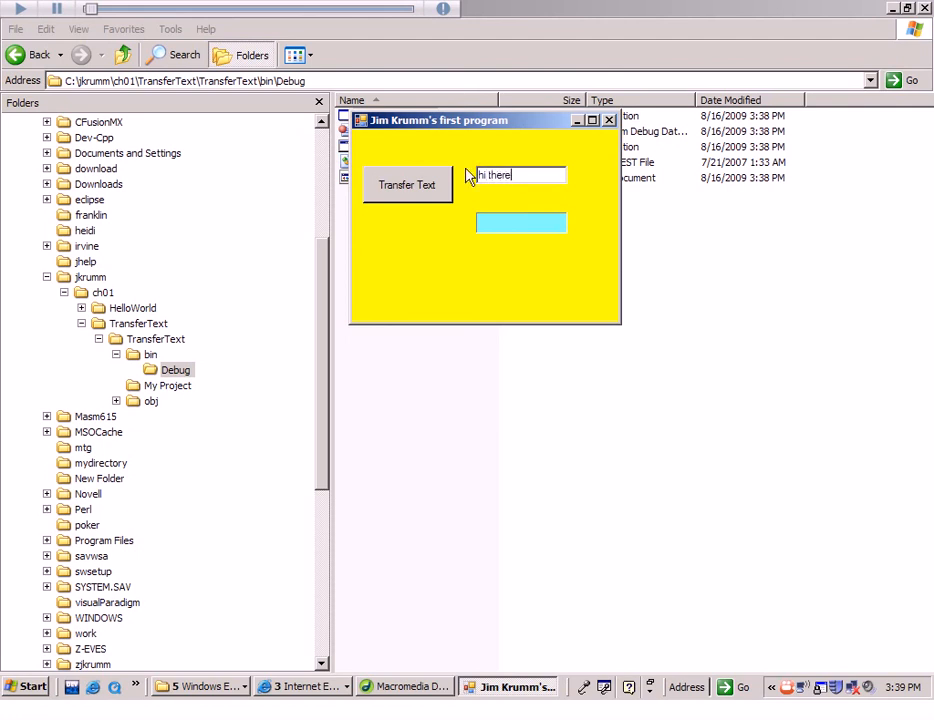
pyautogui.click(406, 185)
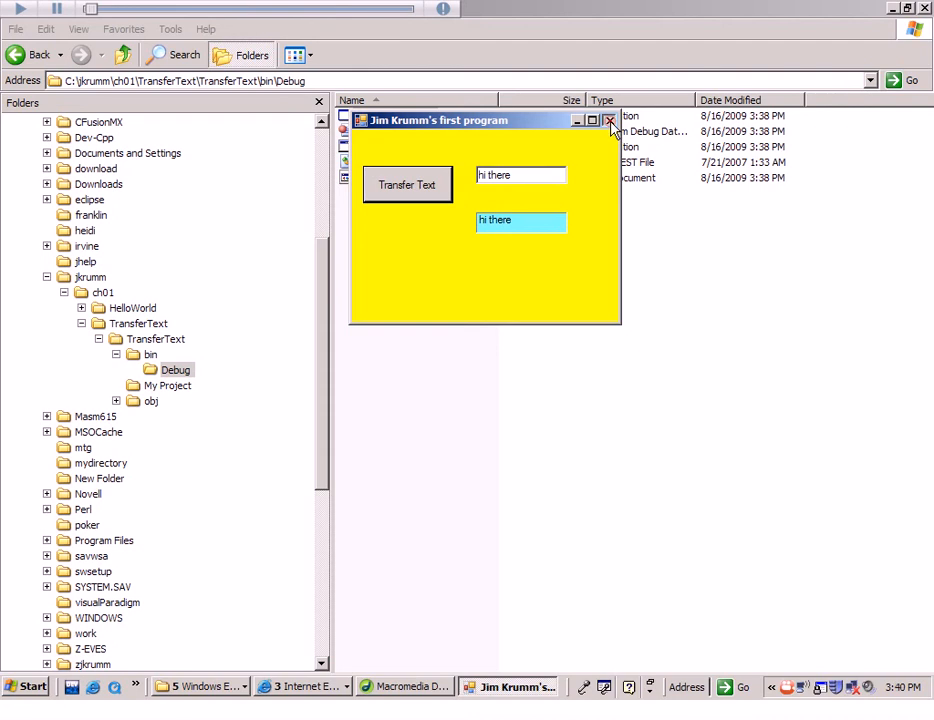
pyautogui.click(608, 120)
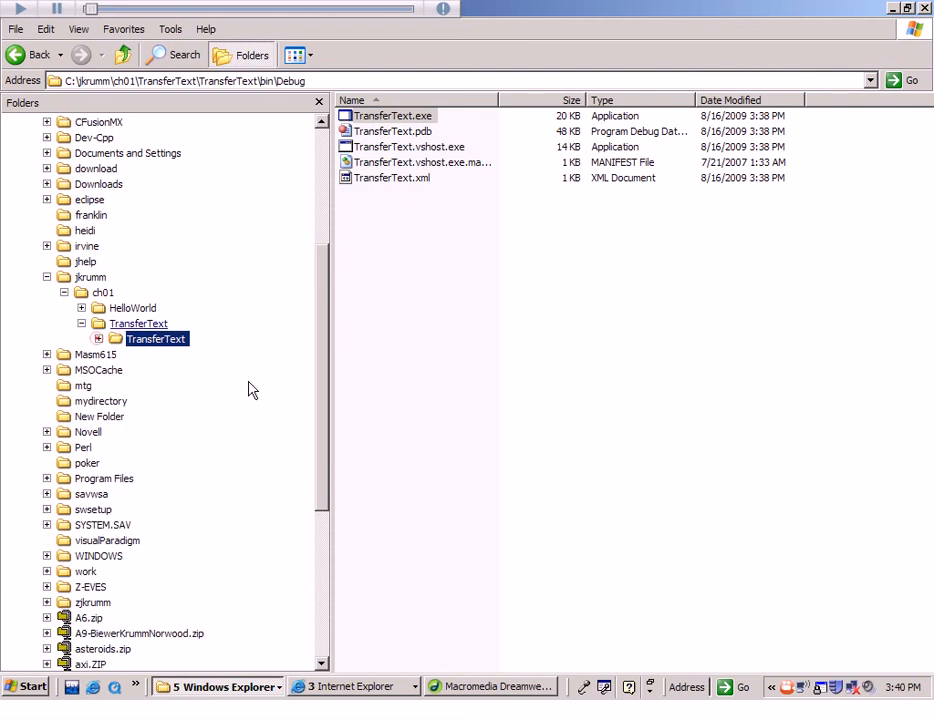
# Step: Navigate up the Folders tree to C:\jkrumm\ch01\TransferText and select TransferText.sln
pyautogui.click(138, 323)
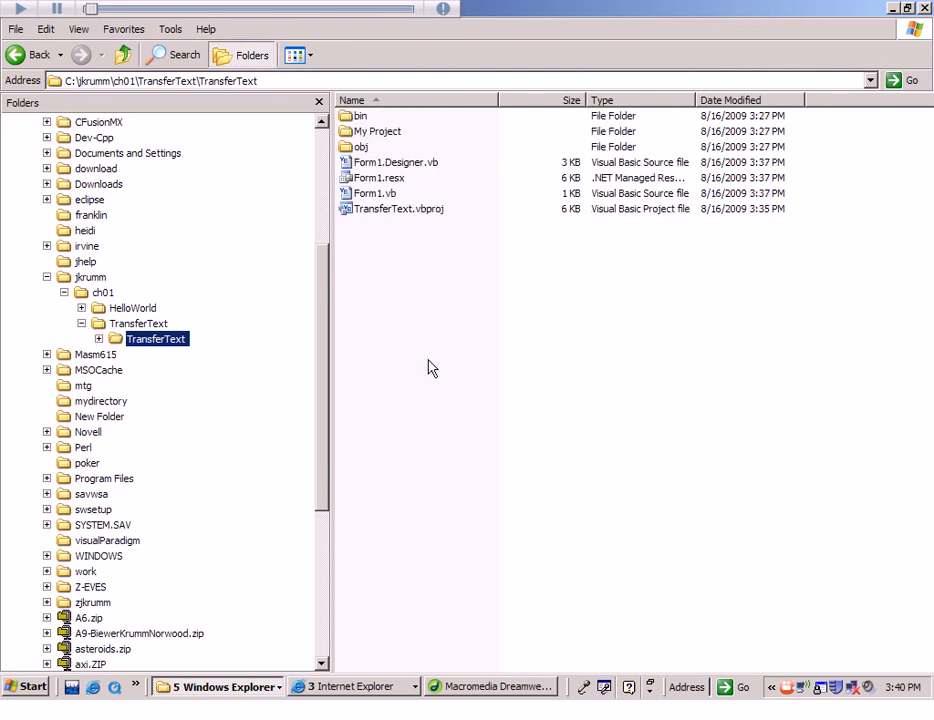
pyautogui.moveTo(131, 308)
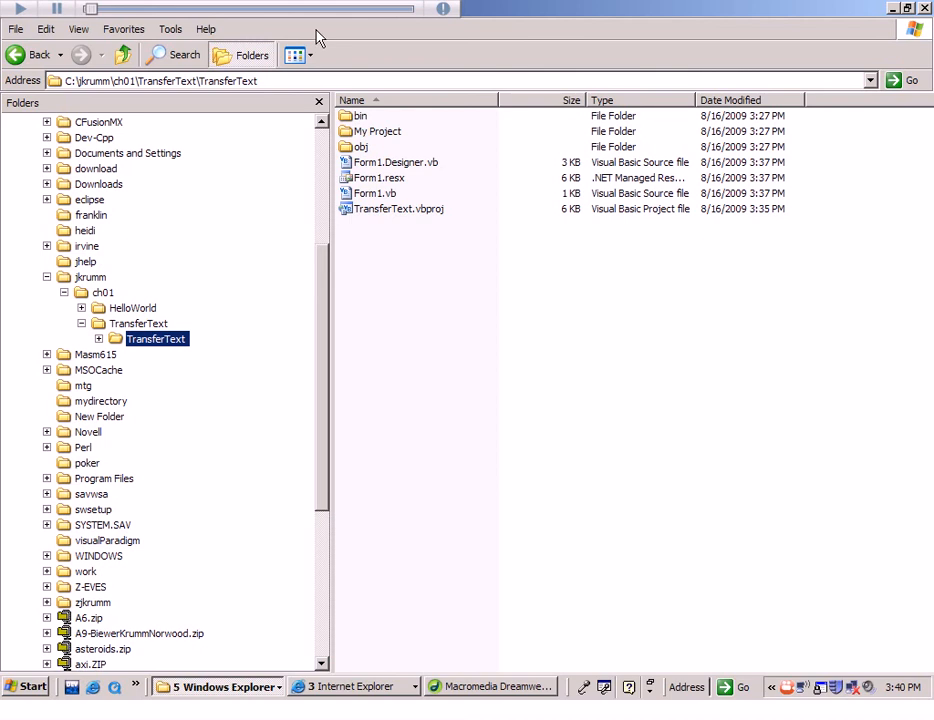
pyautogui.moveTo(224, 391)
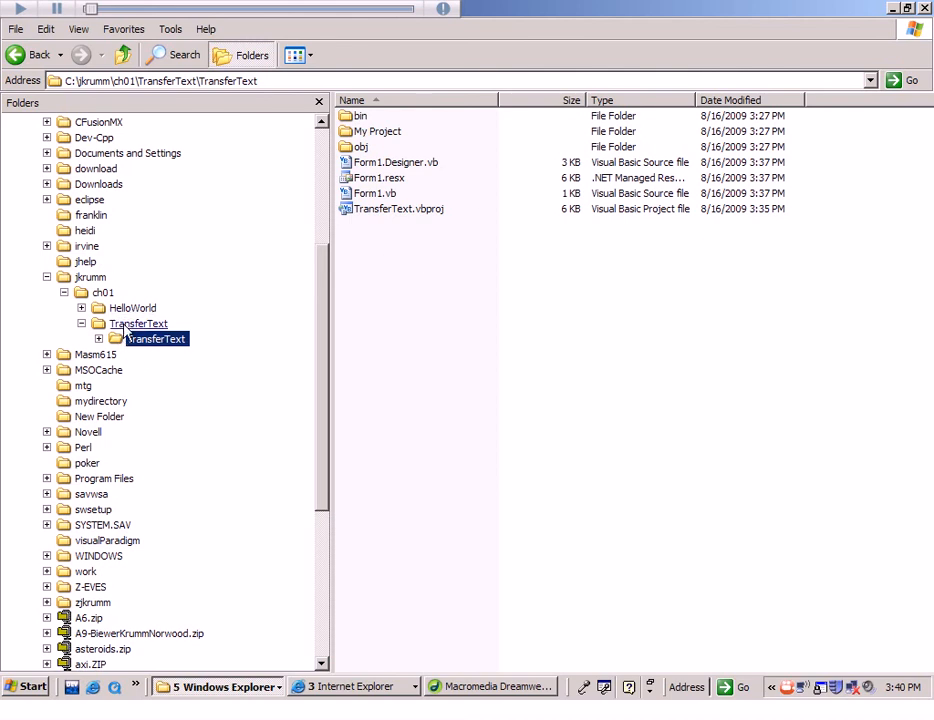
pyautogui.click(139, 323)
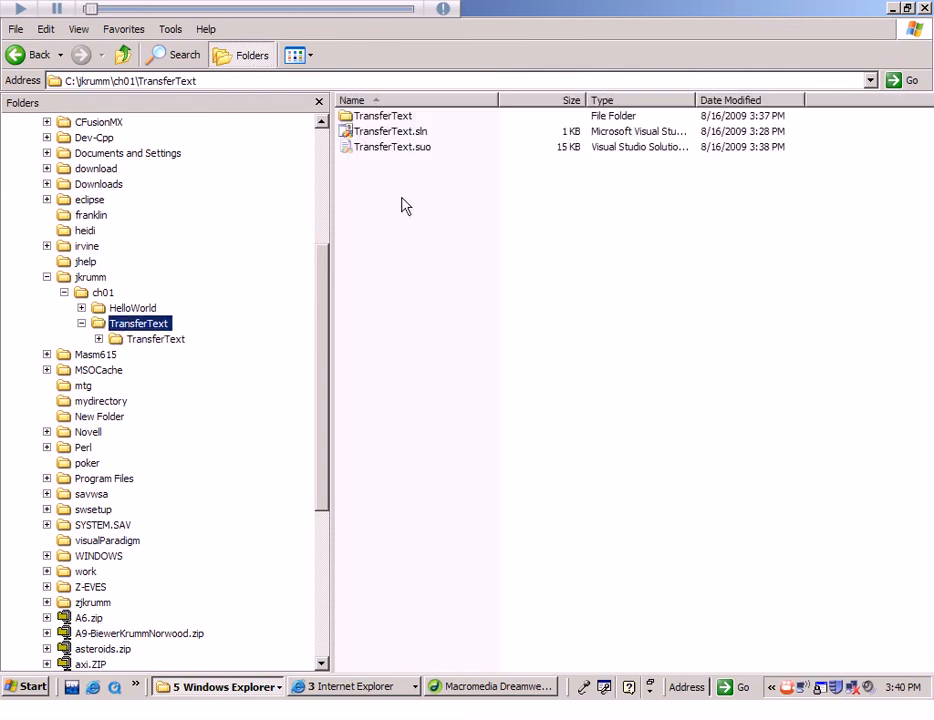
pyautogui.moveTo(400, 139)
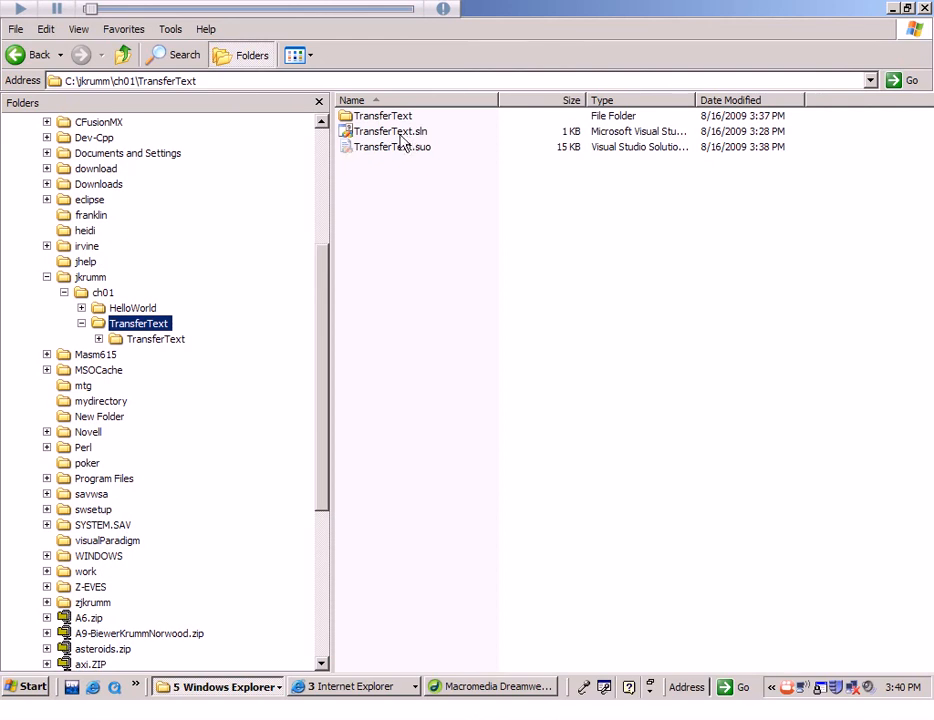
pyautogui.moveTo(421, 145)
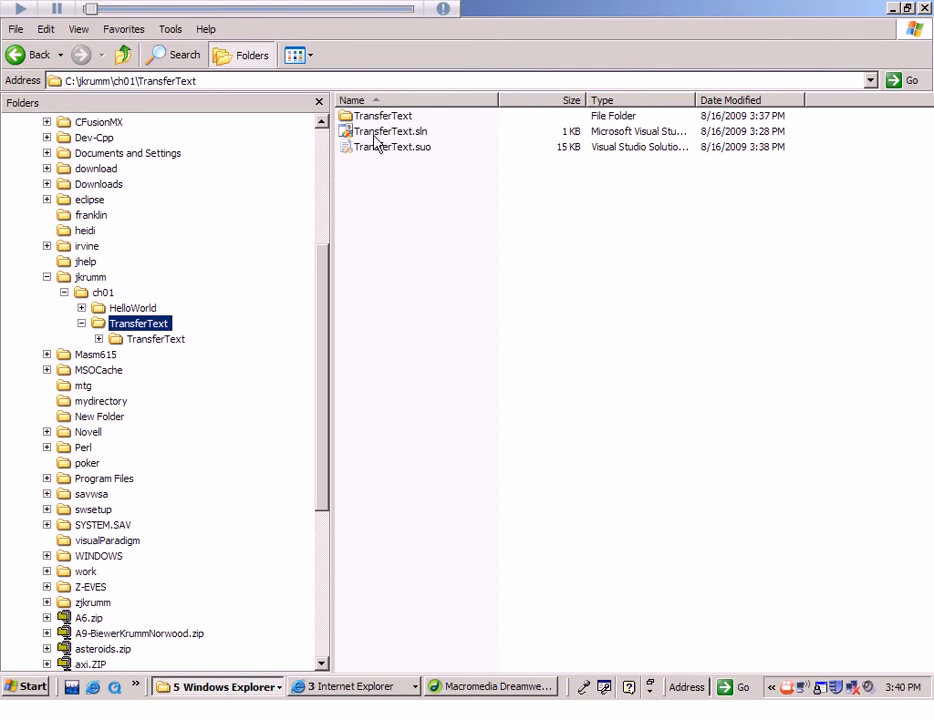
pyautogui.click(385, 131)
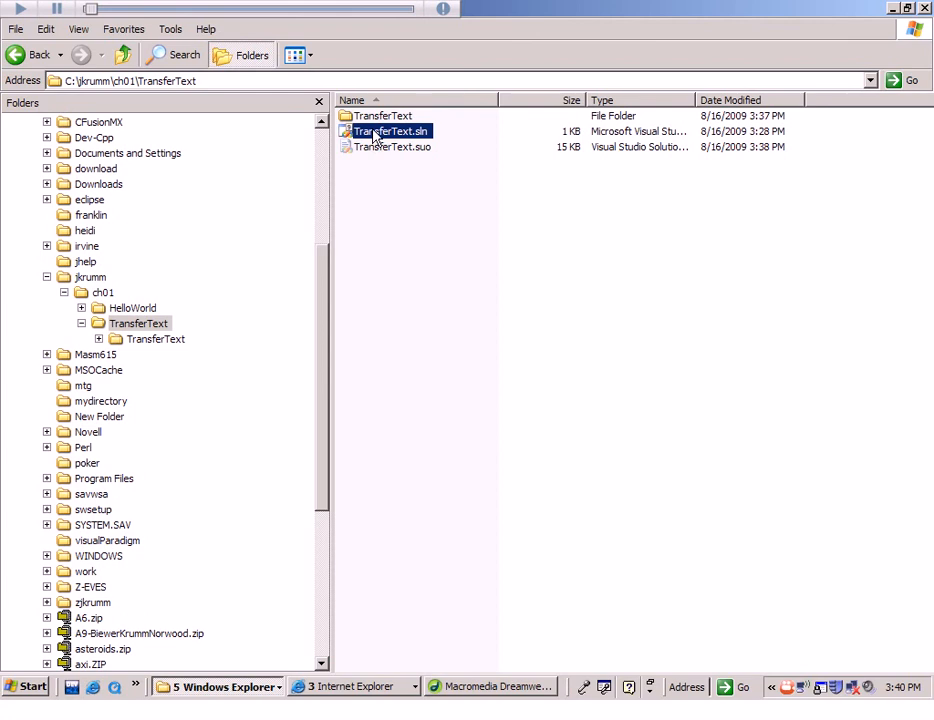
# Step: Reopen TransferText.sln so Visual Studio shows the yellow Form1 in the designer
pyautogui.doubleClick(388, 131)
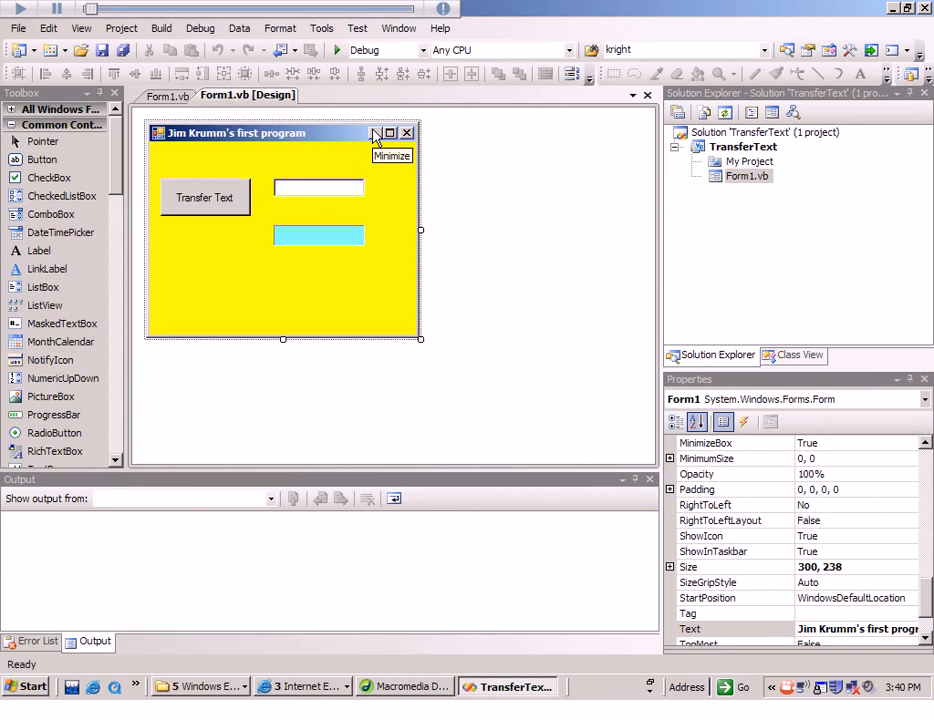
pyautogui.moveTo(677, 9)
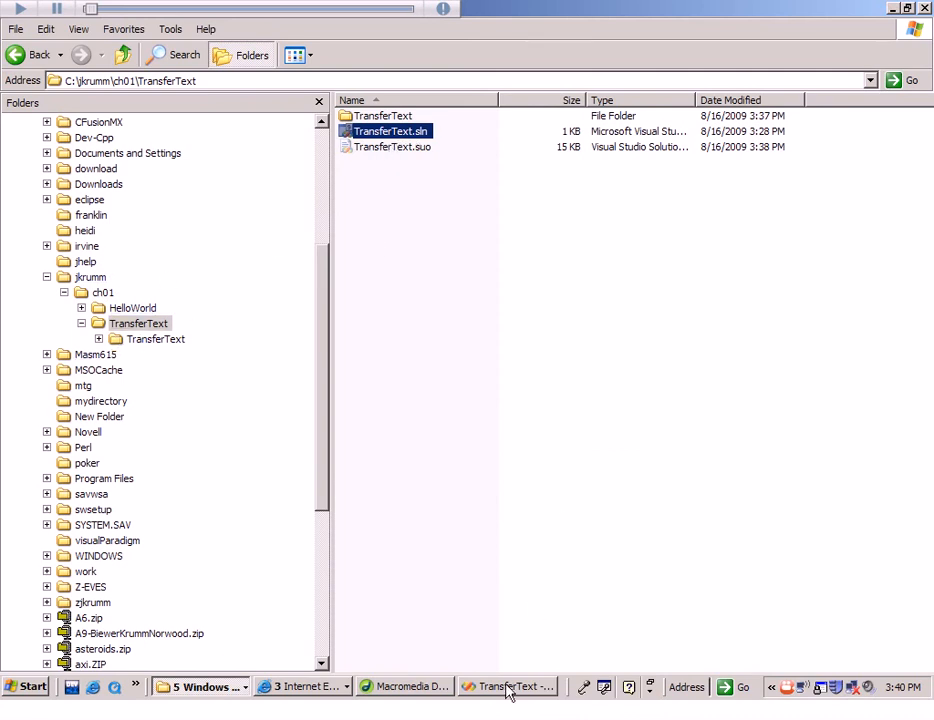
pyautogui.click(510, 686)
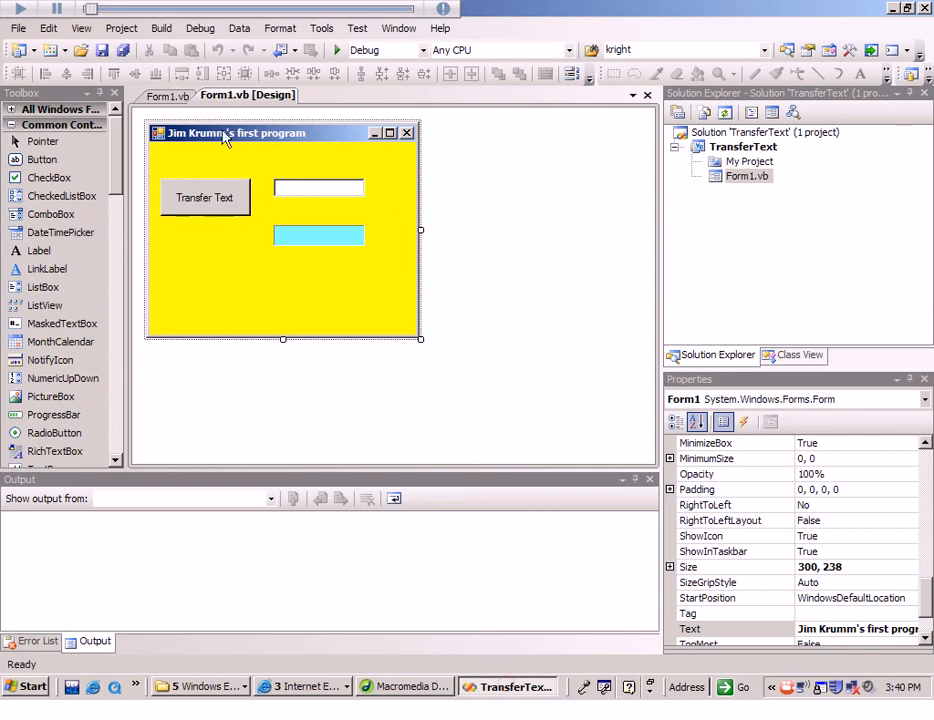
pyautogui.moveTo(280, 158)
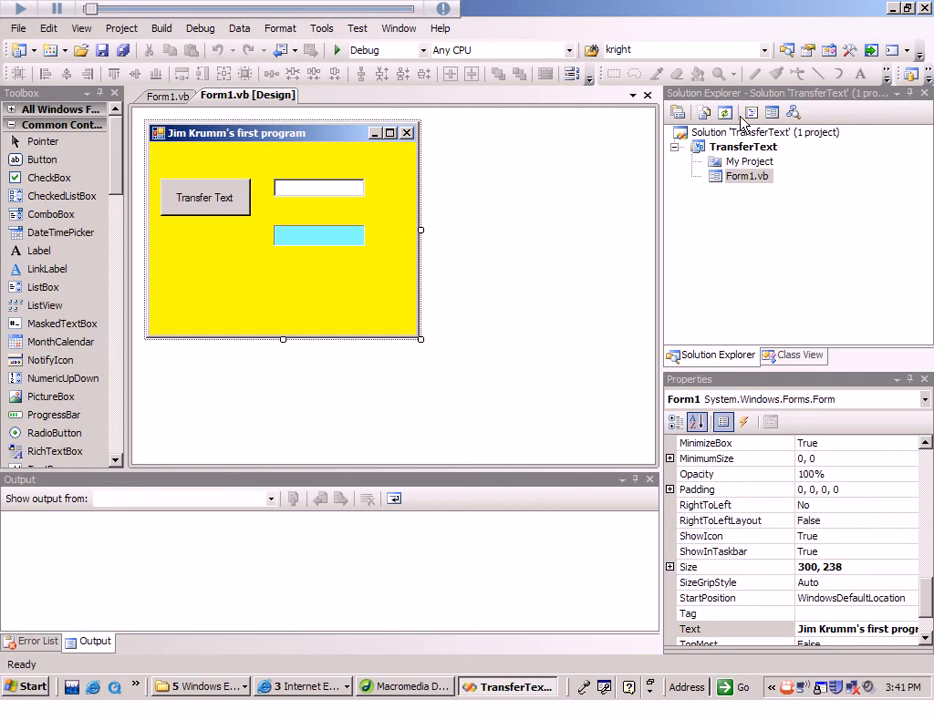
pyautogui.moveTo(644, 174)
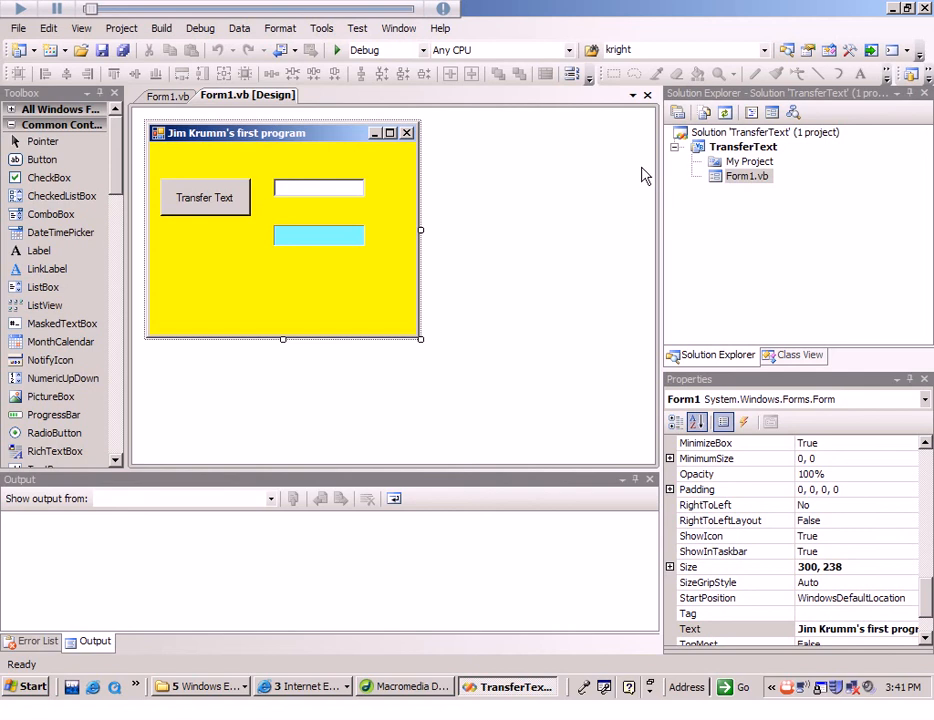